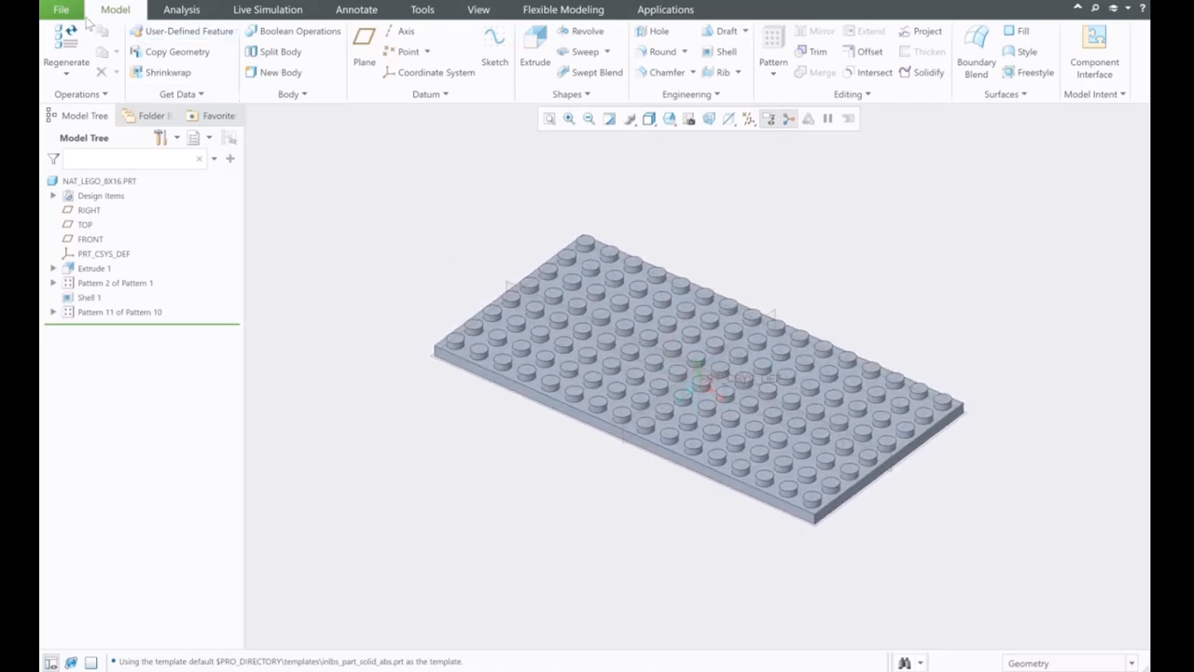
Create a new solid part named NAT_8x16_LEGO_DEMO from the File menu.
click(60, 10)
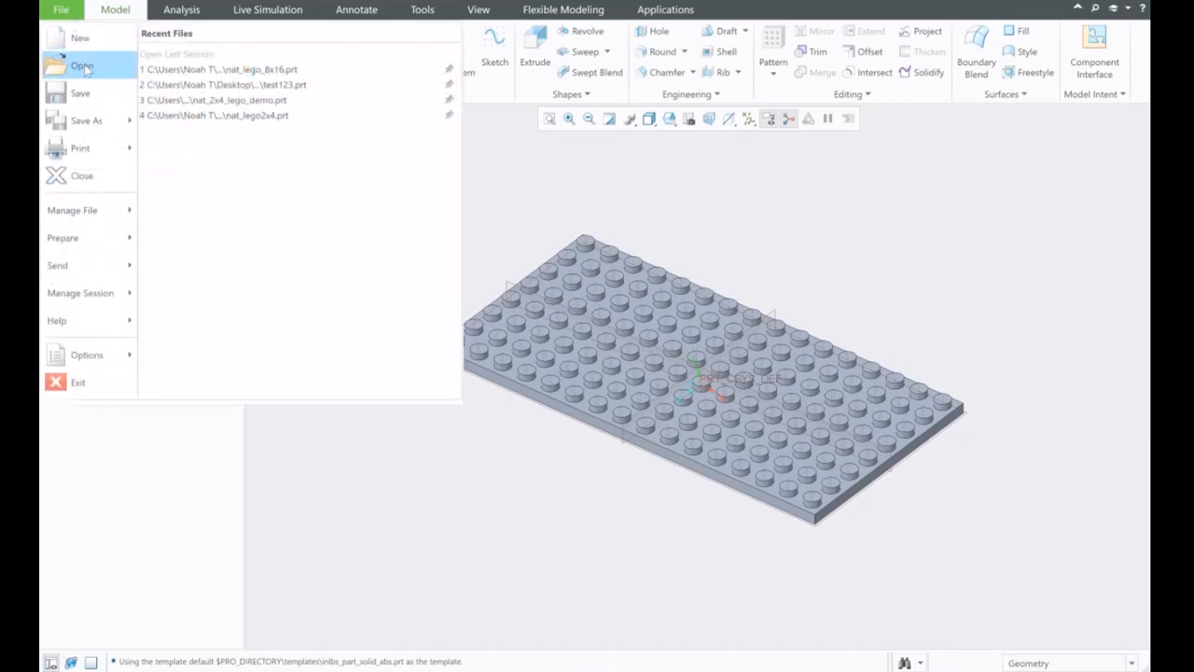
click(80, 37)
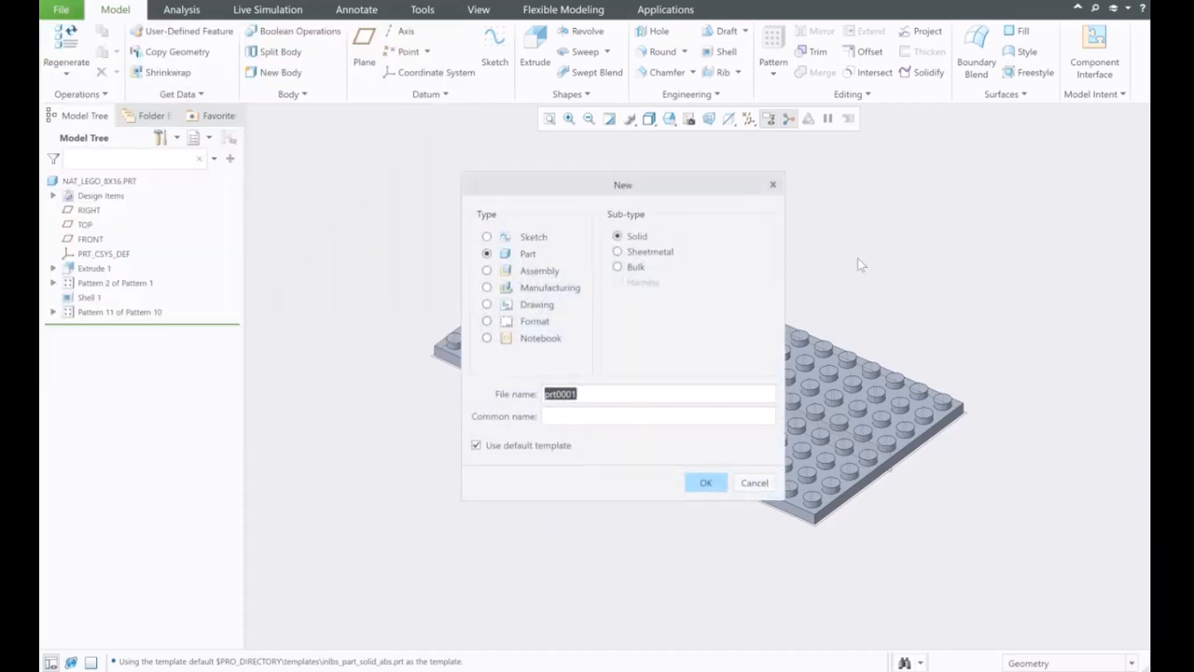
text(NAT_)
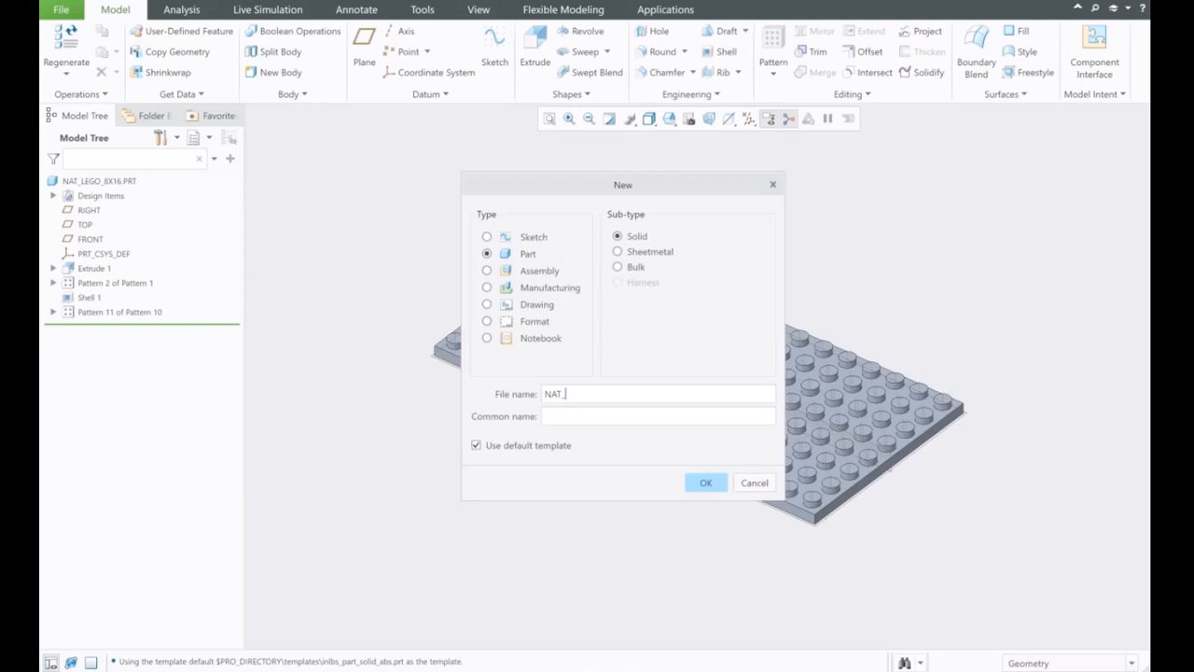
text(8x)
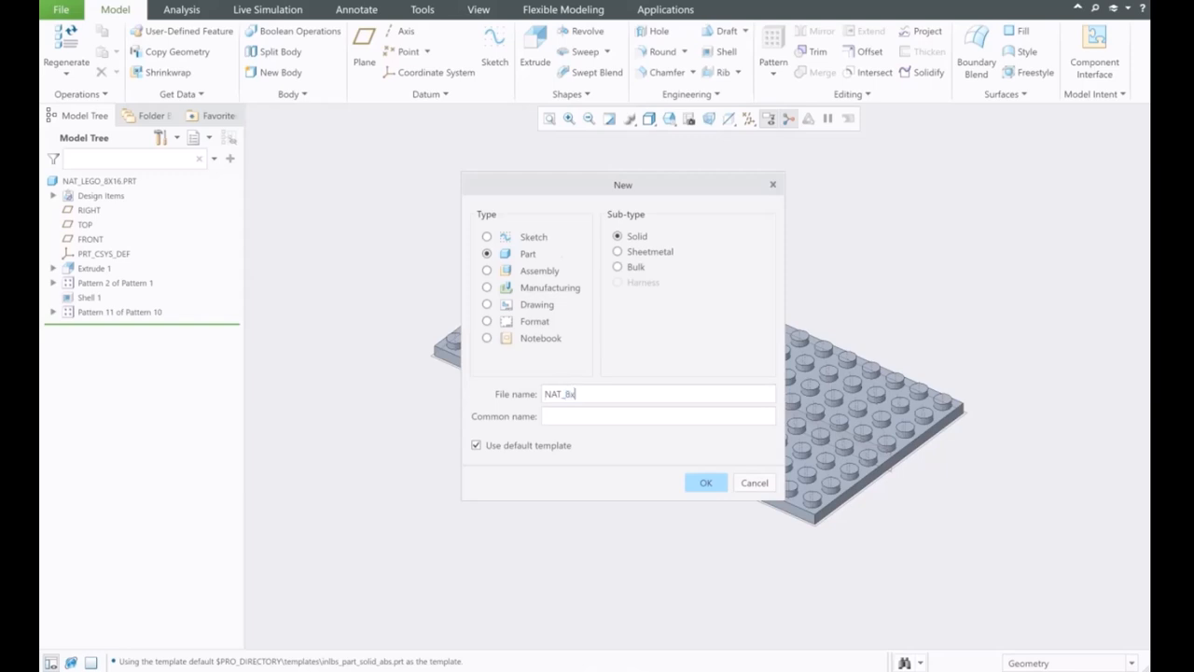
text(16)
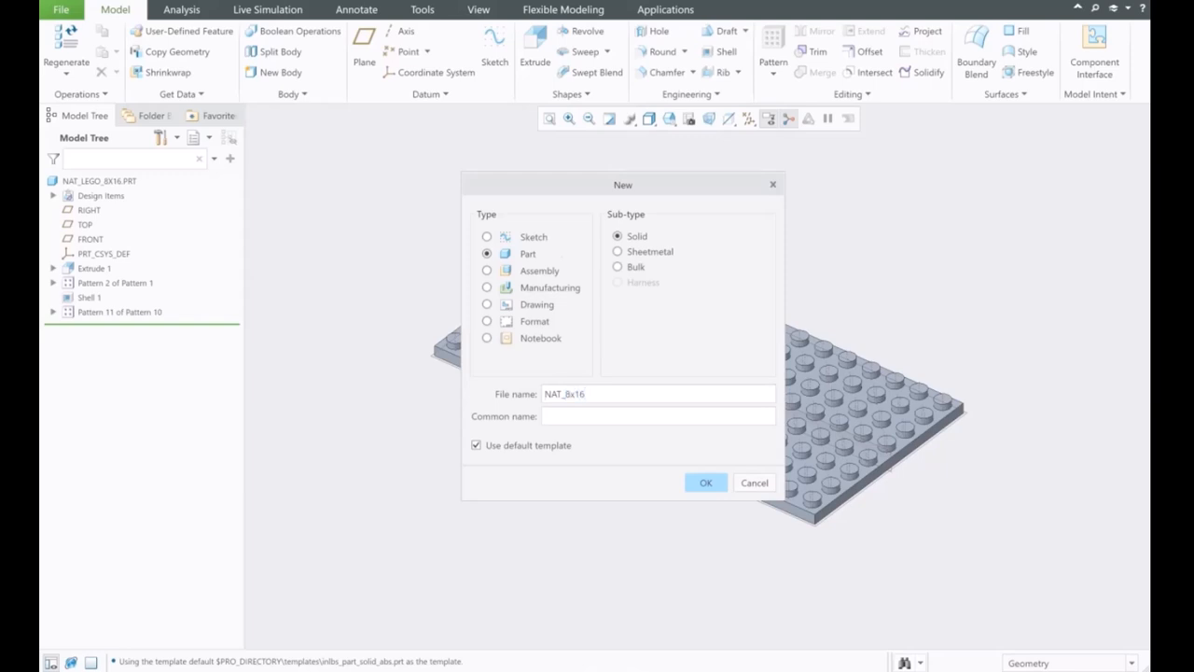
text(_LEGO)
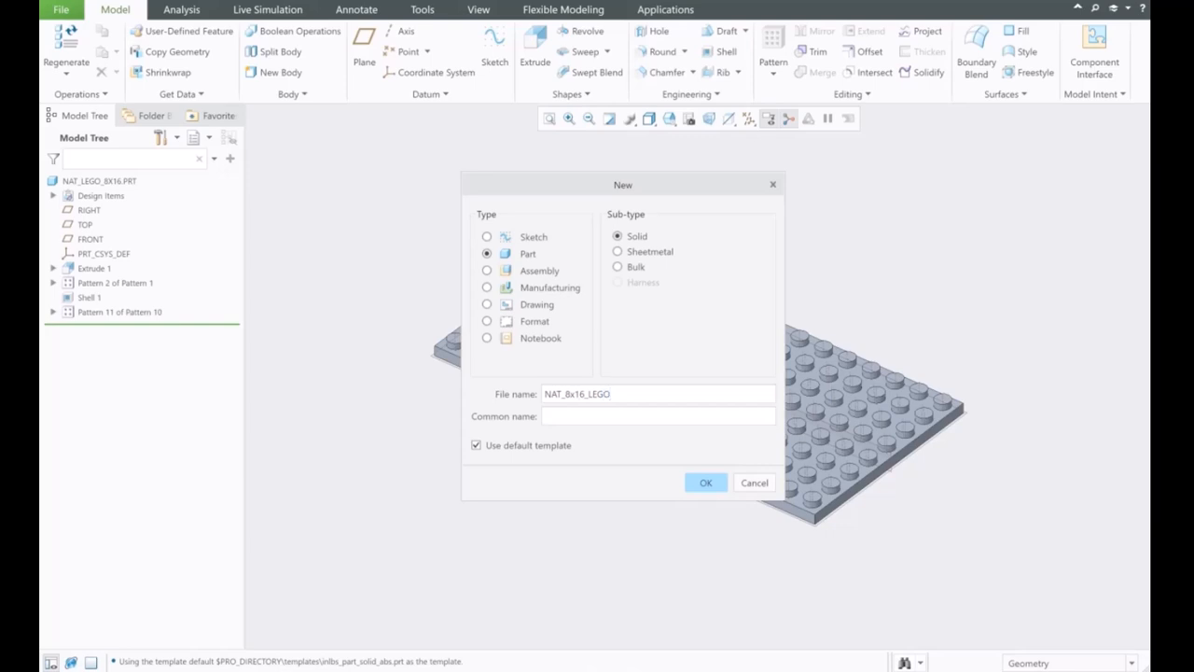
text(_DEc)
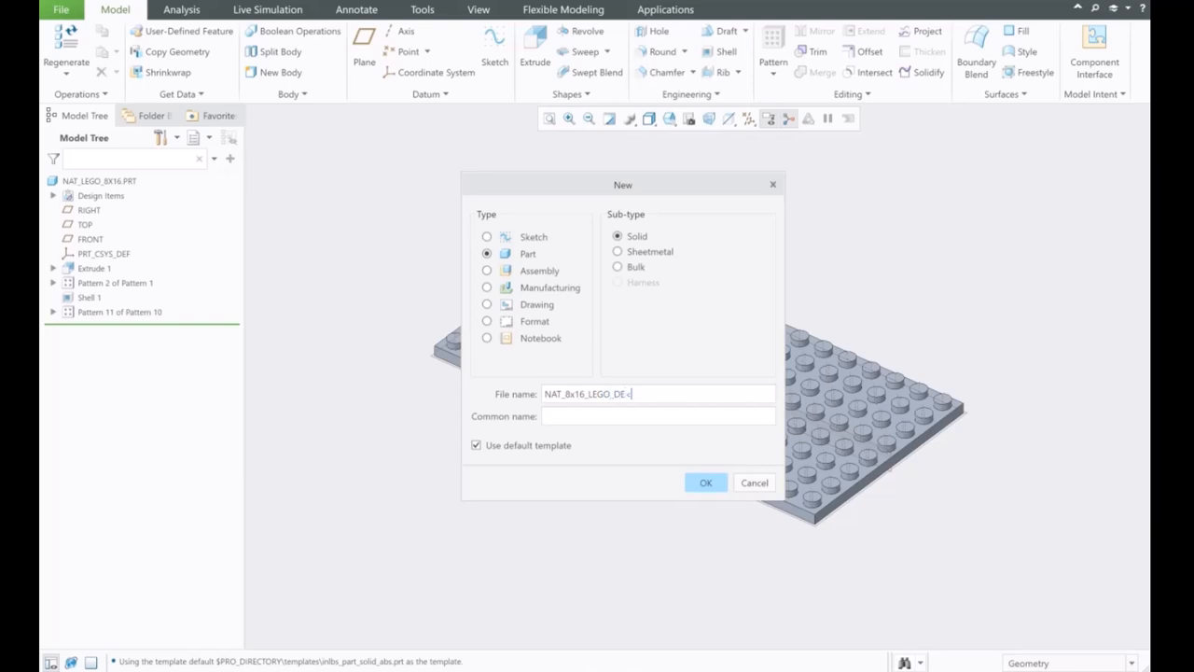
text(DEMO)
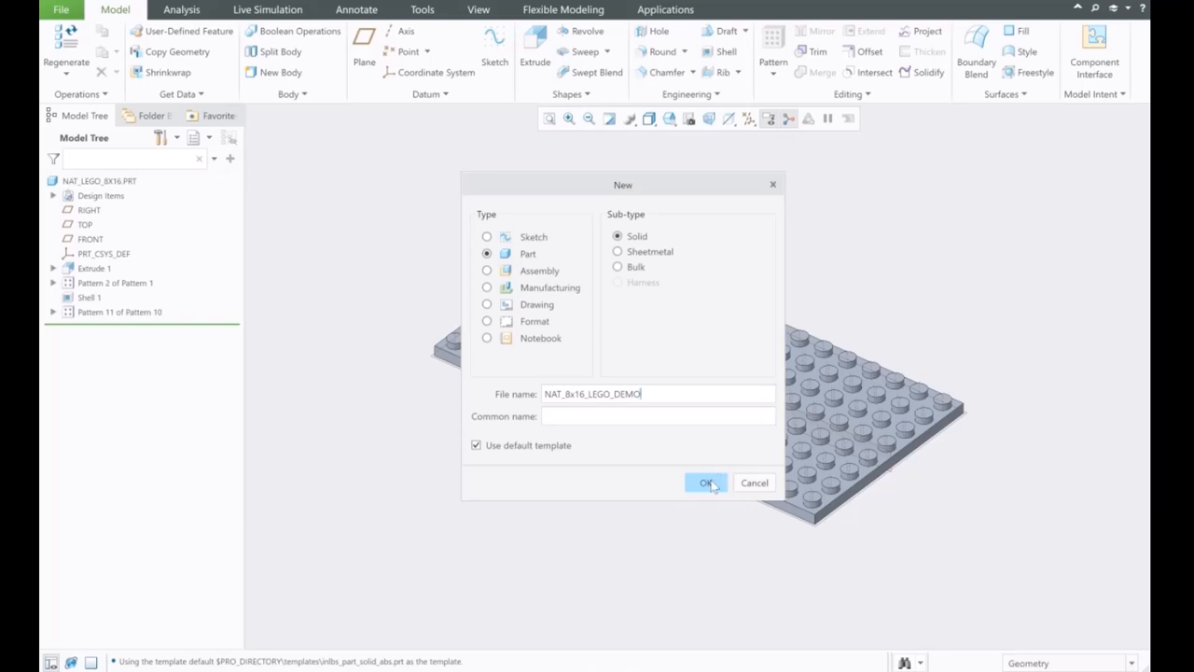
click(706, 483)
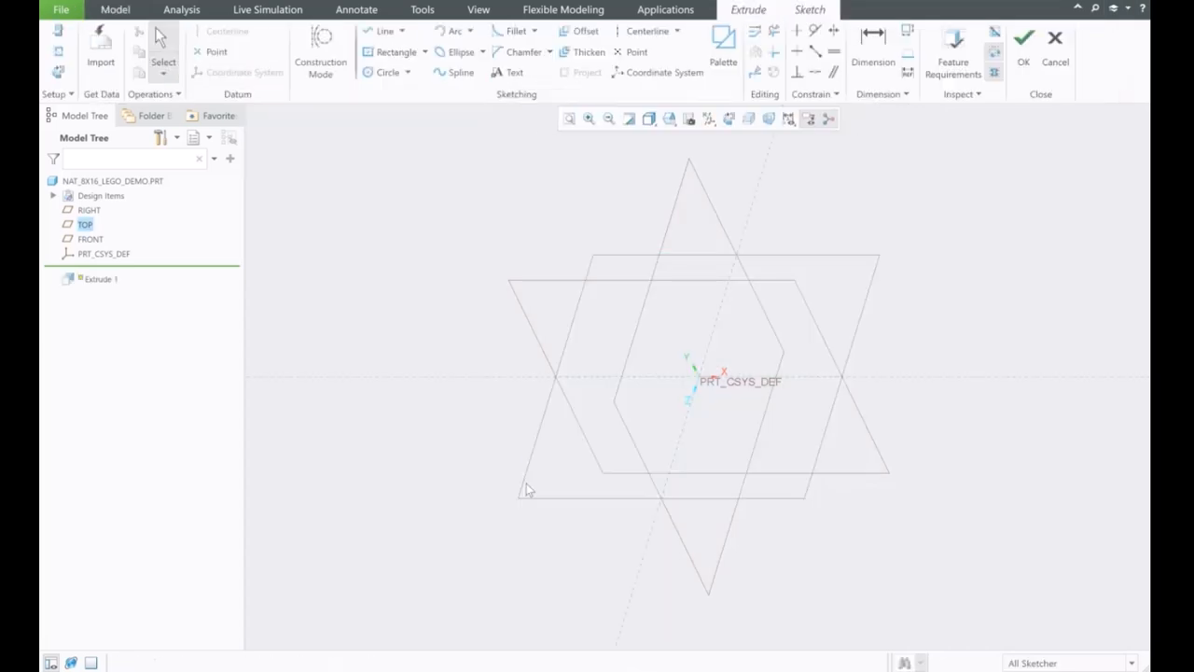
Draw a centre rectangle on TOP, dimension it 5.00 x 2.50, and accept the sketch.
click(724, 117)
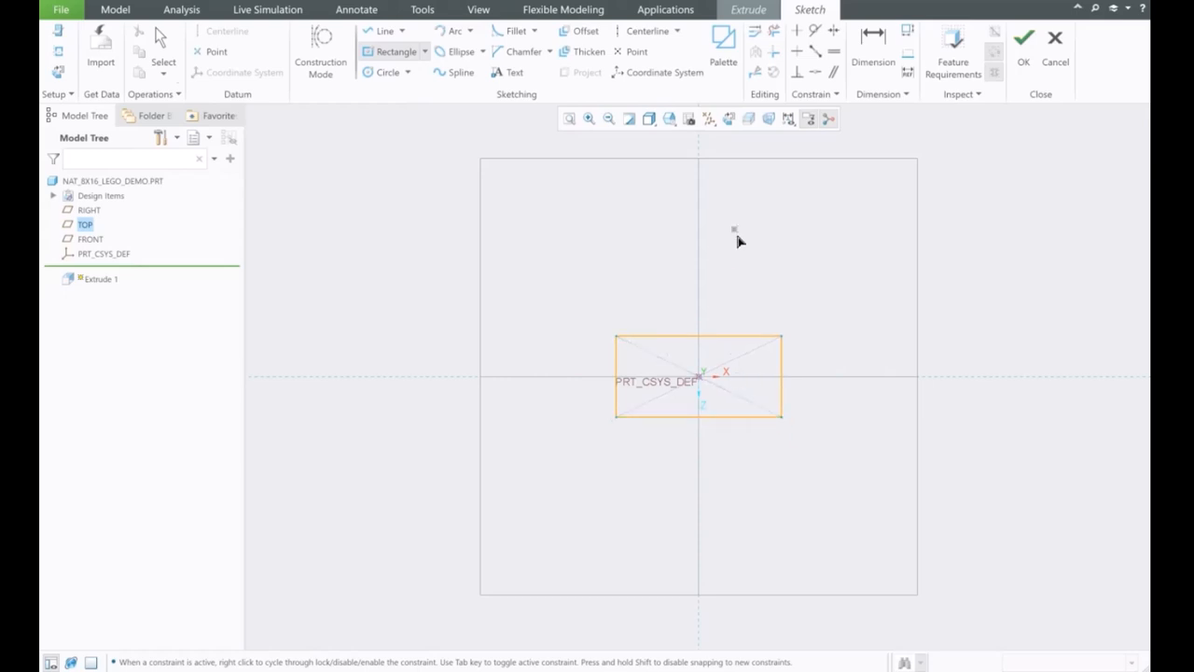
click(698, 373)
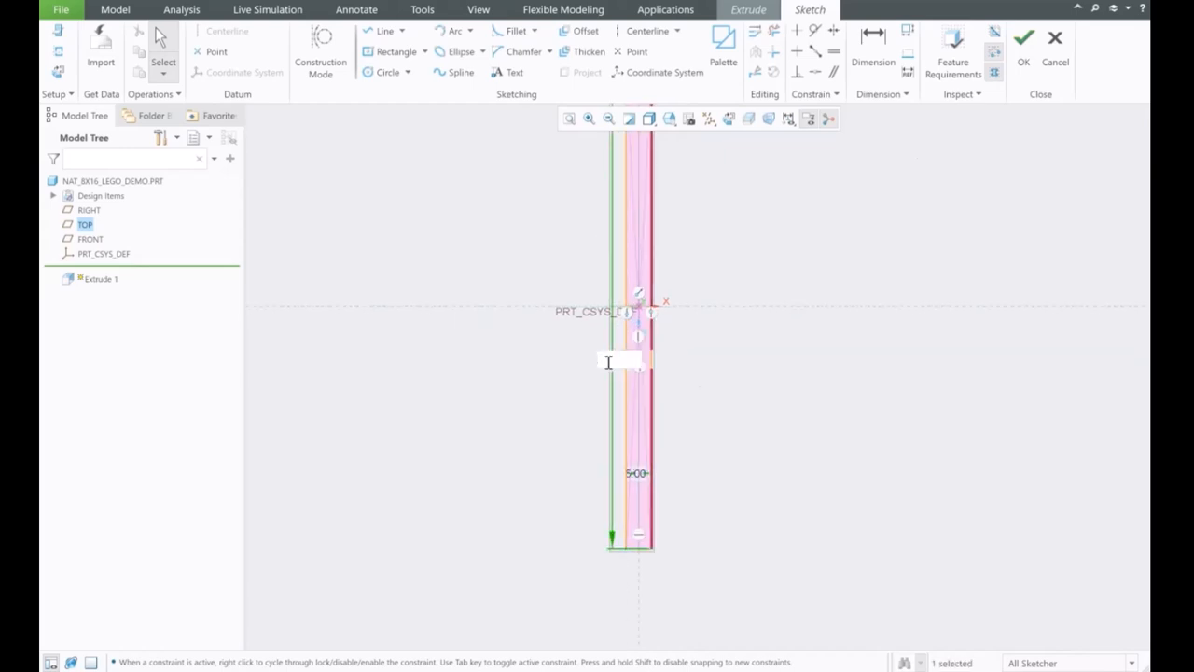
text(2.50)
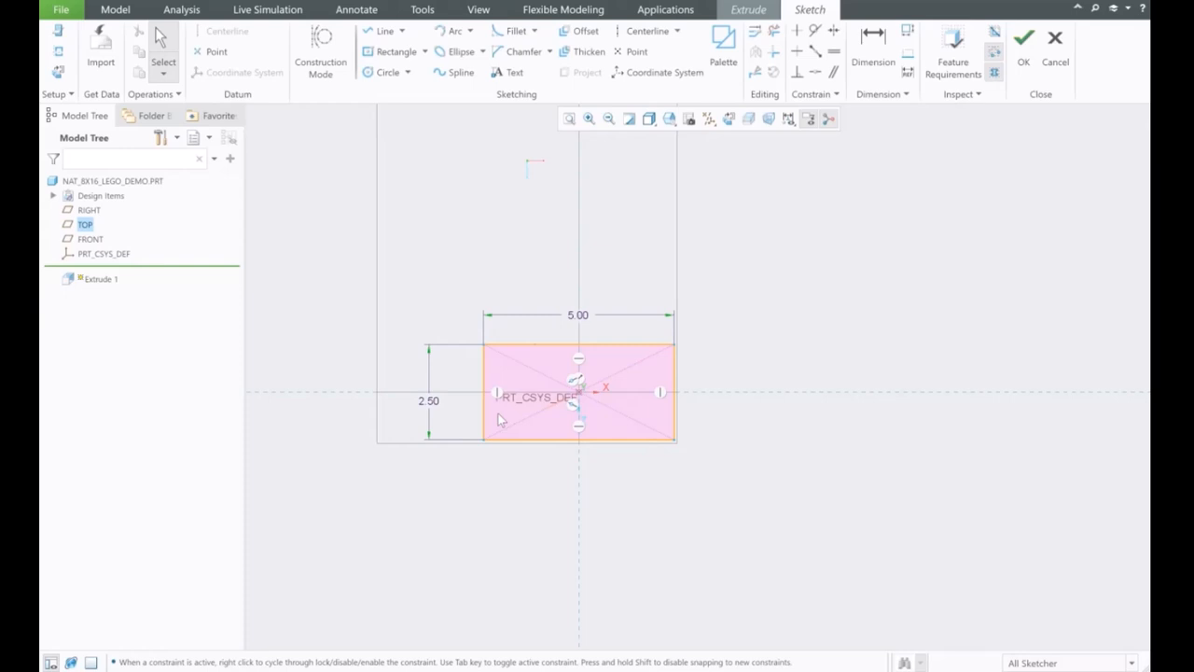
mouse_move(479, 364)
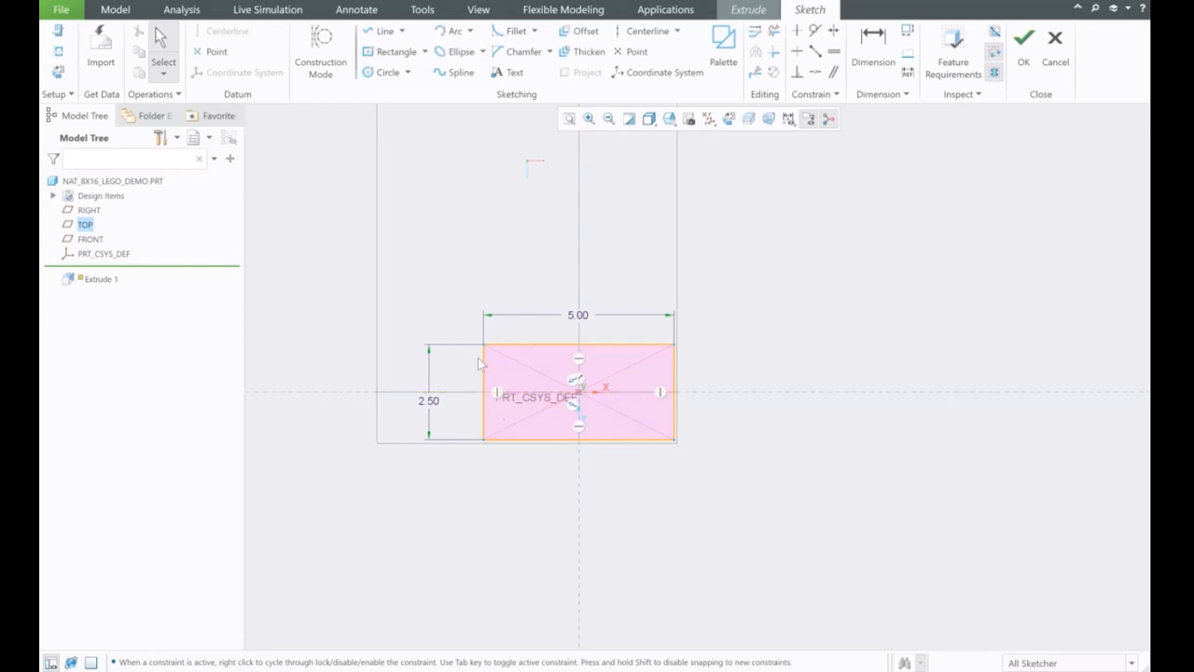
mouse_move(479, 400)
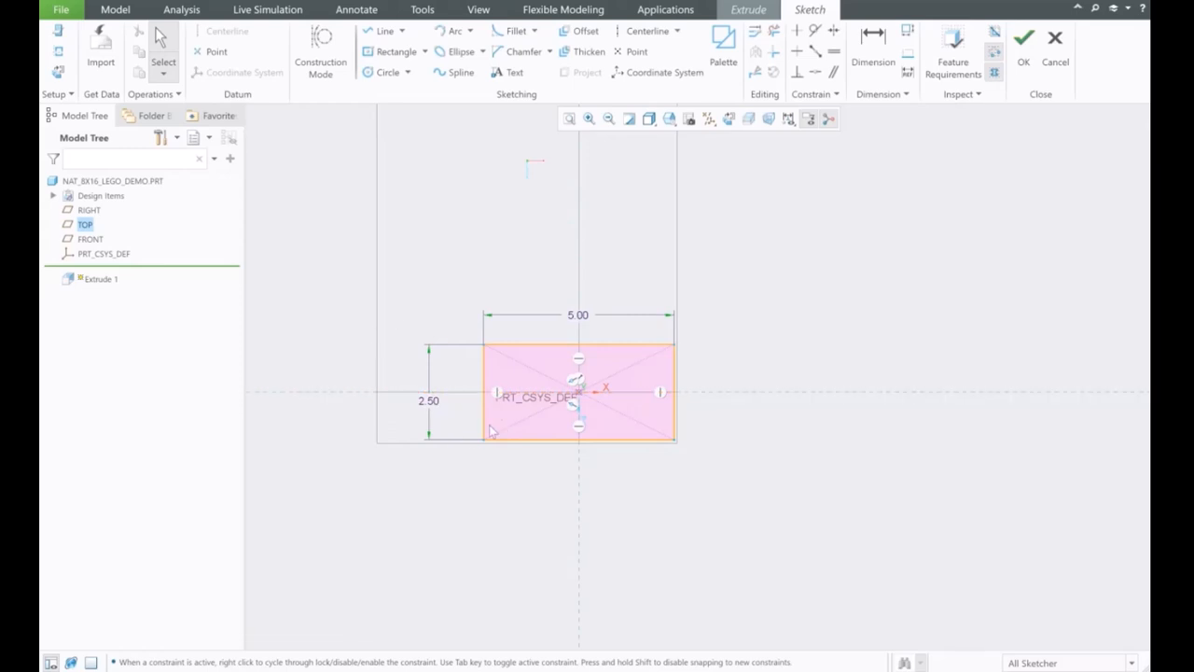
mouse_move(514, 412)
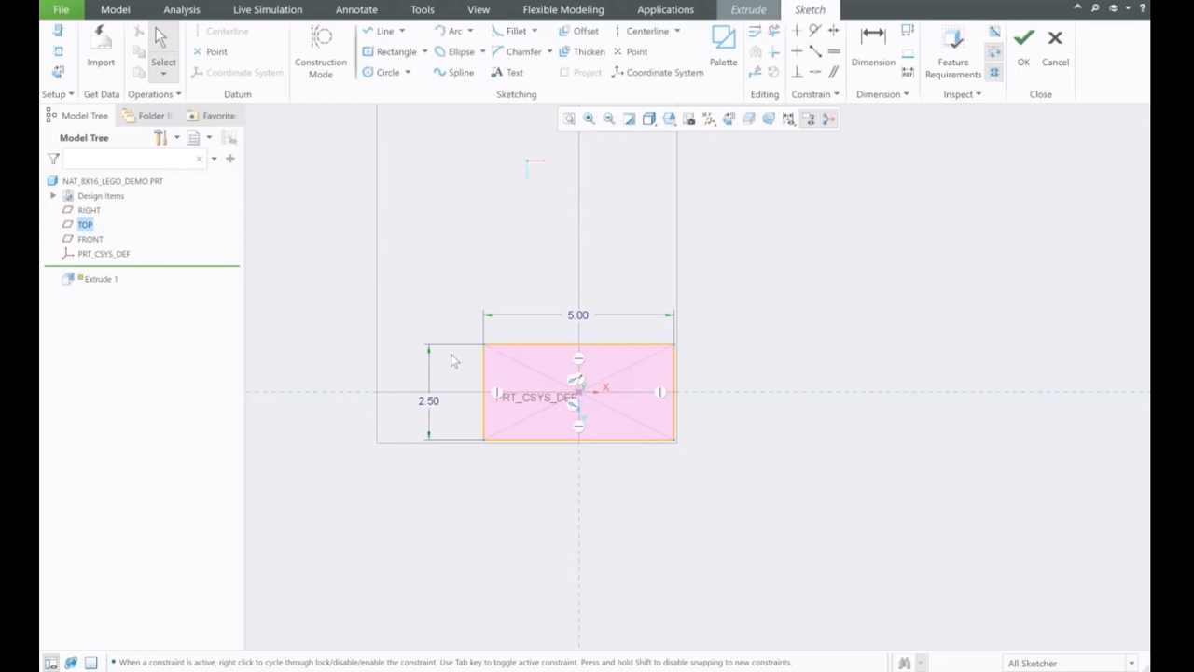
click(1024, 37)
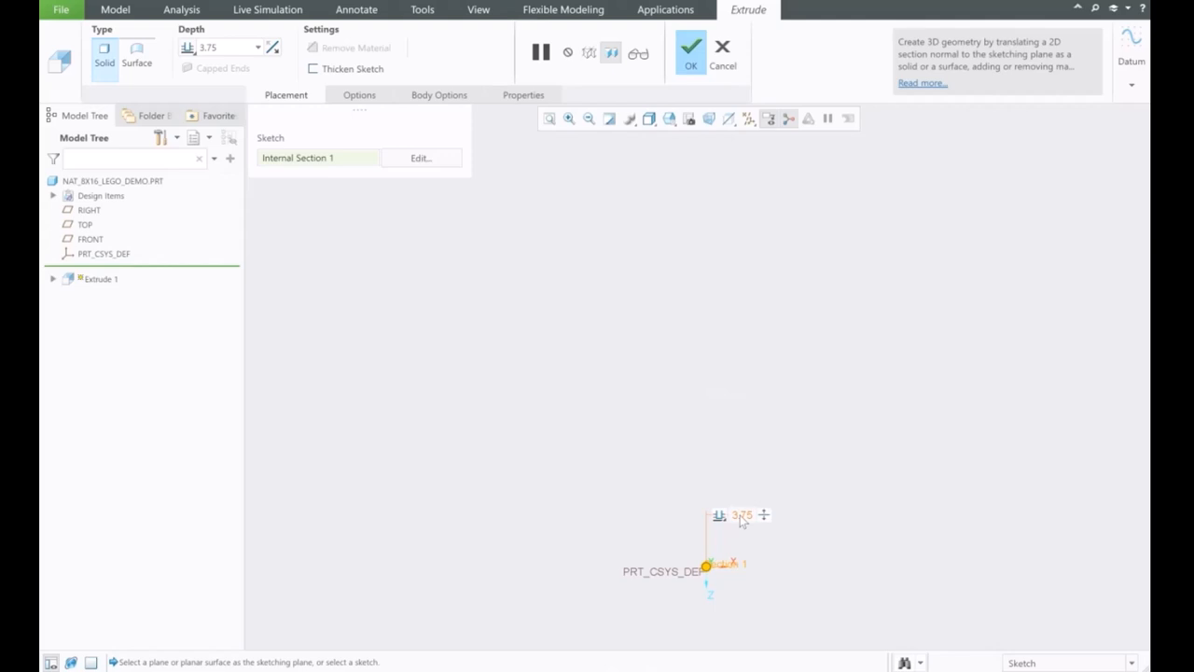
Extrude the rectangle 0.125 thick as the base plate, Extrude 1.
click(224, 47)
text(0.125)
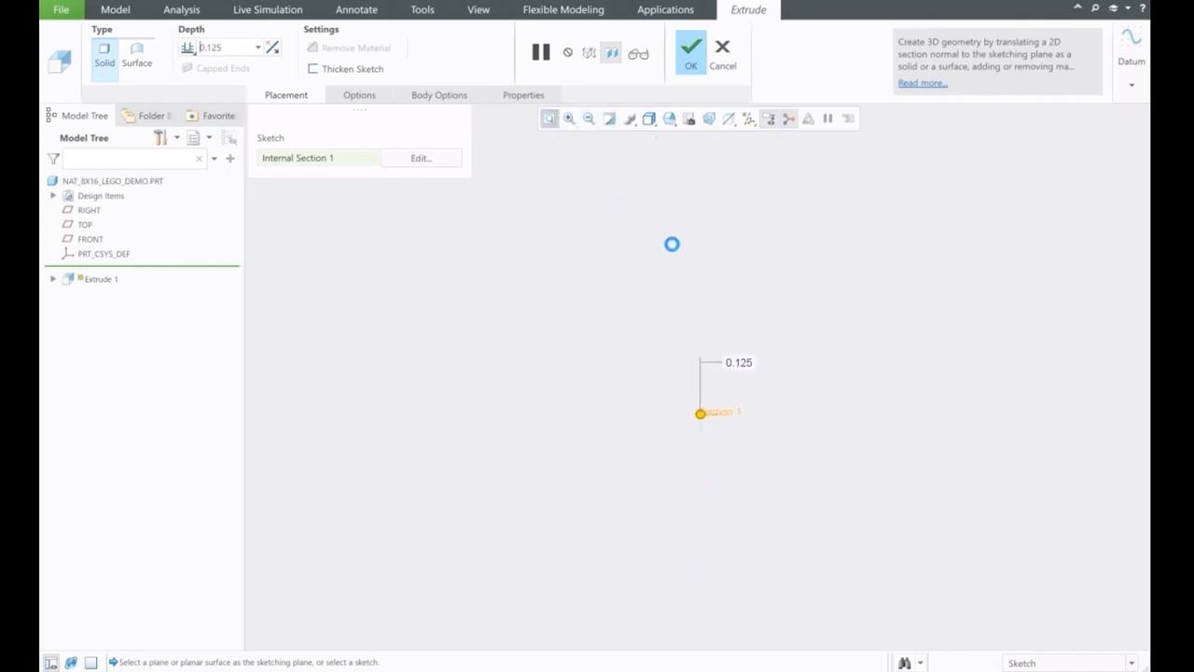
click(691, 47)
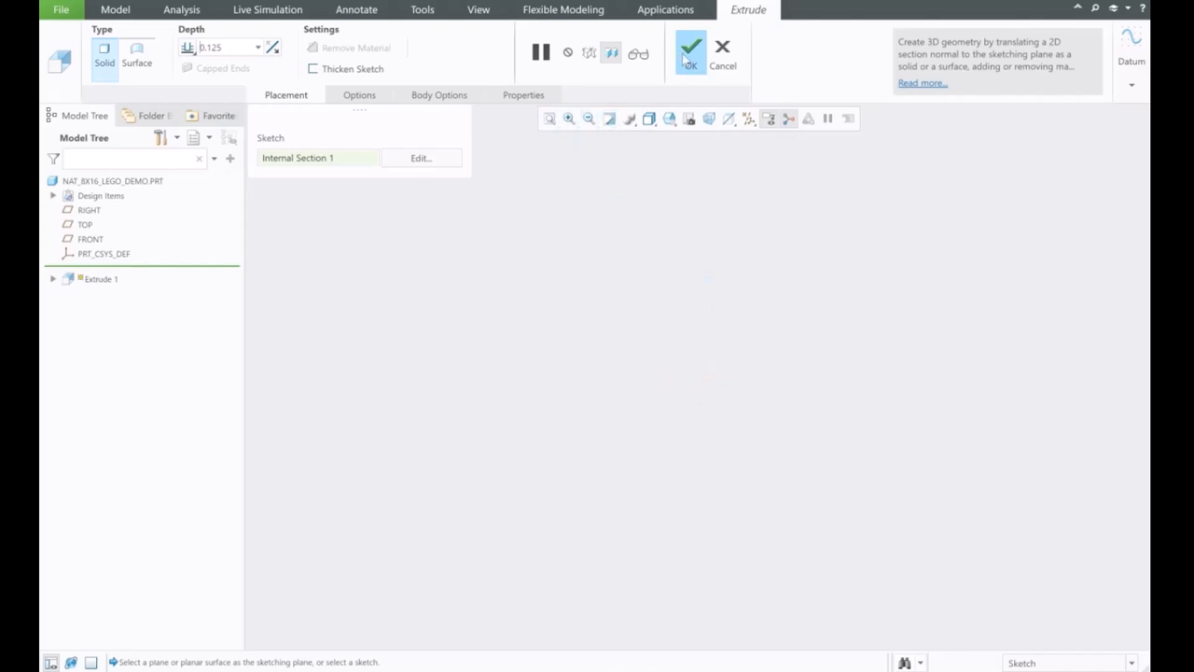
click(690, 48)
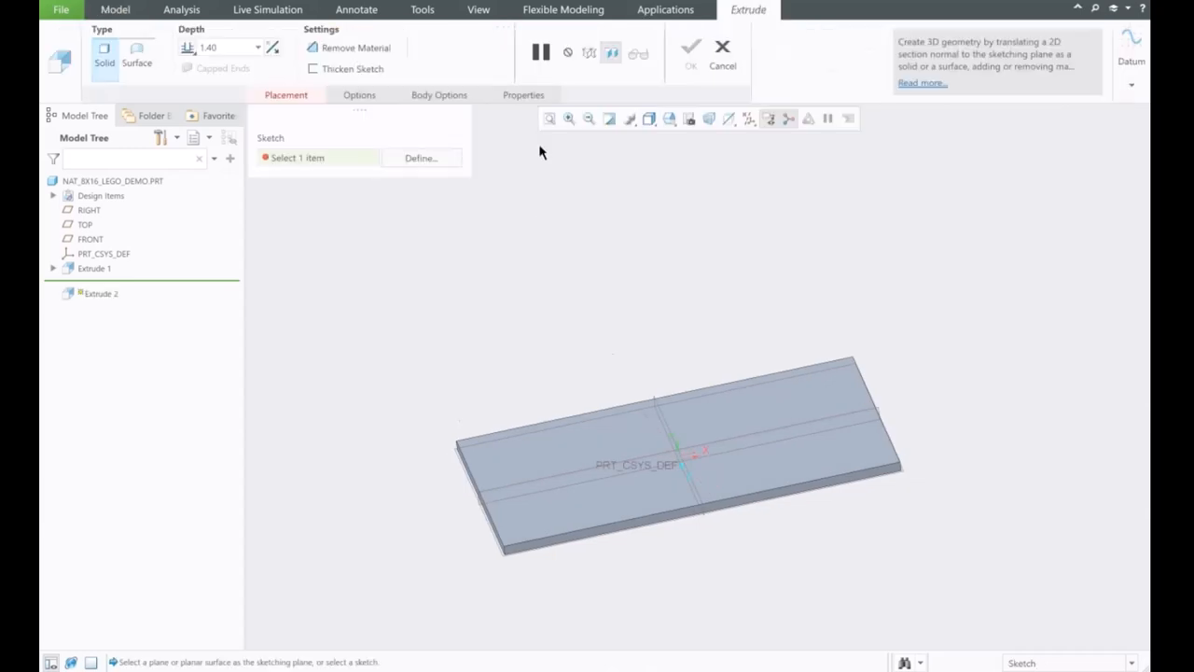
Sketch on the plate's top face and draw a small circle near the top-left corner.
click(511, 457)
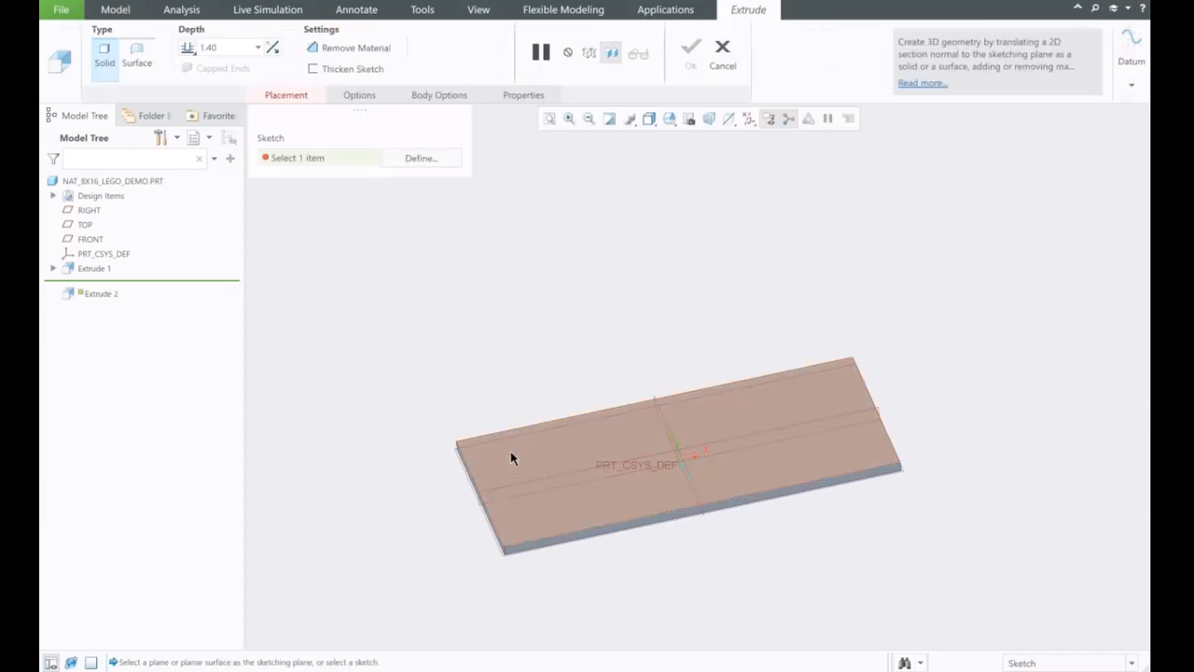
click(654, 420)
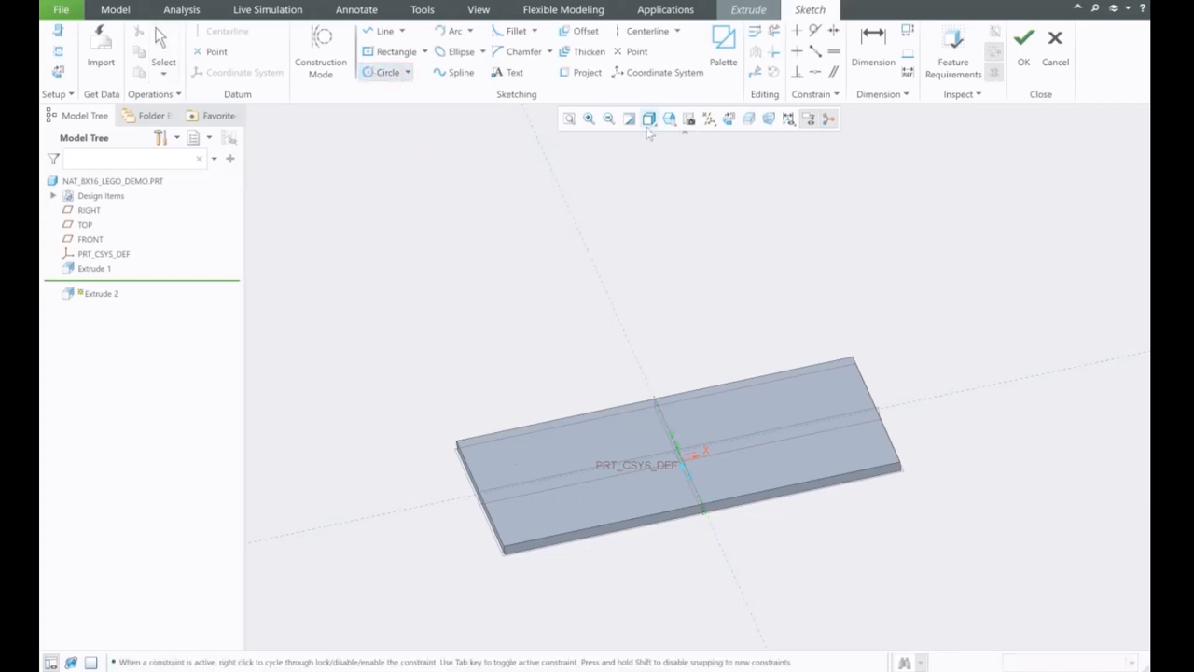
click(649, 119)
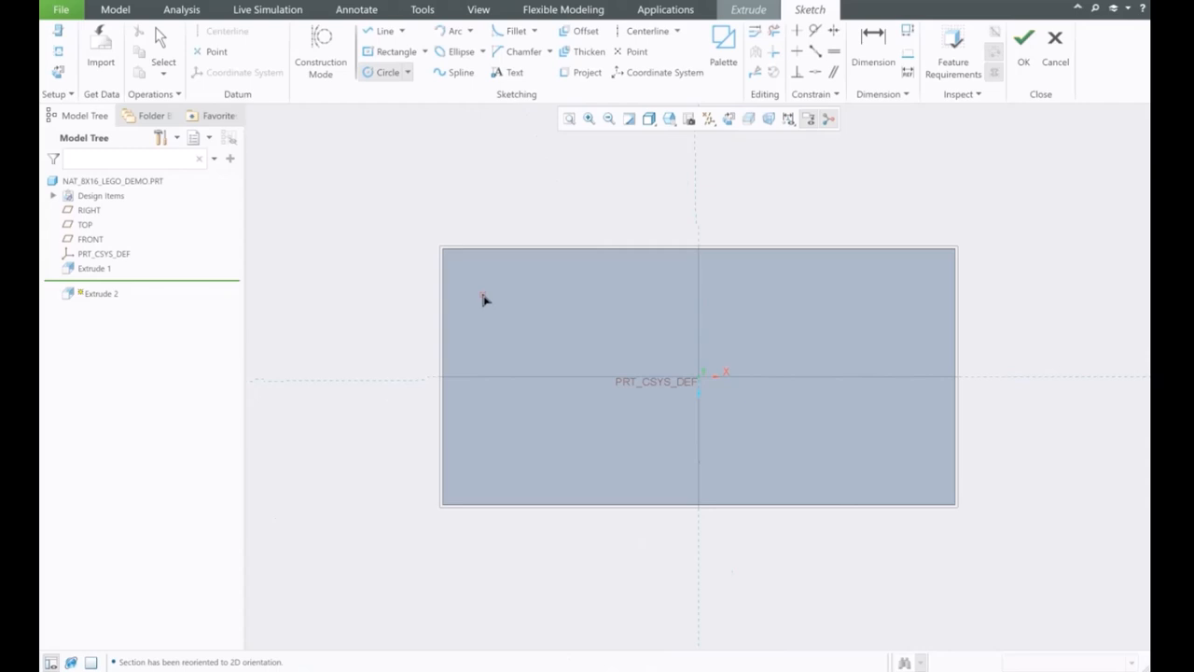
mouse_move(464, 283)
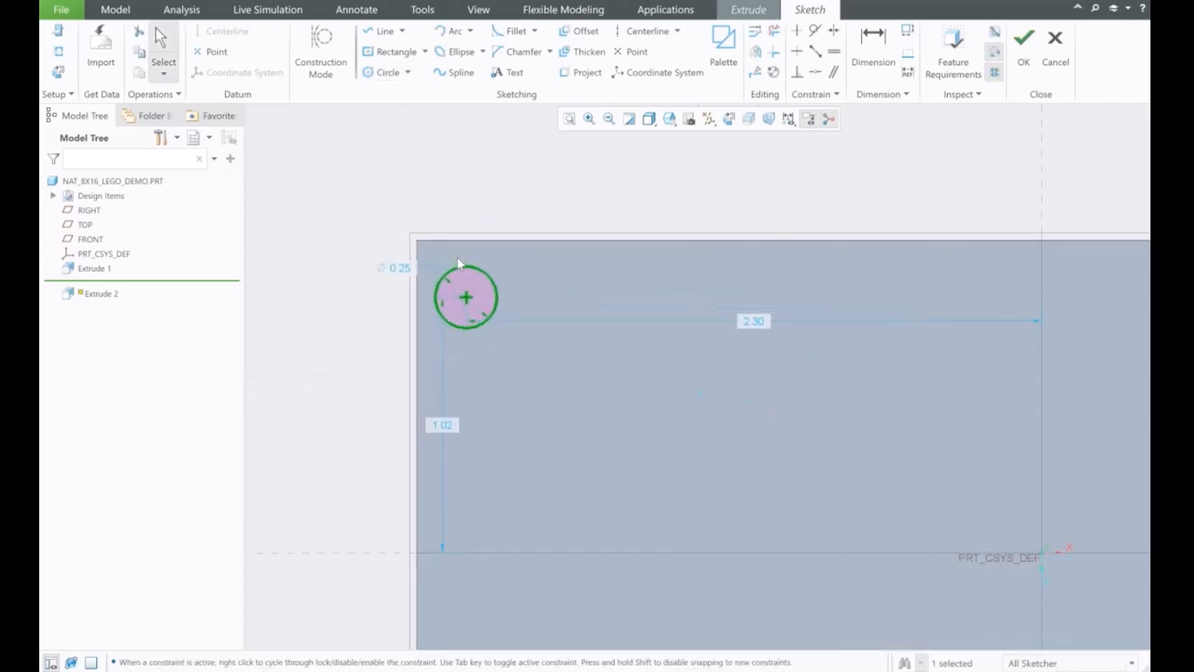
drag(465, 297, 469, 306)
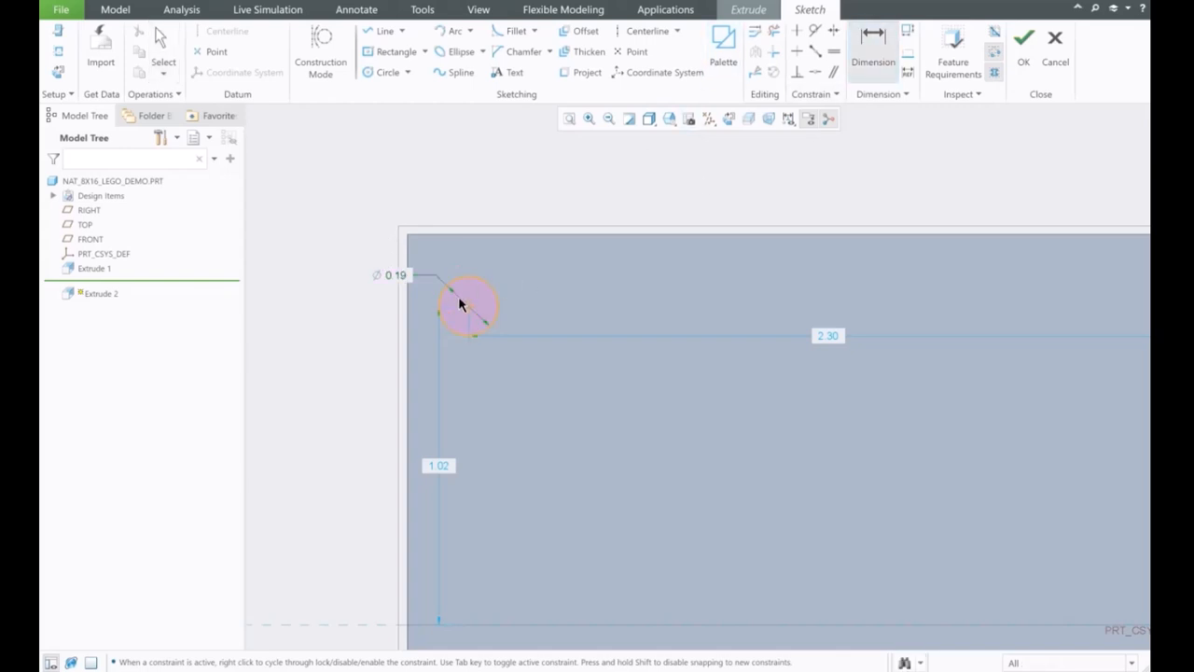
mouse_move(476, 242)
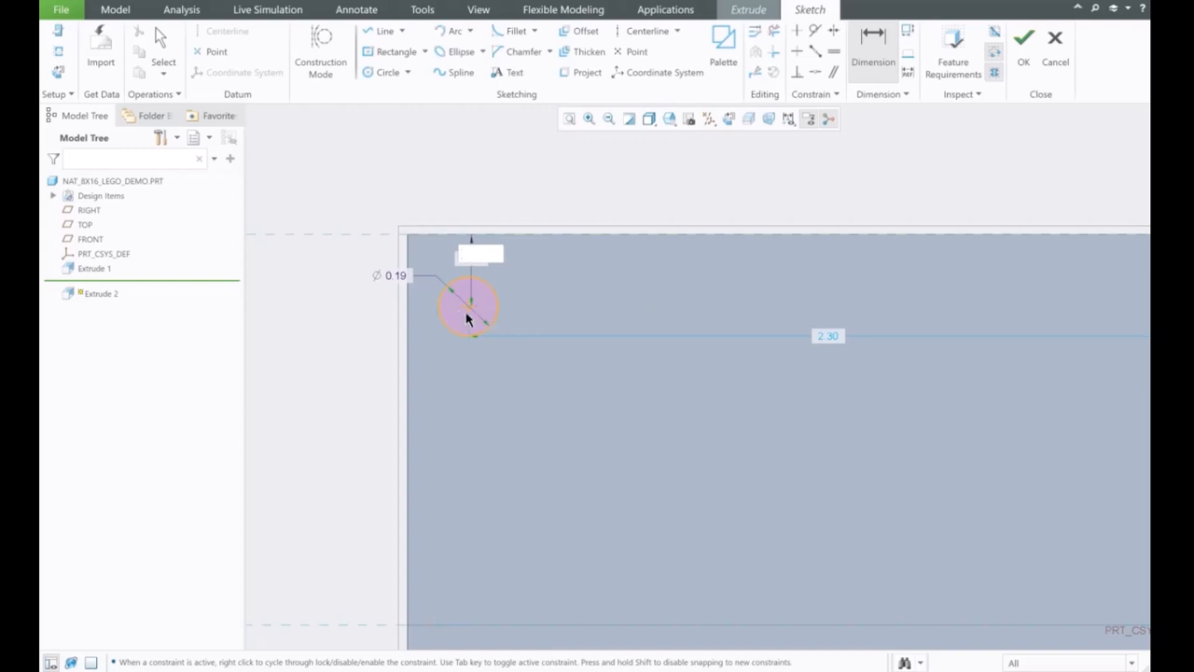
mouse_move(470, 313)
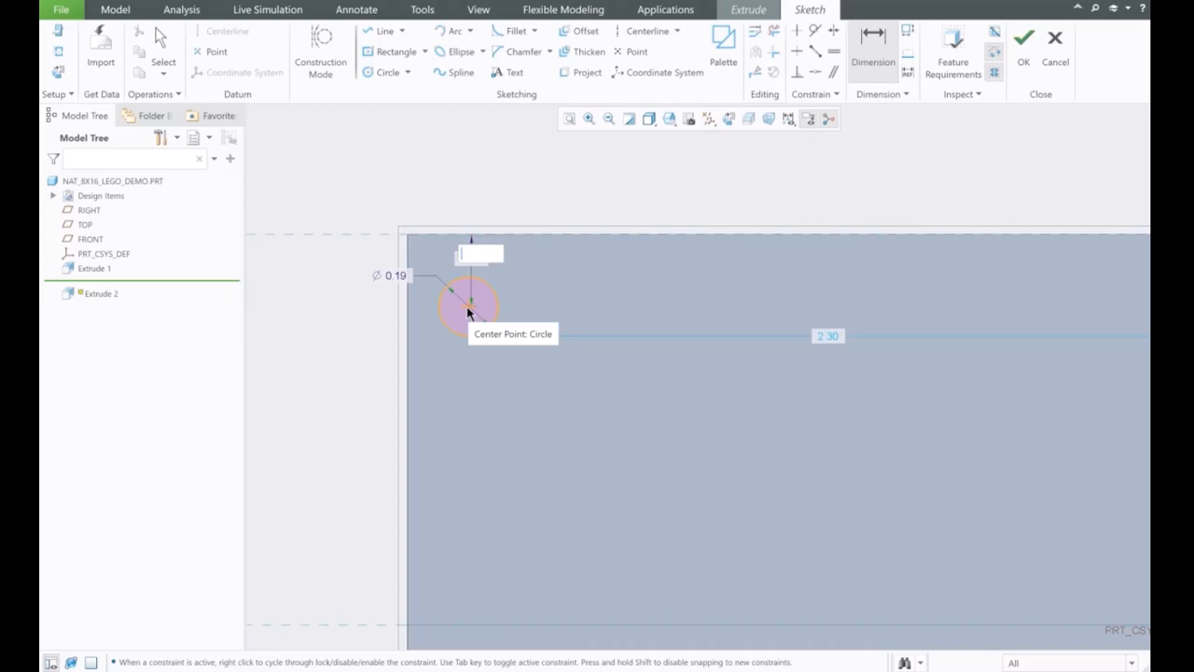
mouse_move(525, 253)
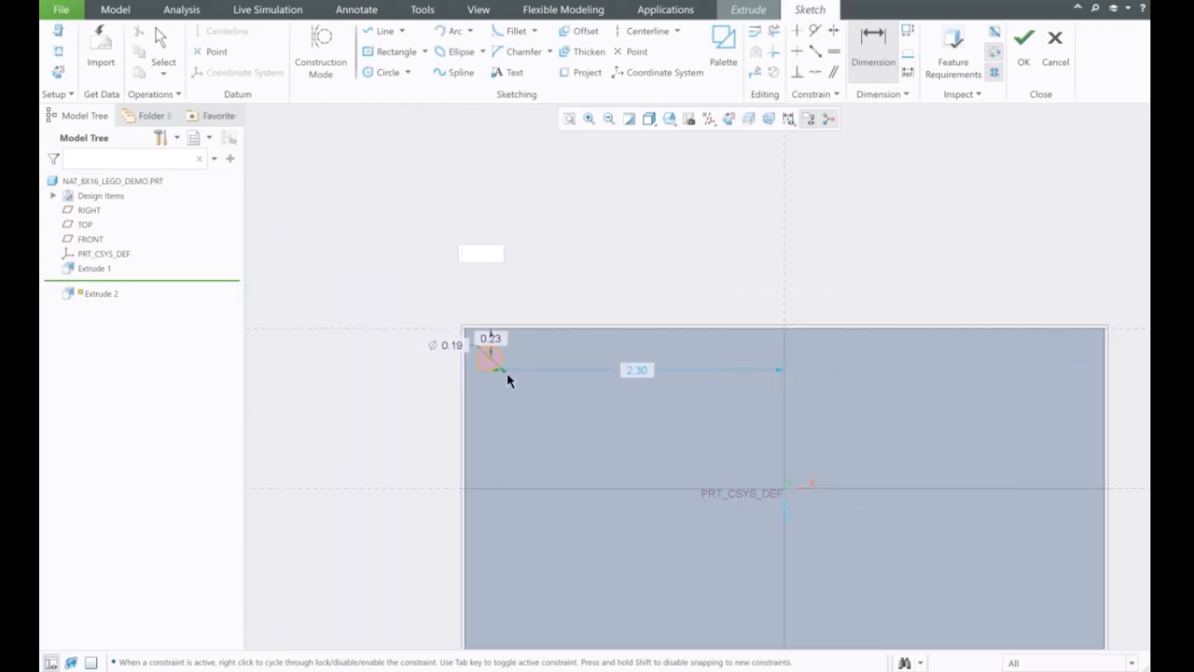
mouse_move(799, 514)
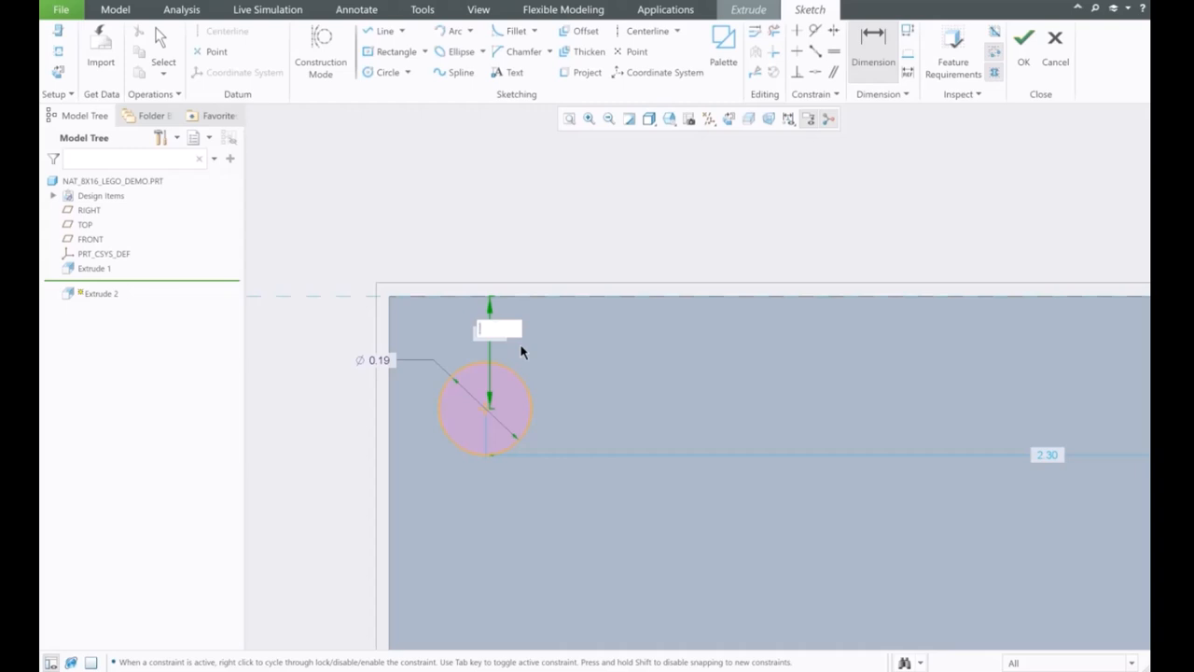
Dimension the stud circle 0.19 across, offset 0.16 from the top and left edges.
text(1)
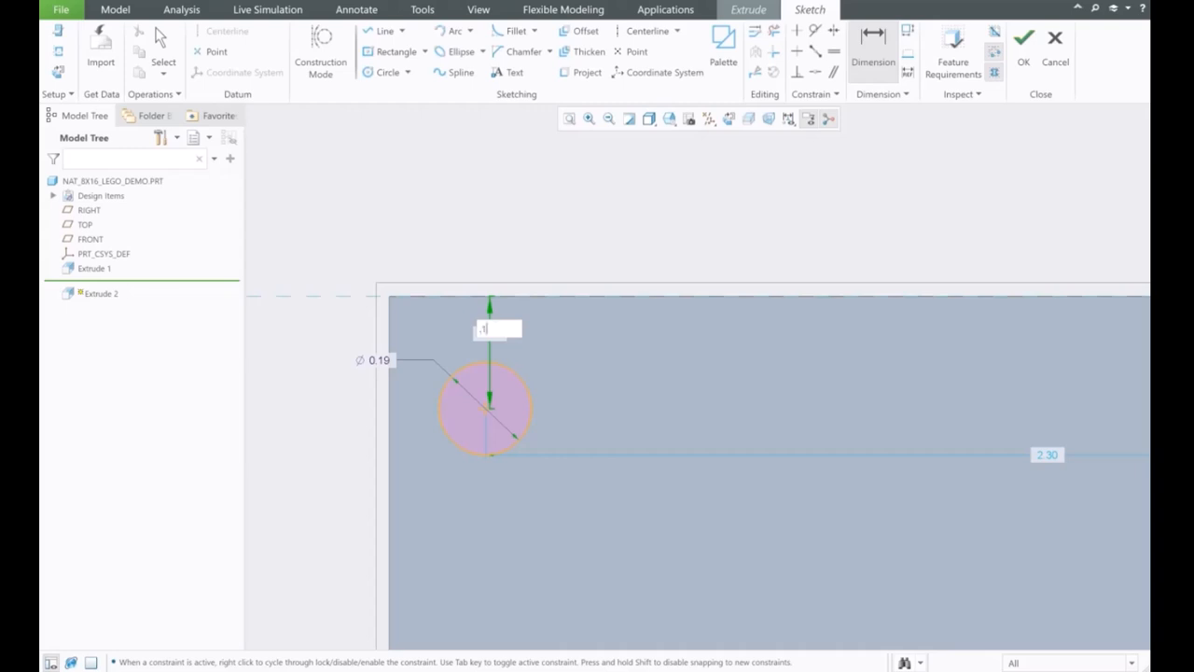
text(.15)
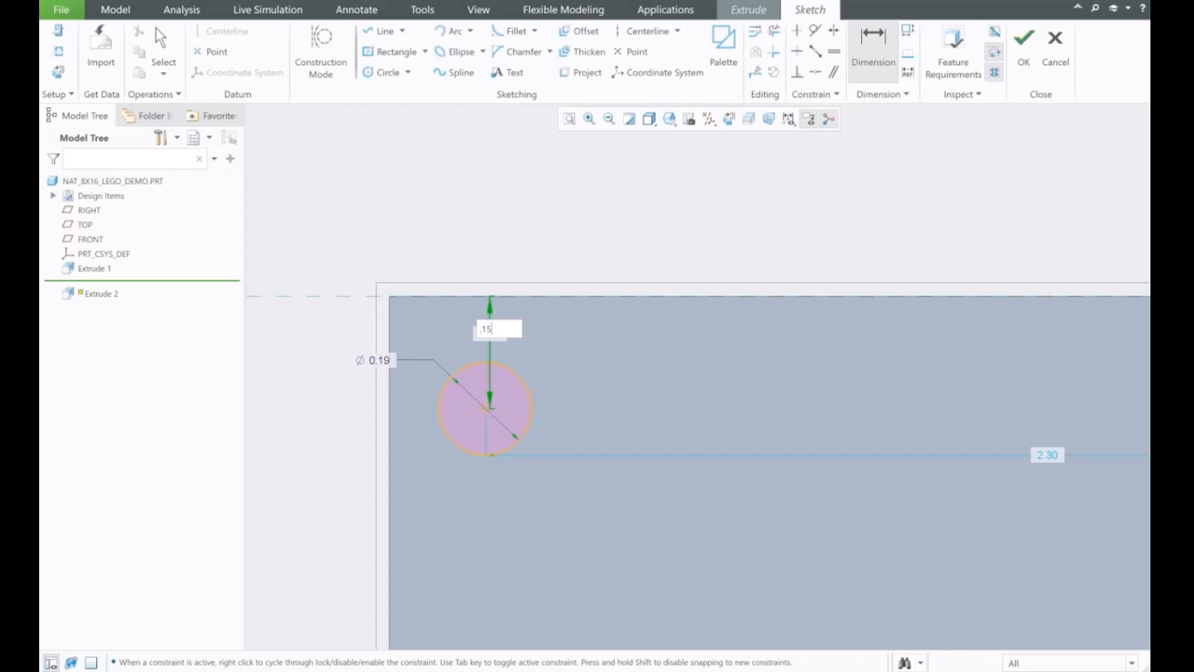
text(.15625)
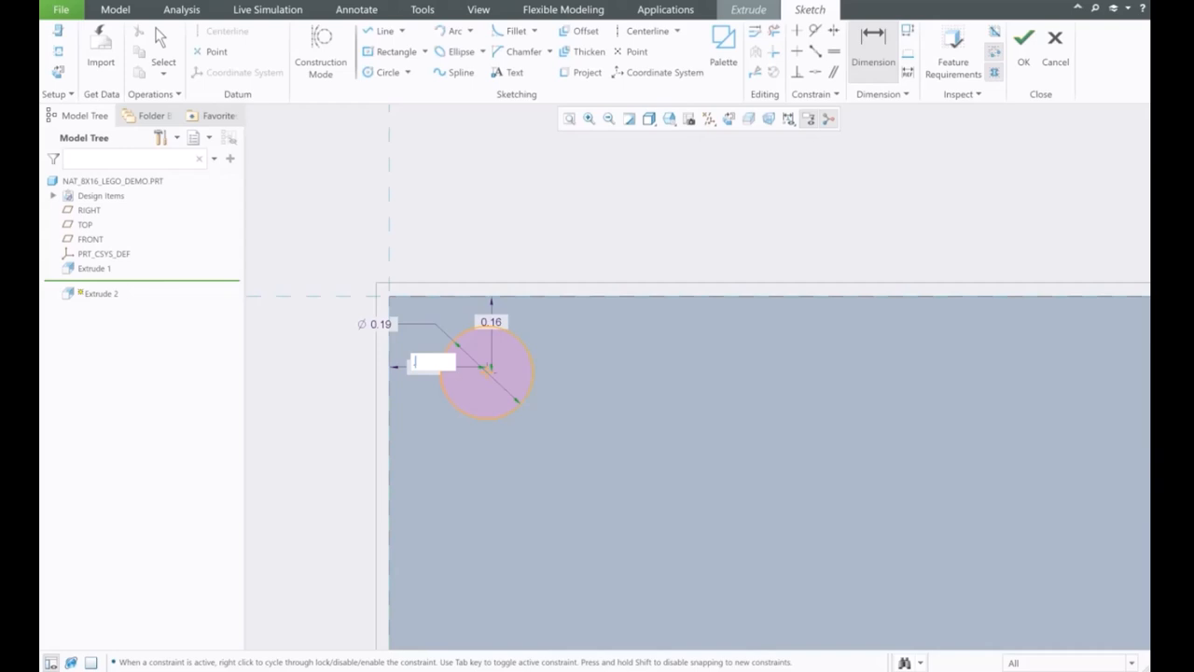
text(.1)
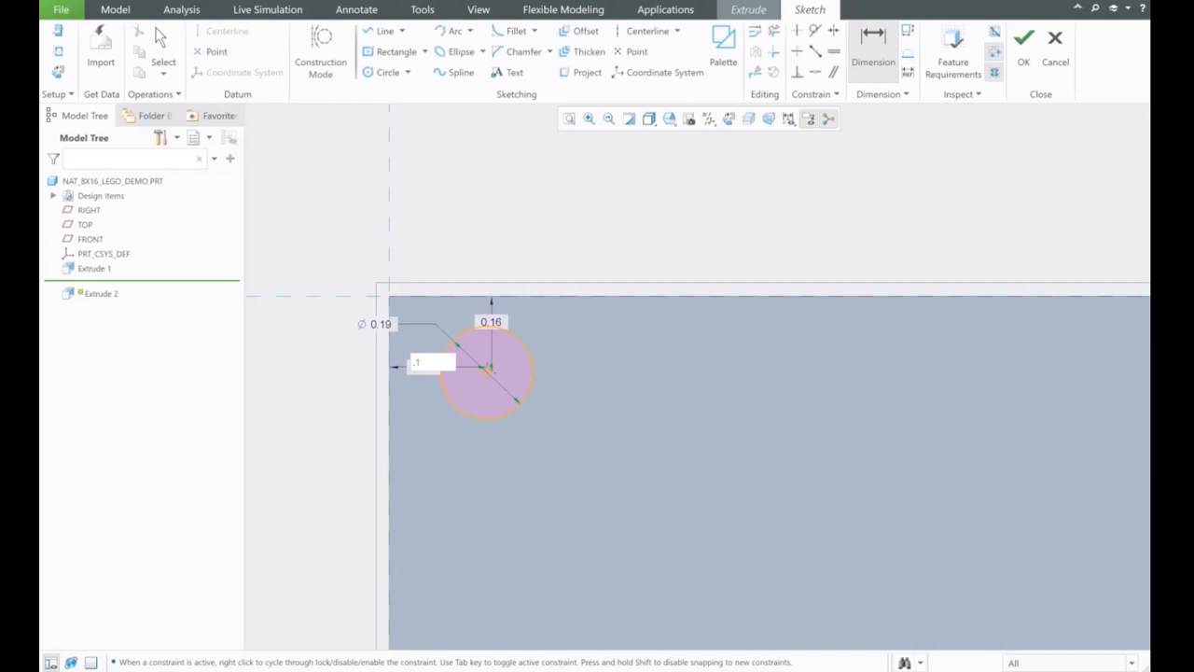
text(15)
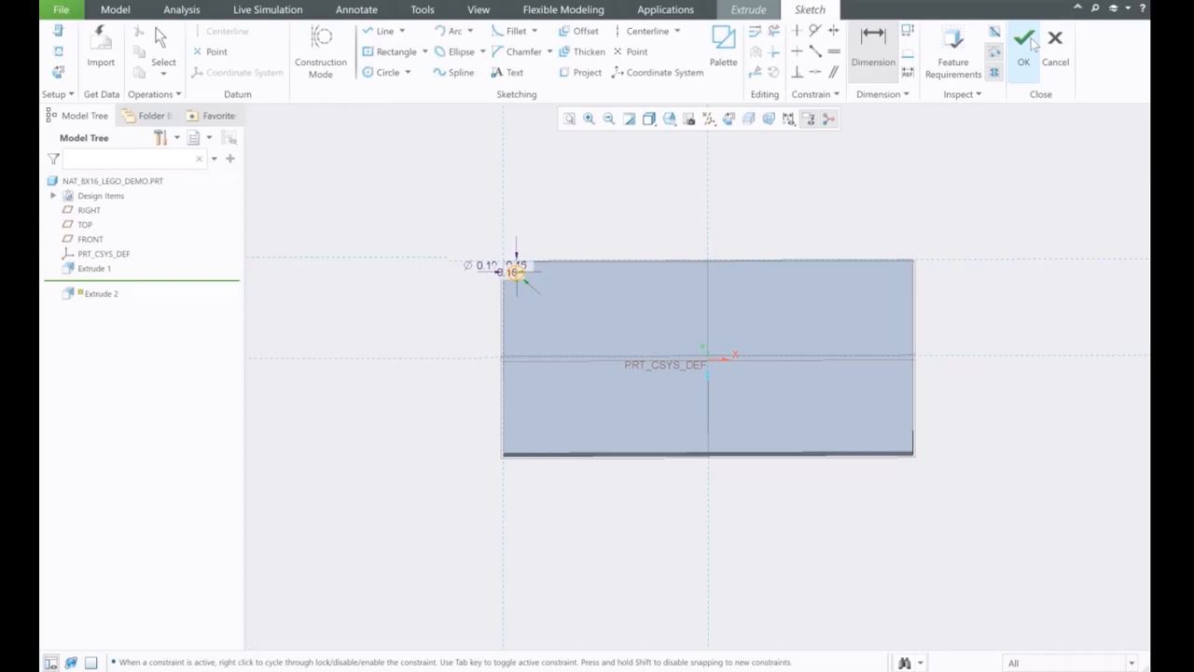
Finish the circle sketch and extrude it 0.078 into a single stud, Extrude 2.
click(1024, 39)
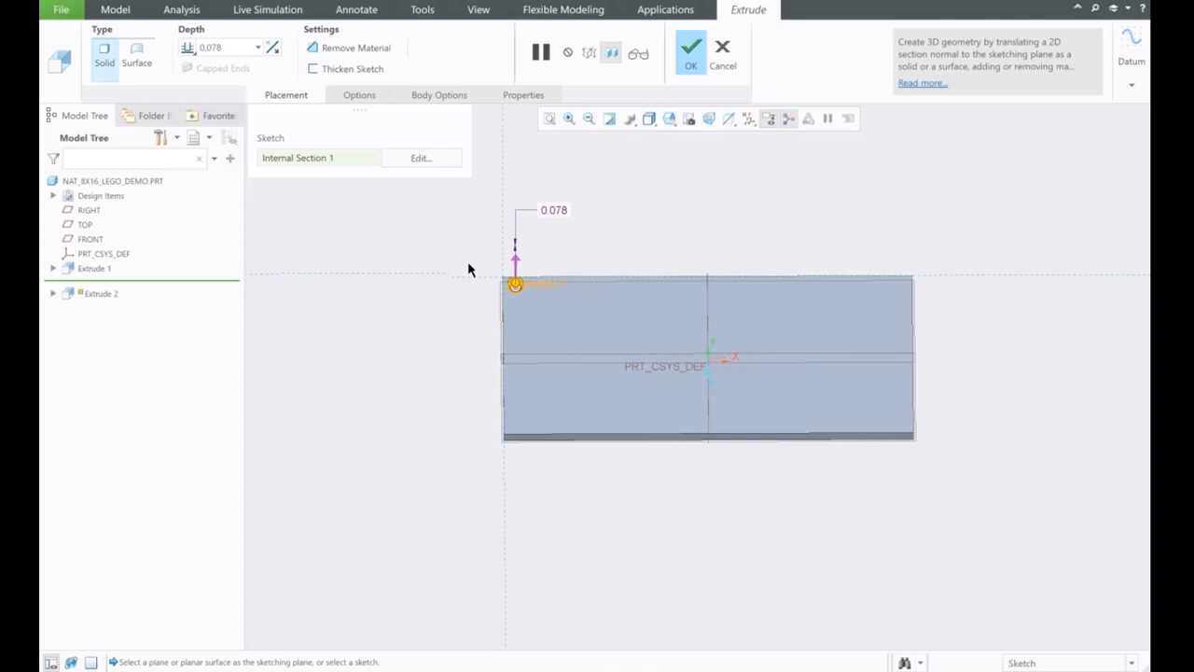
click(691, 47)
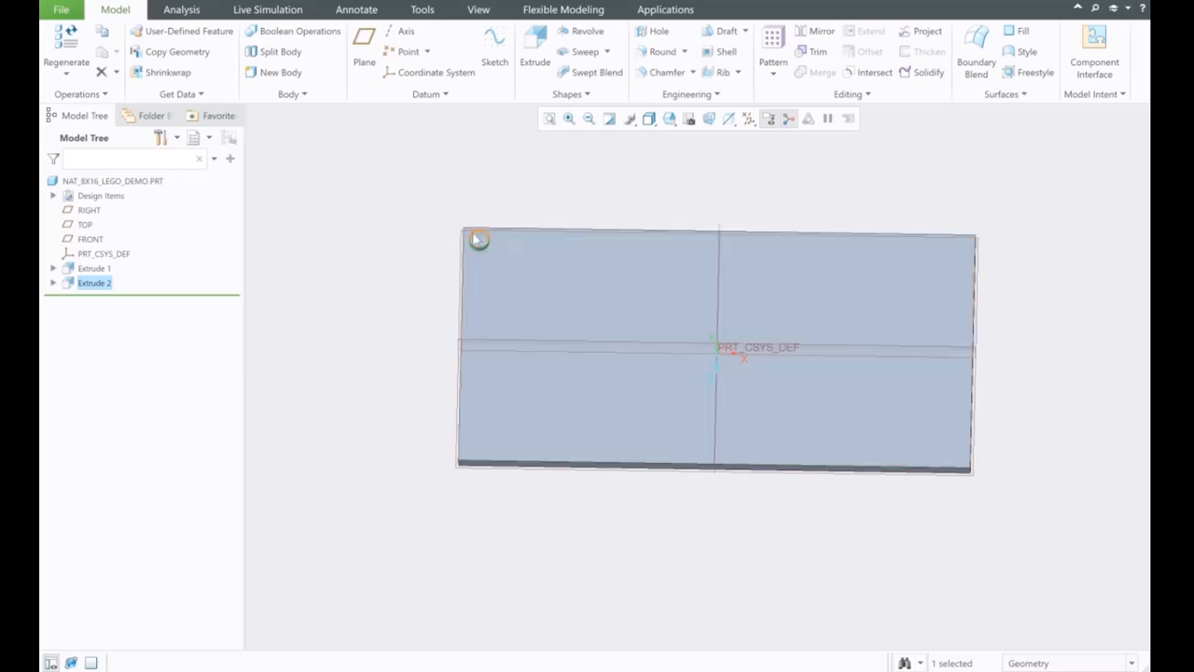
mouse_move(733, 229)
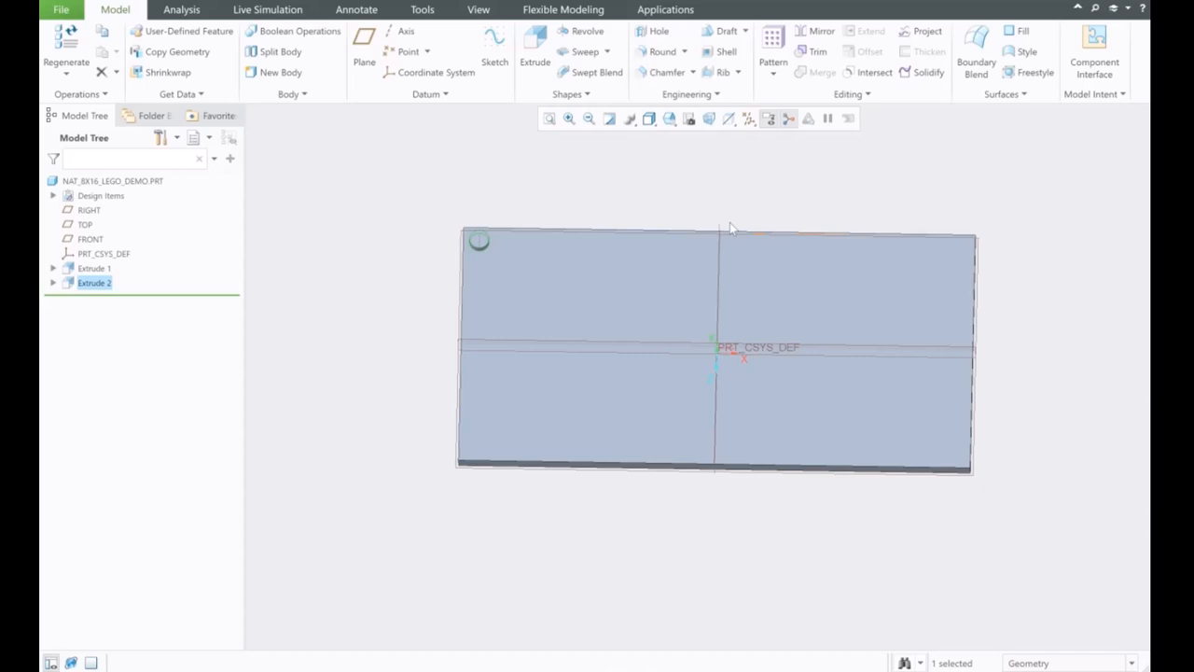
mouse_move(705, 148)
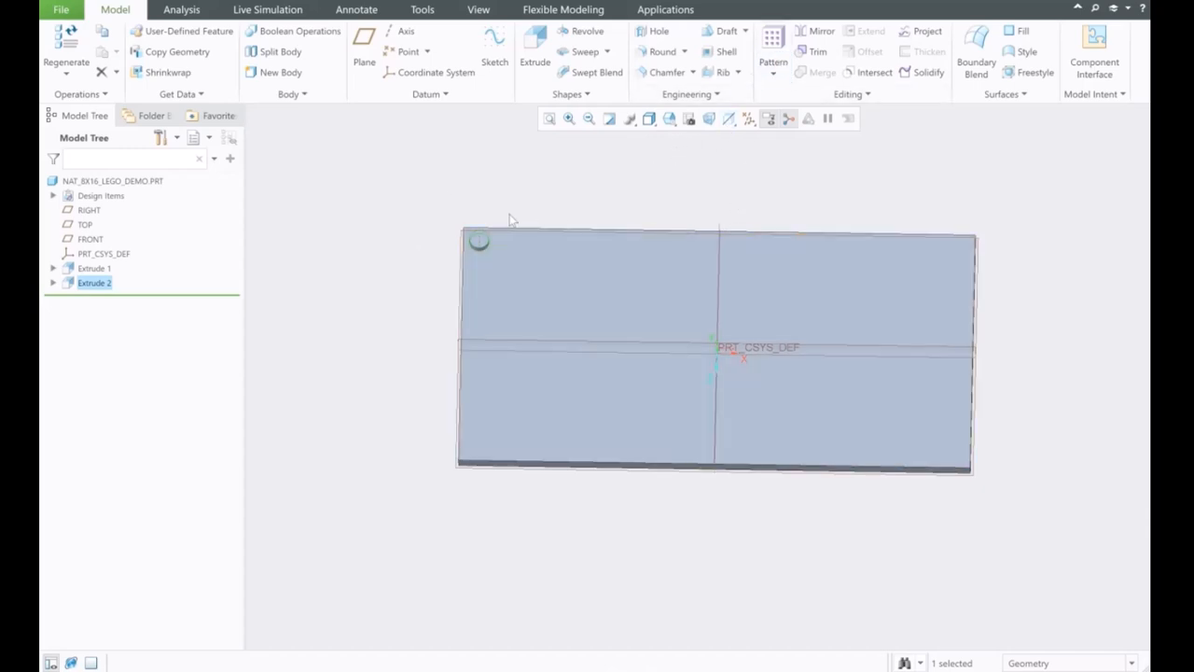
mouse_move(480, 252)
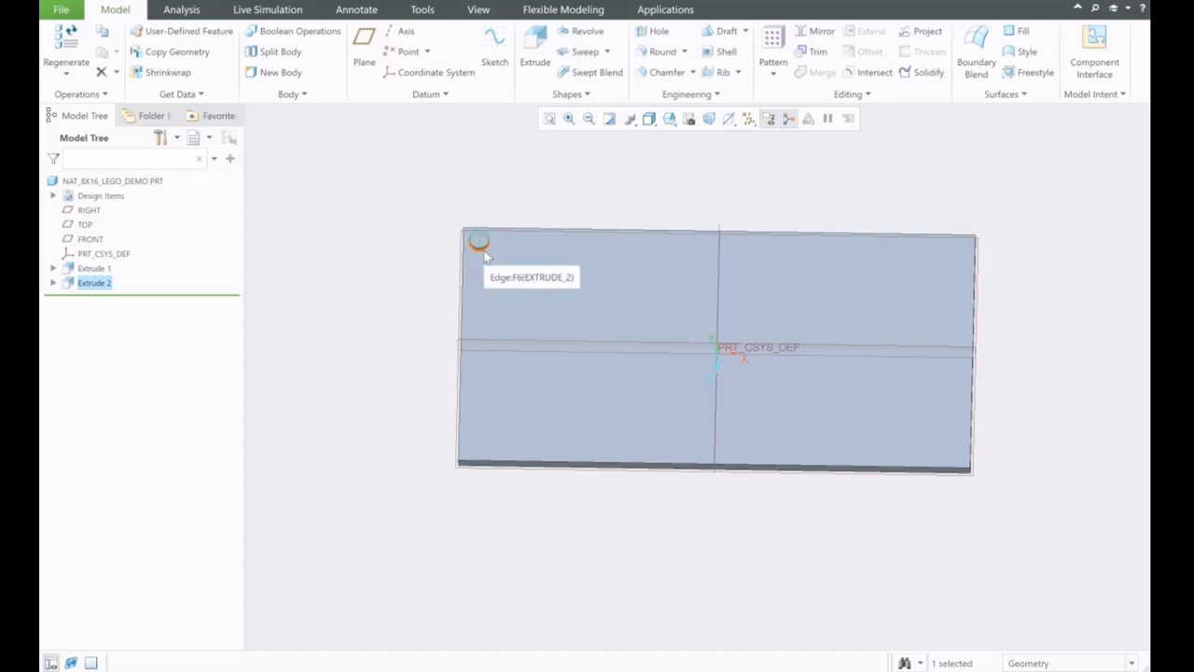
mouse_move(606, 224)
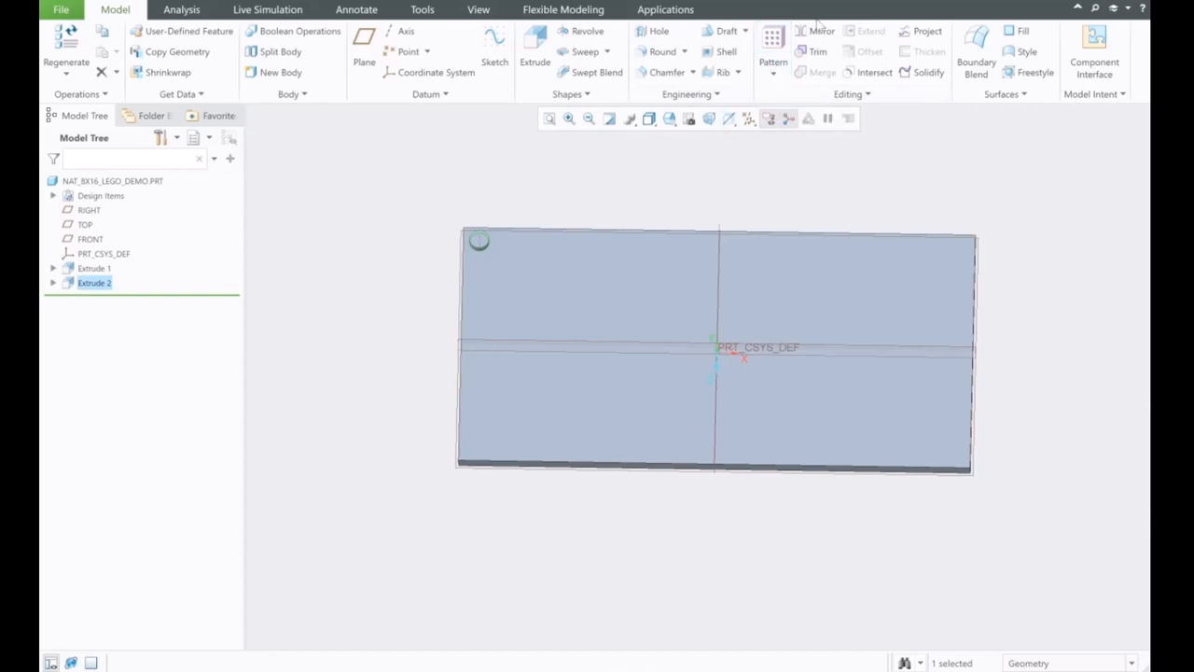
mouse_move(773, 38)
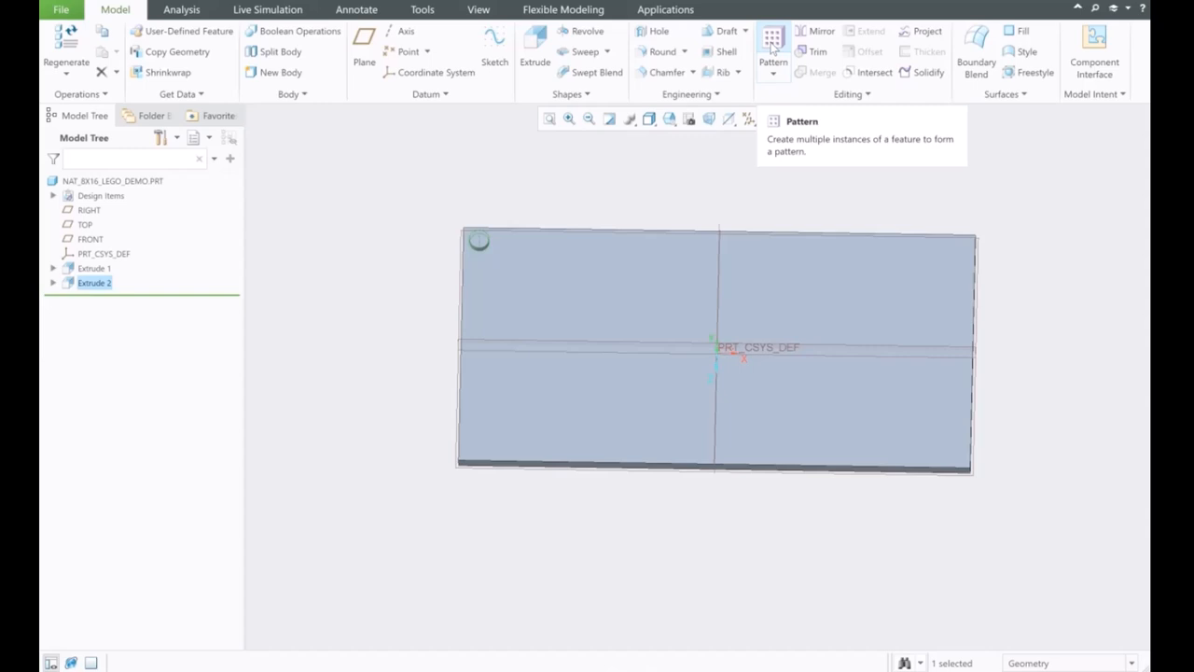
Direction-pattern the stud along the top edge: 16 members spaced 0.313.
click(773, 44)
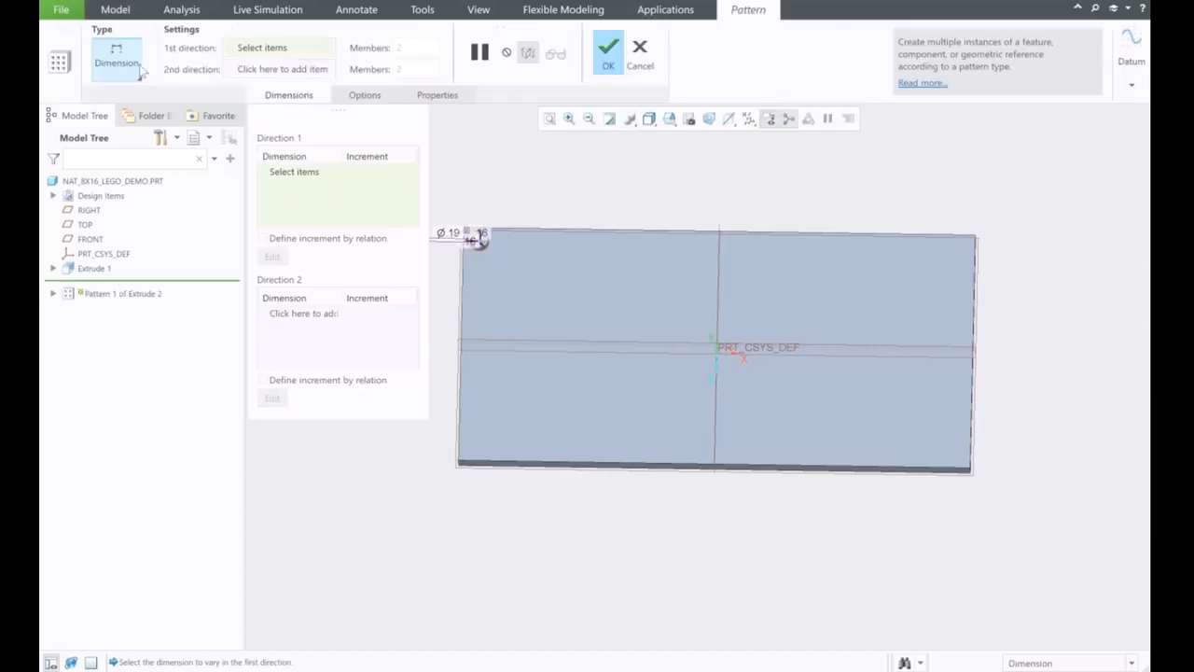
click(116, 62)
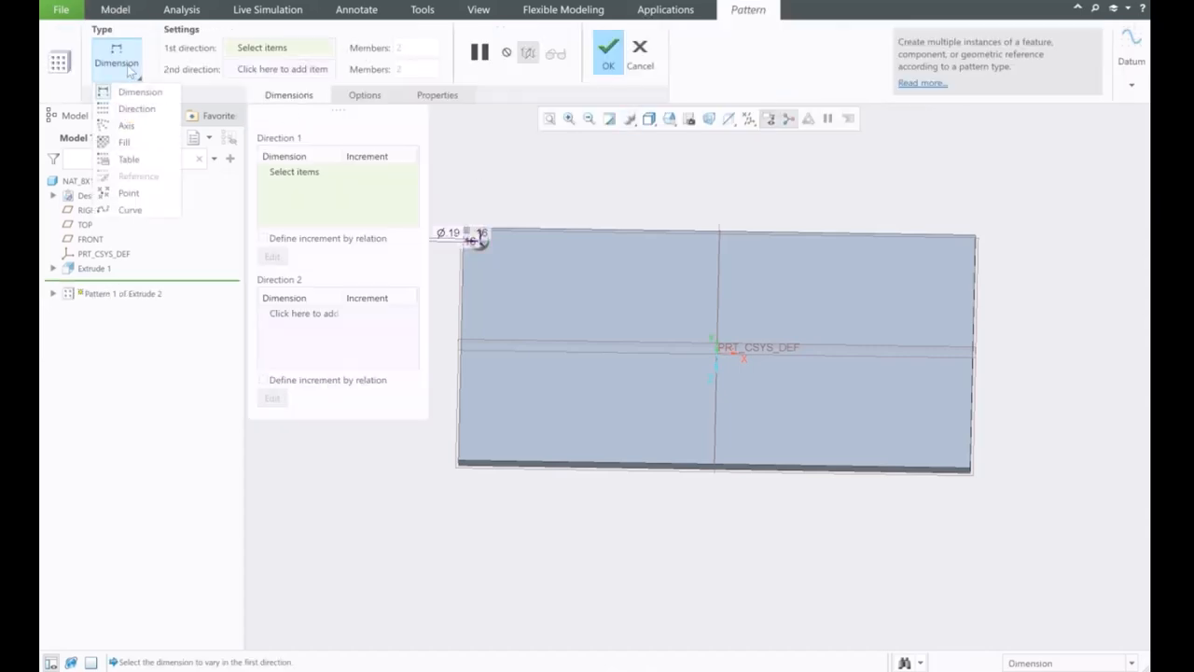
click(140, 92)
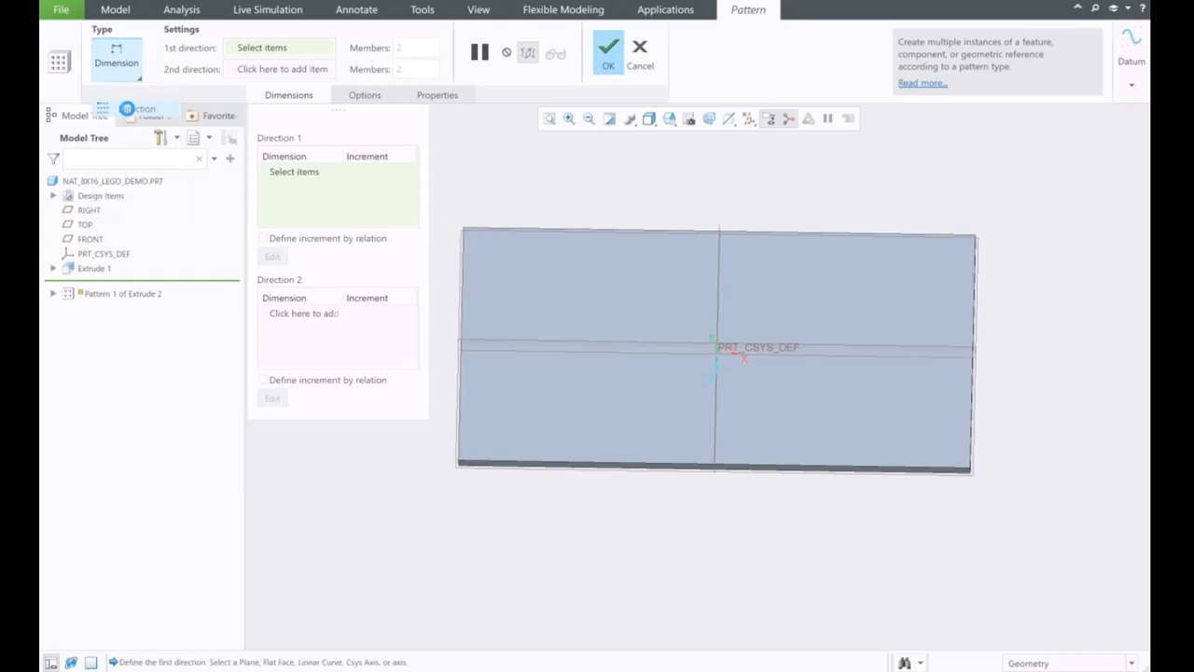
click(718, 232)
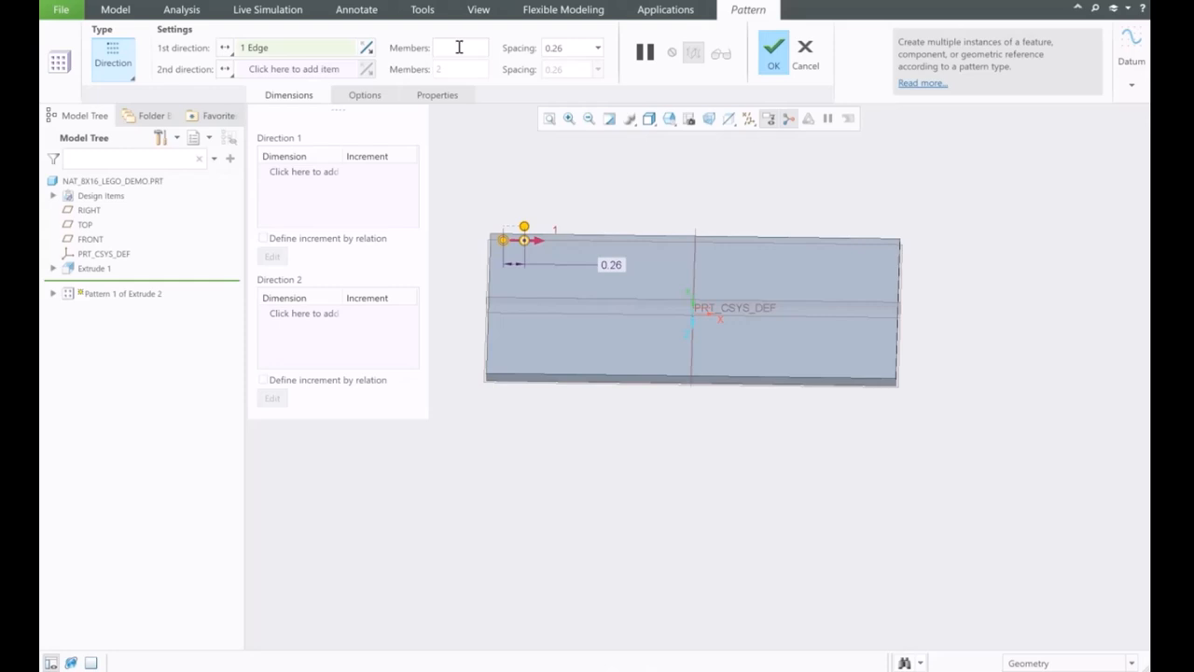
text(16)
click(573, 48)
text(0.313)
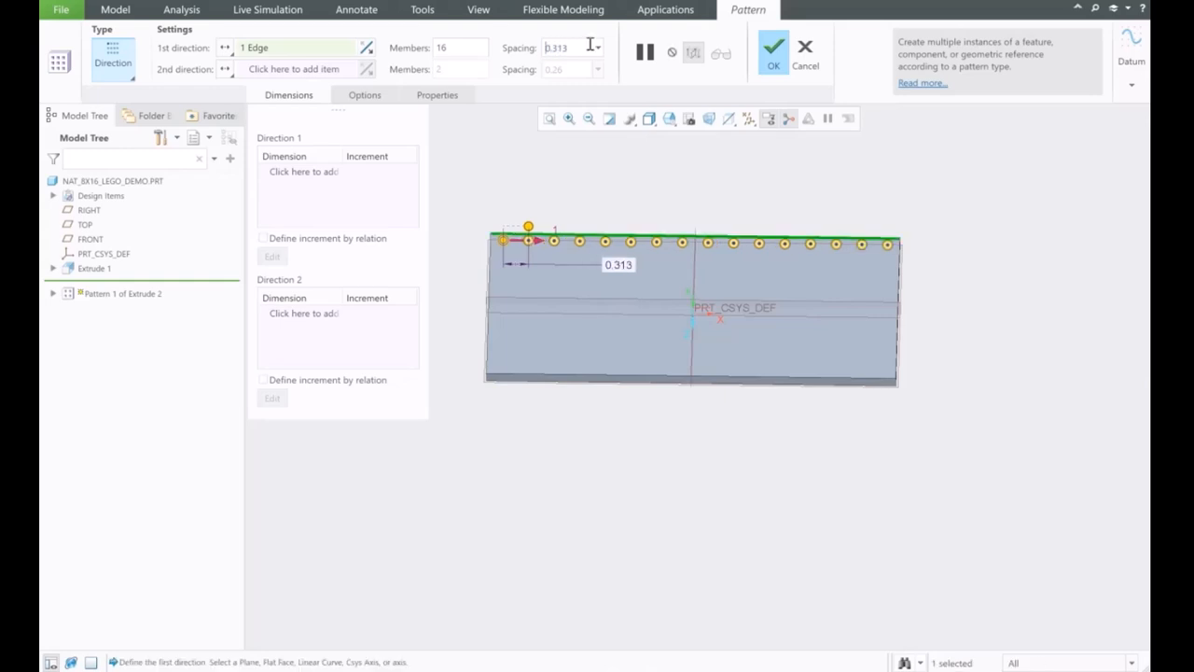
click(773, 48)
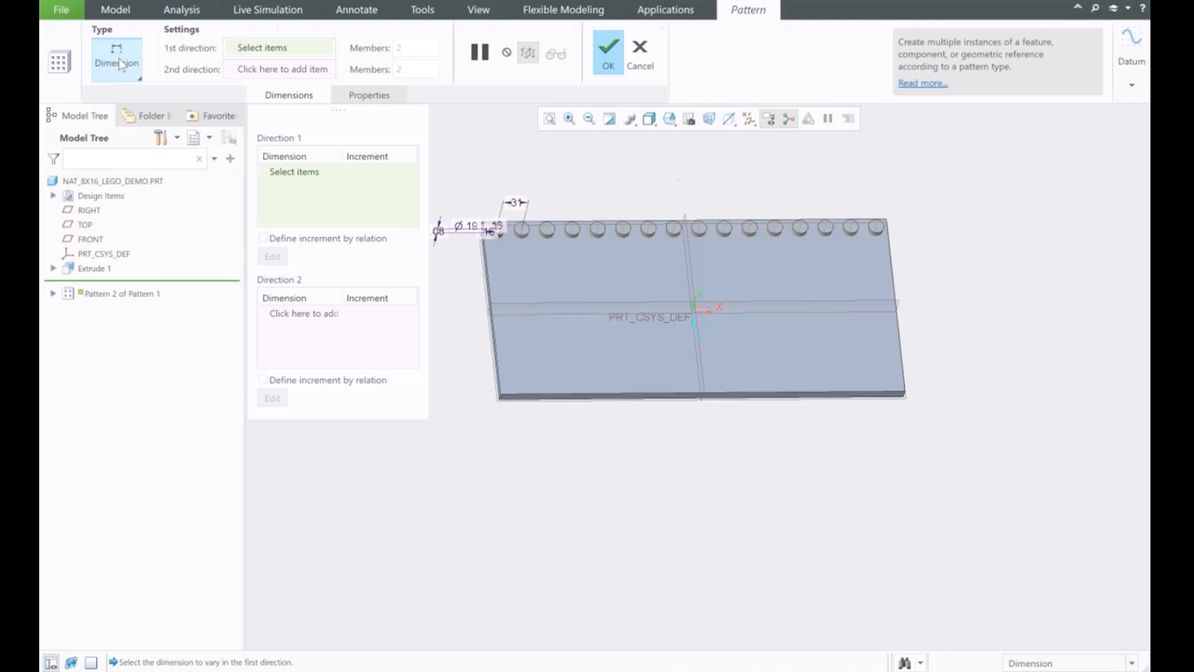
Direction-pattern the stud row down the left edge: 8 rows spaced 0.313.
click(117, 62)
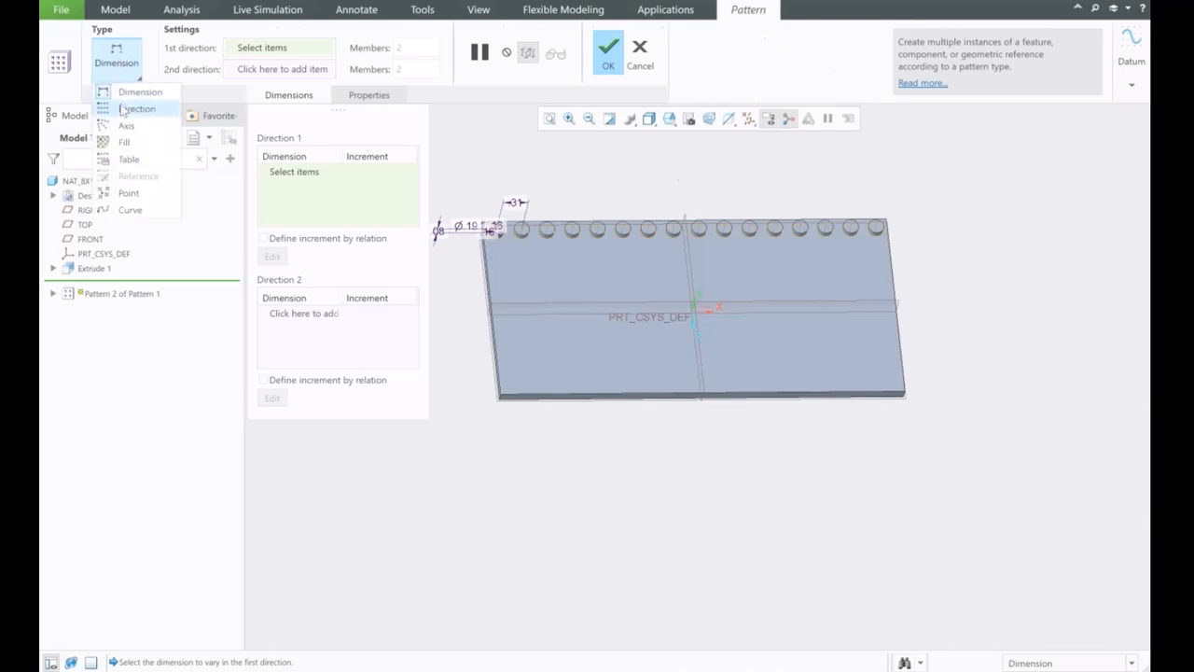
click(137, 108)
text(0.313)
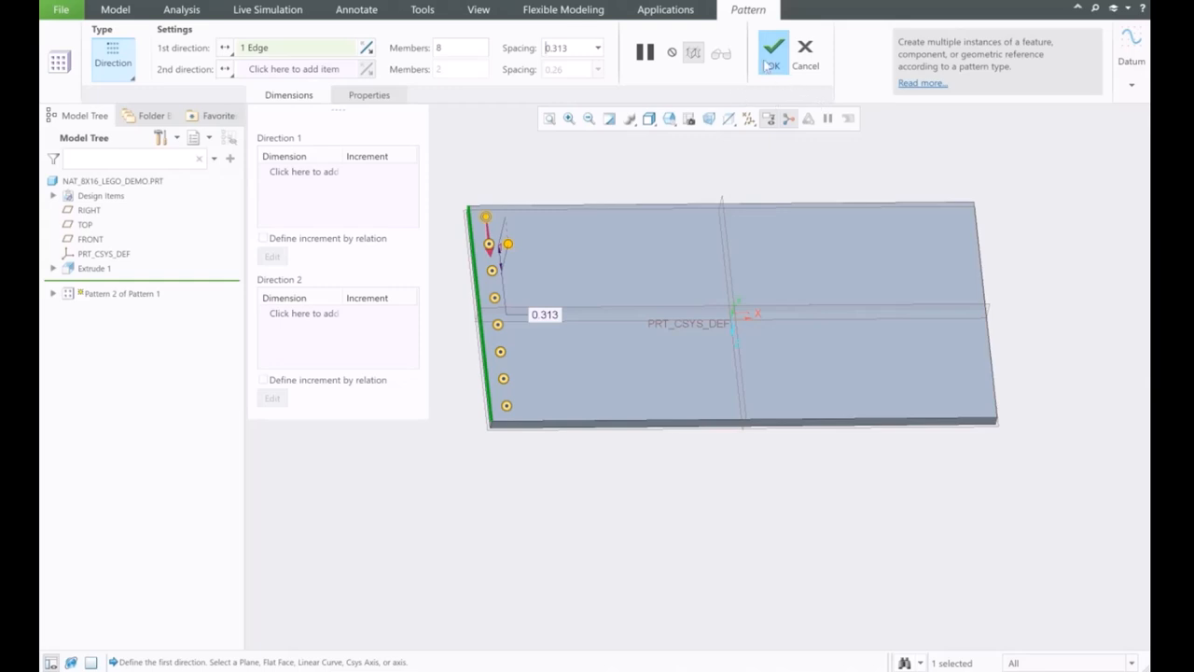
click(773, 47)
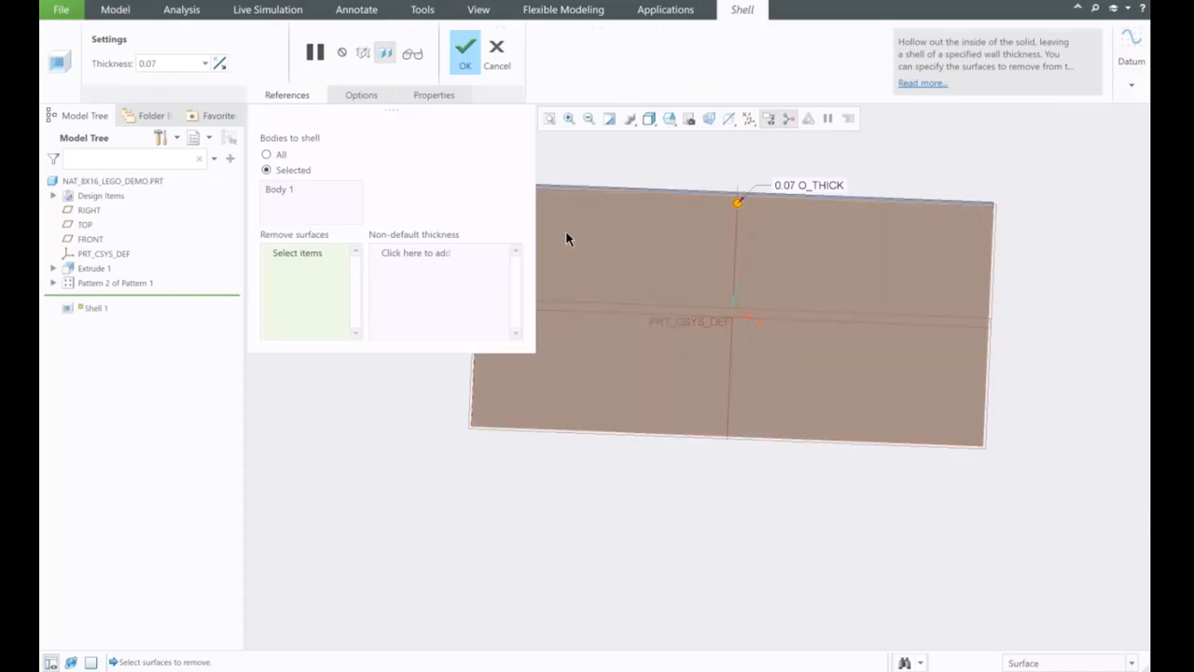
Shell the plate from its bottom face with a 0.052 wall thickness.
click(464, 49)
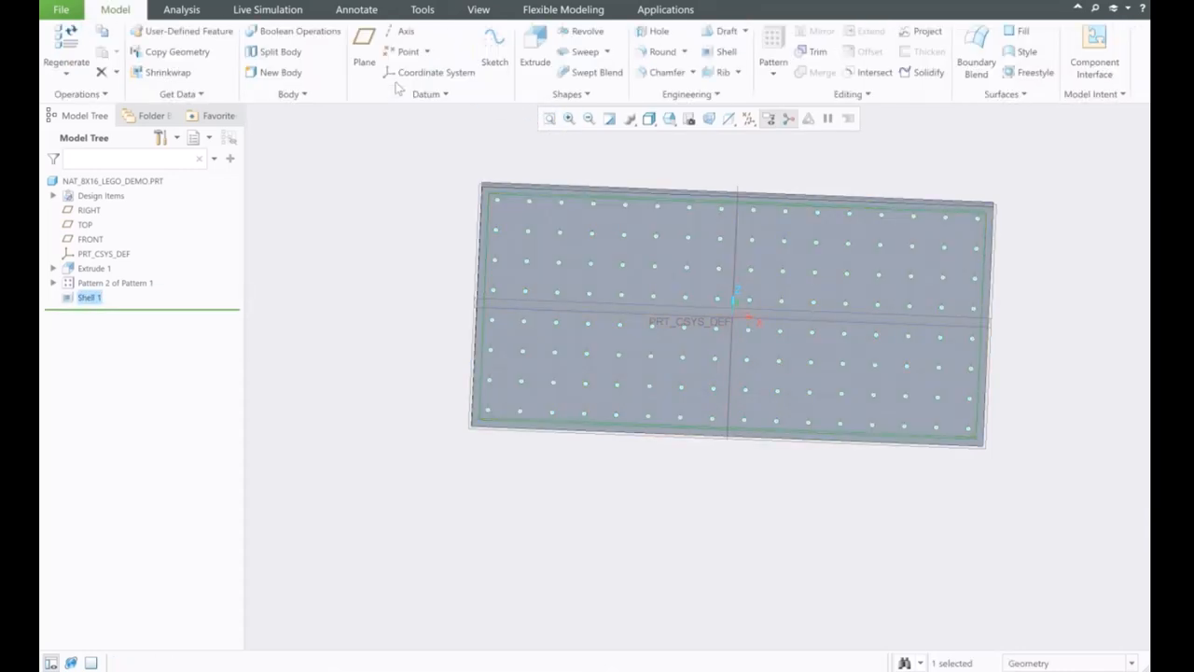
right_click(88, 297)
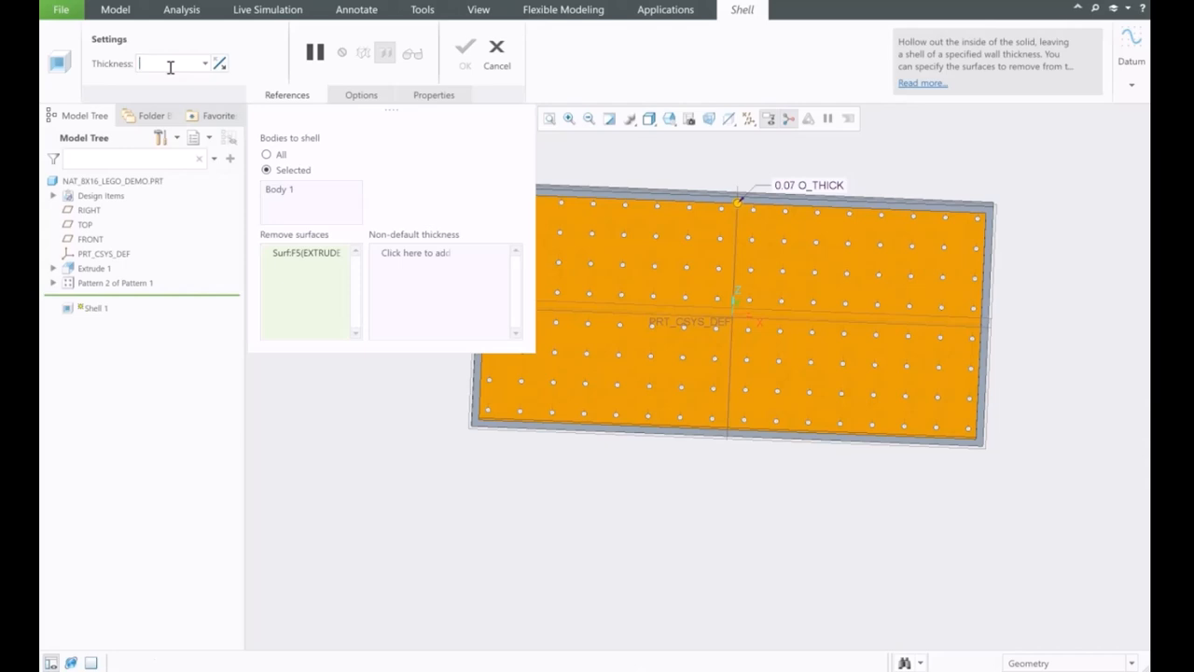
text(.052)
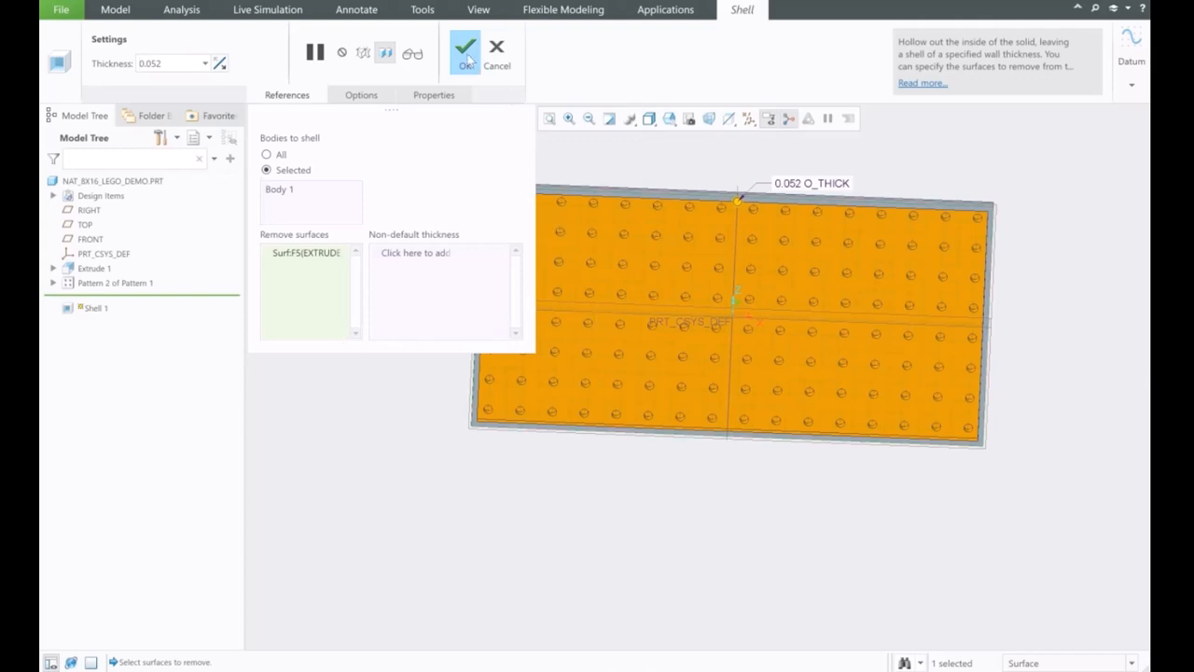
click(465, 52)
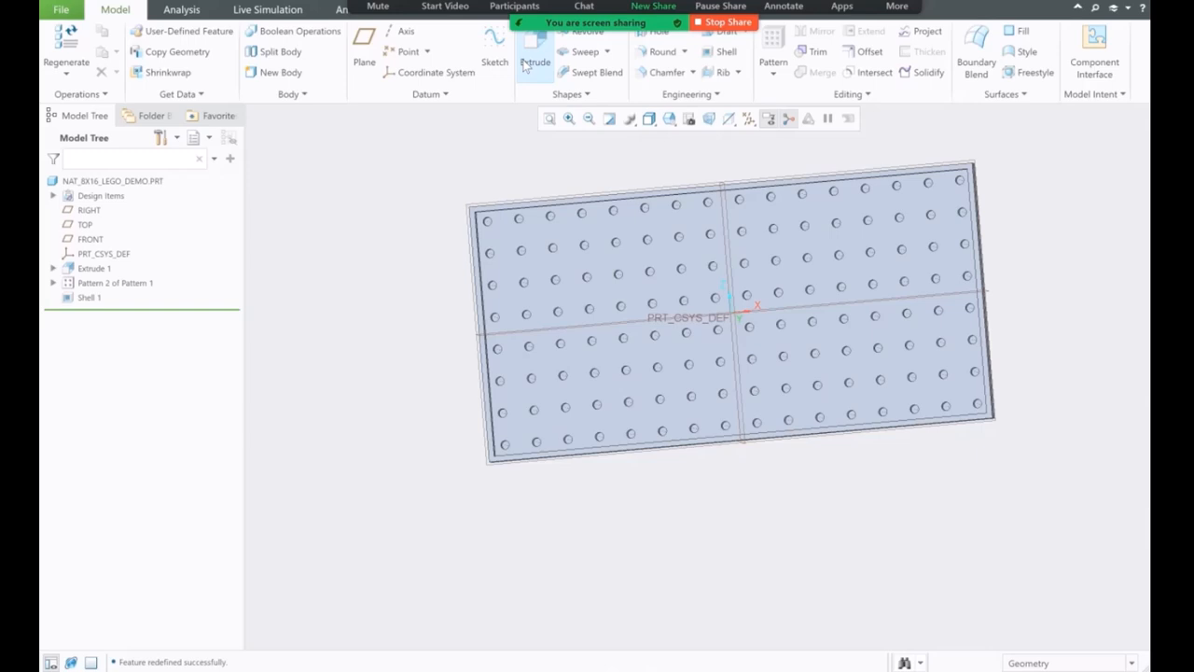
mouse_move(535, 63)
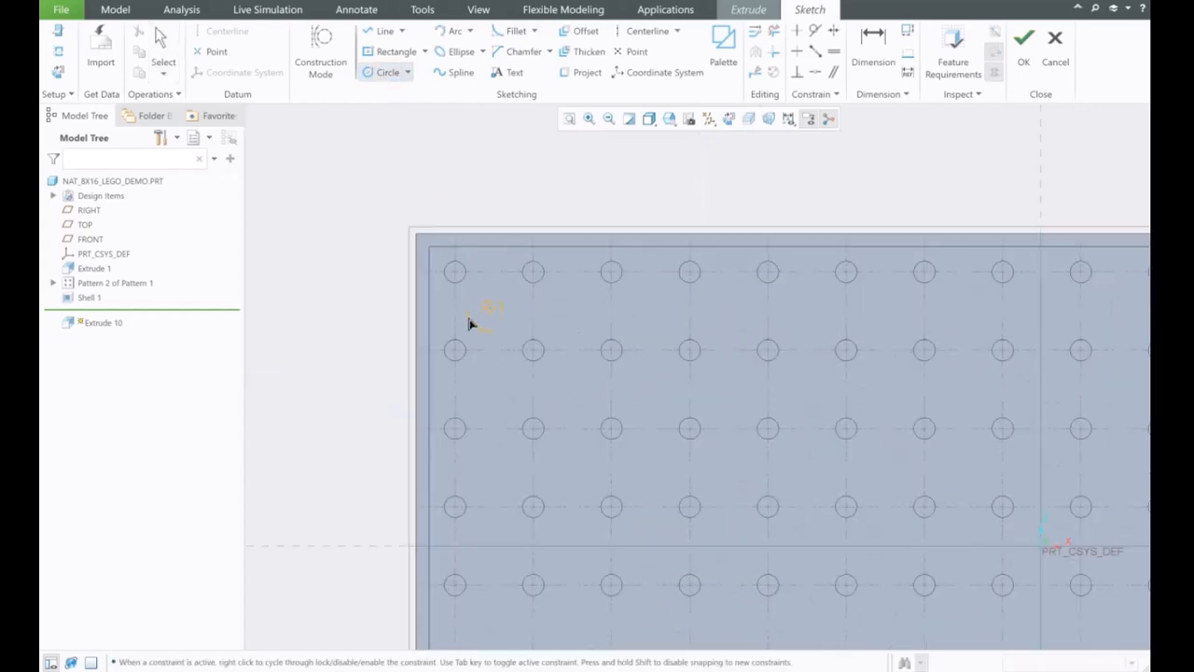
Draw concentric tube circles near the top-left stud, diameters 0.25 and 0.19.
click(489, 308)
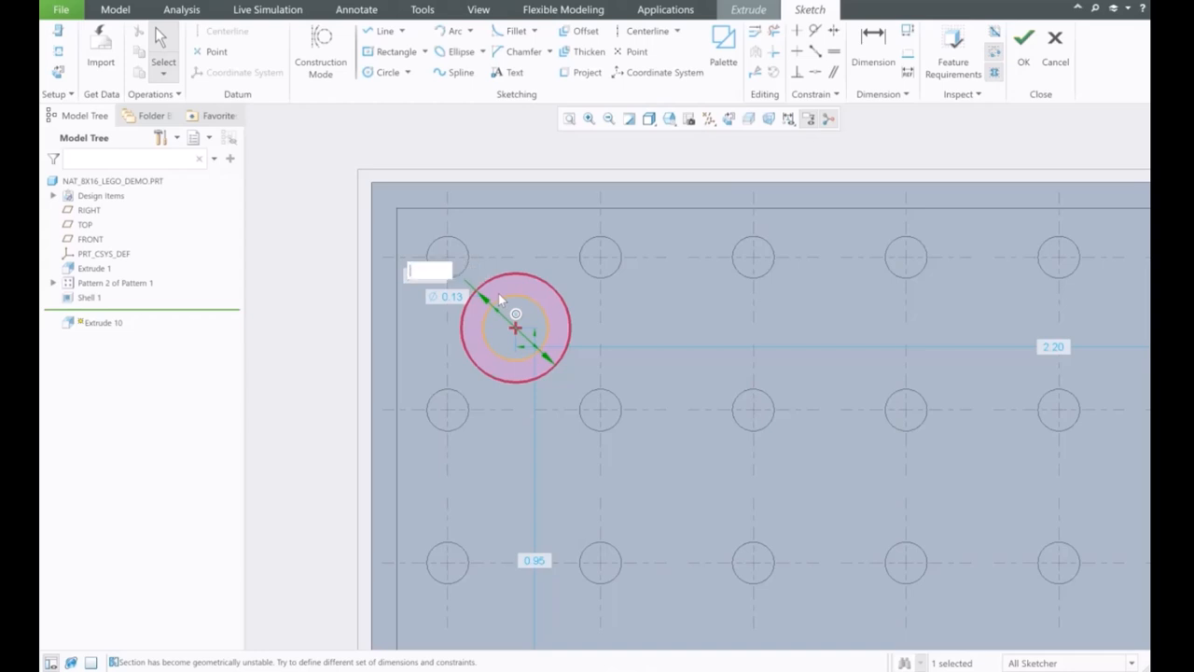
text(.25)
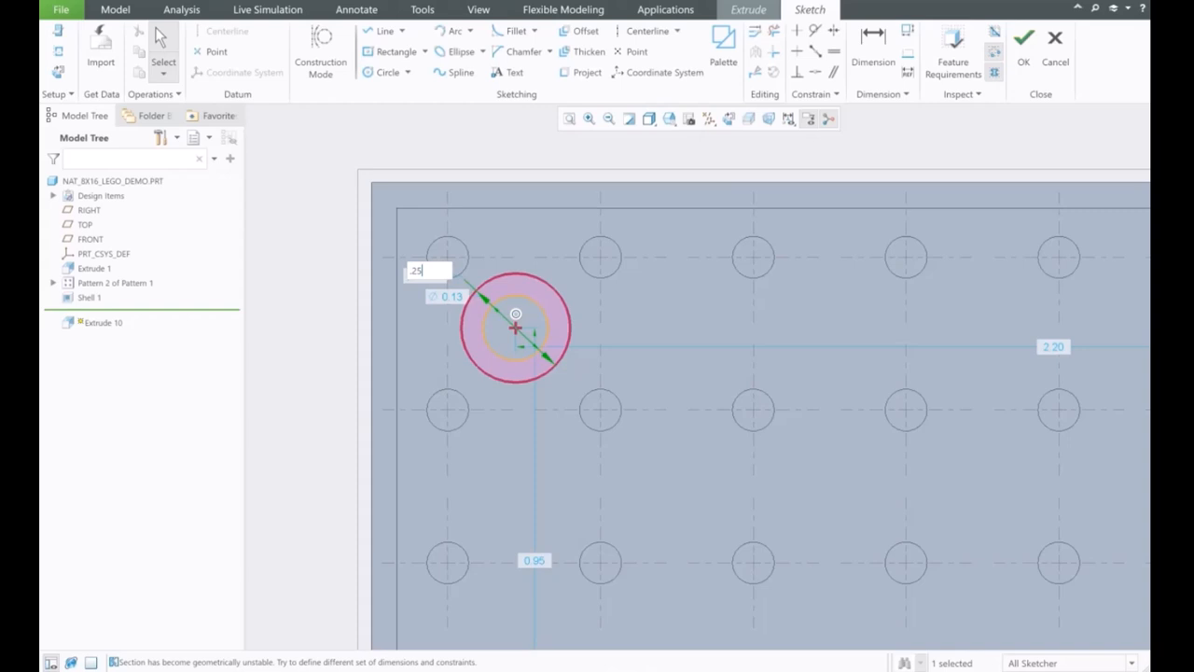
text(0)
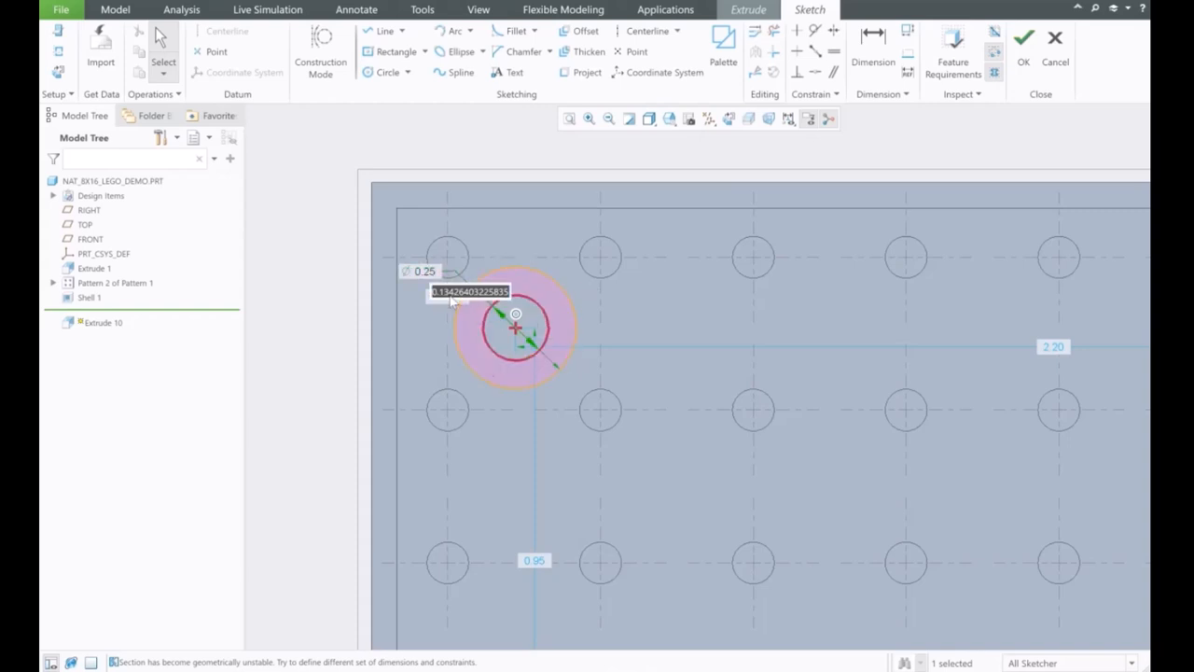
triple_click(469, 291)
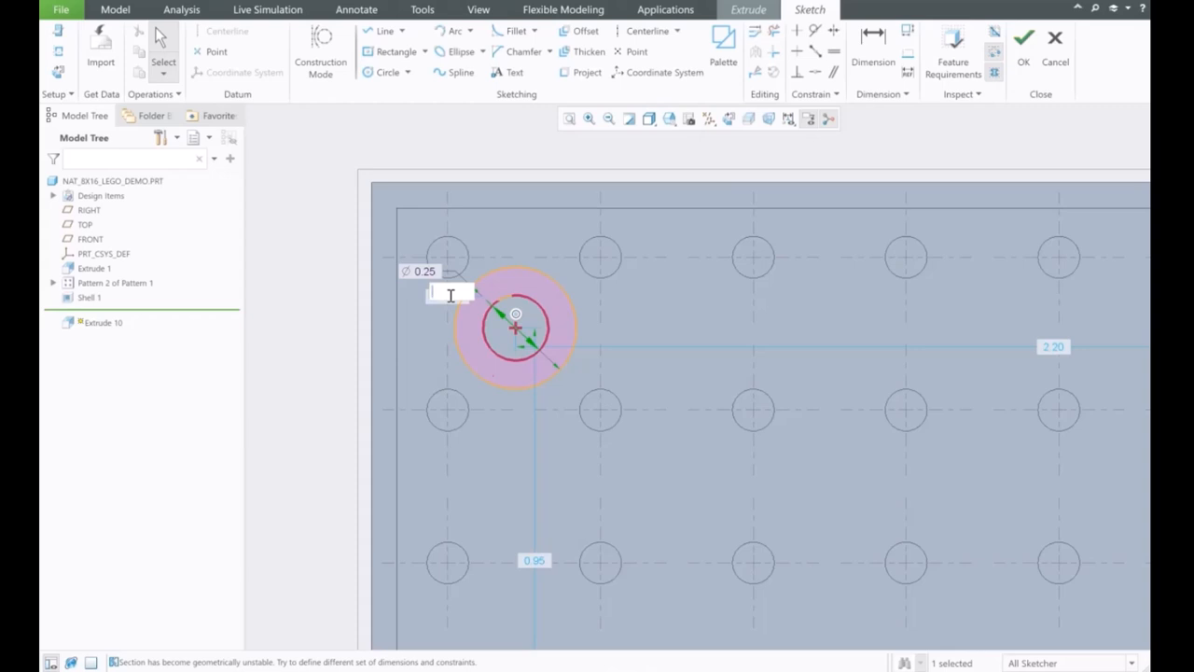
text(.19)
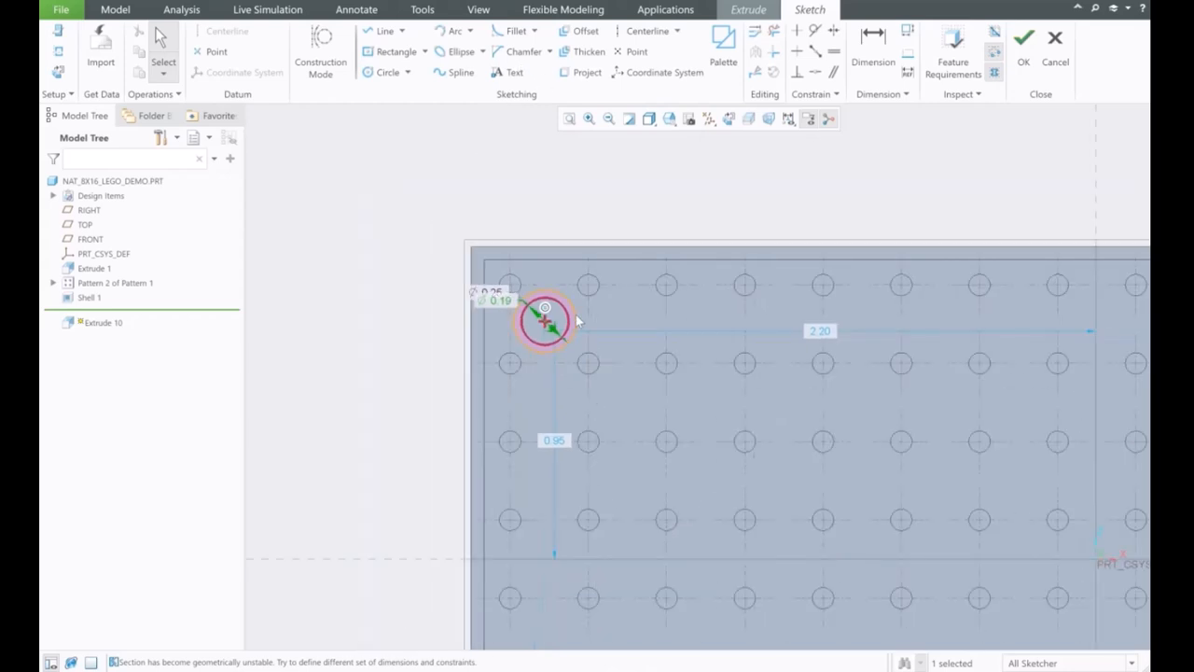
mouse_move(600, 389)
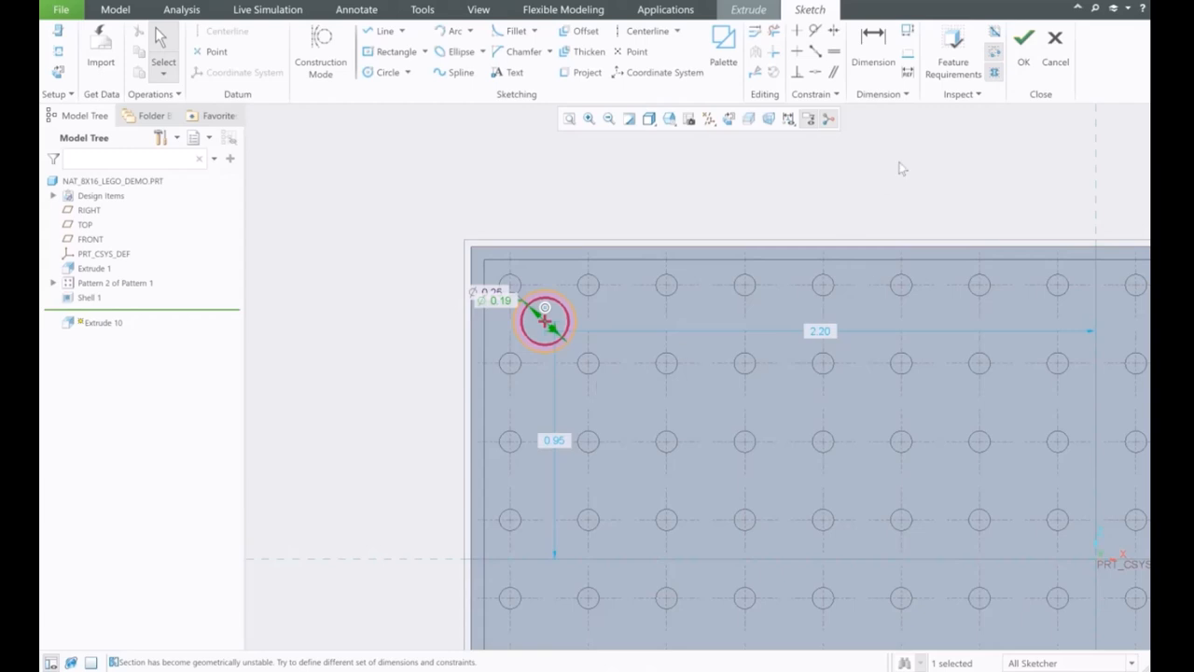
Dimension the tube centre 0.313 from the top and left edges and finish the sketch.
click(826, 332)
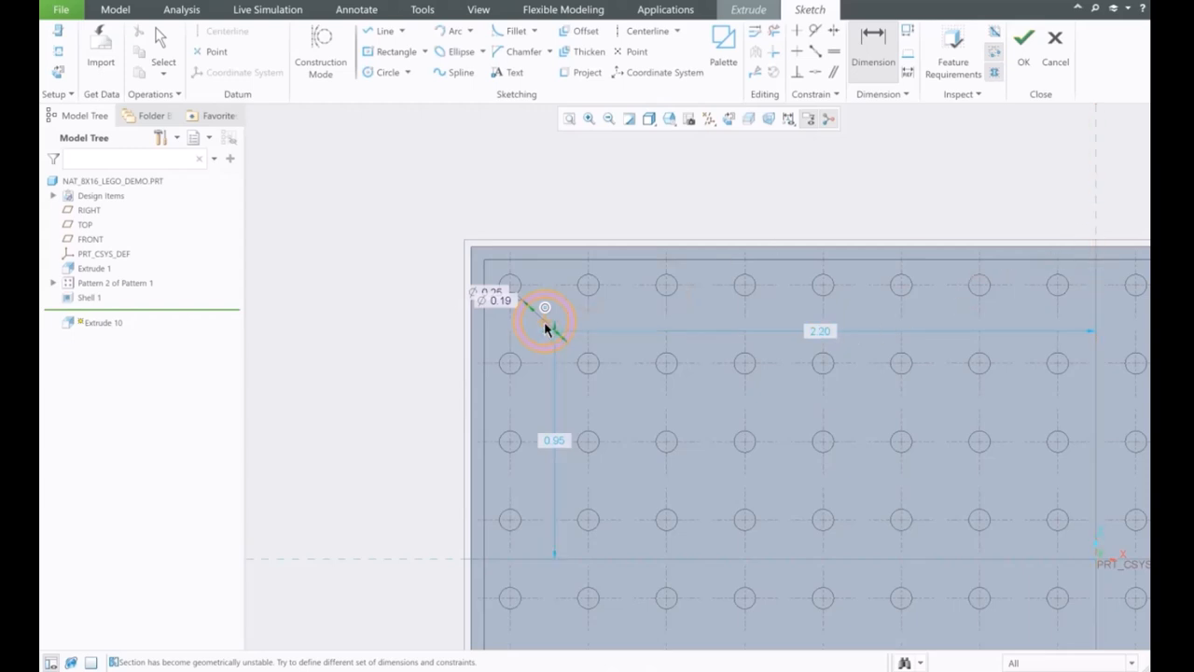
mouse_move(546, 322)
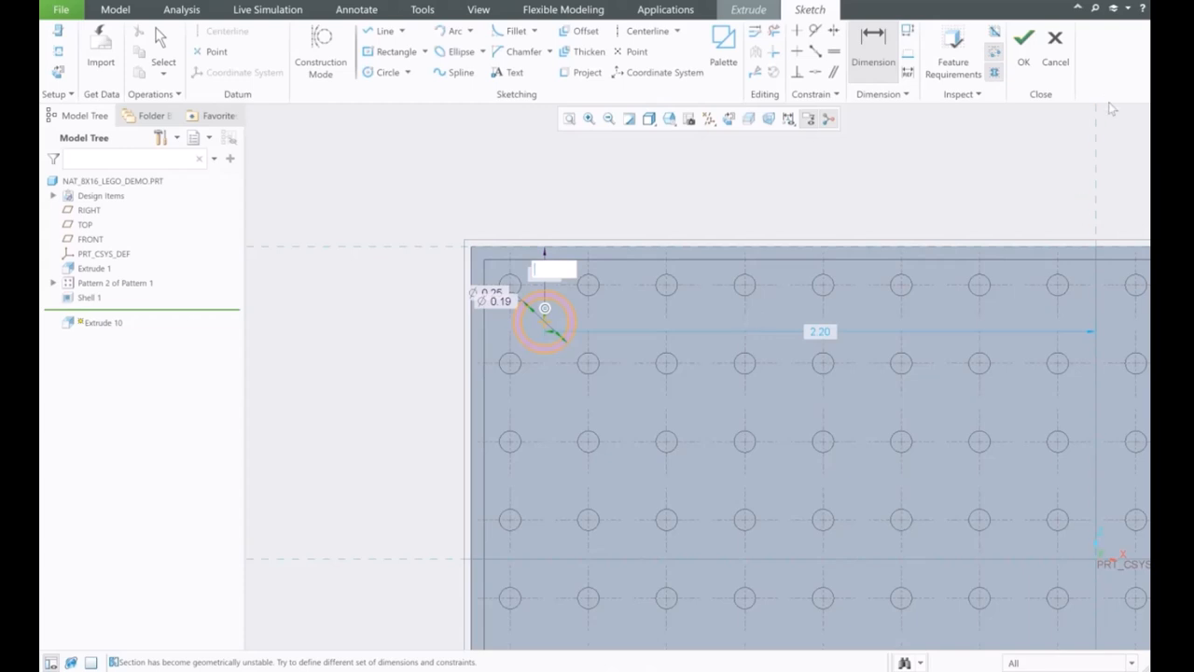
mouse_move(639, 298)
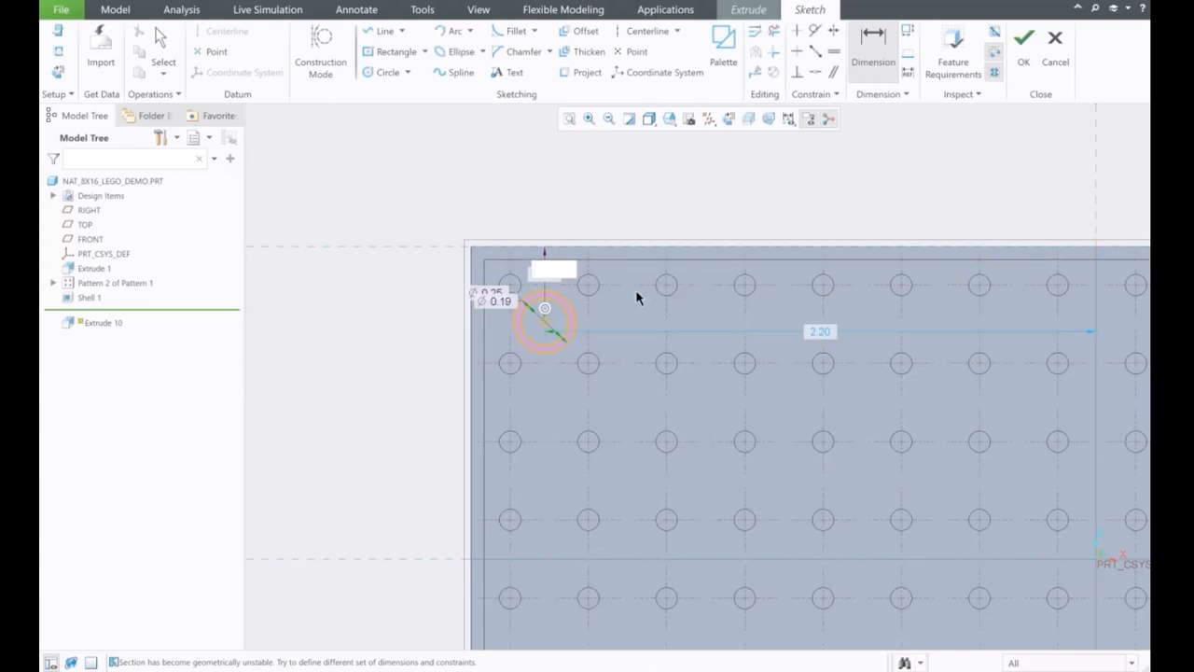
mouse_move(596, 332)
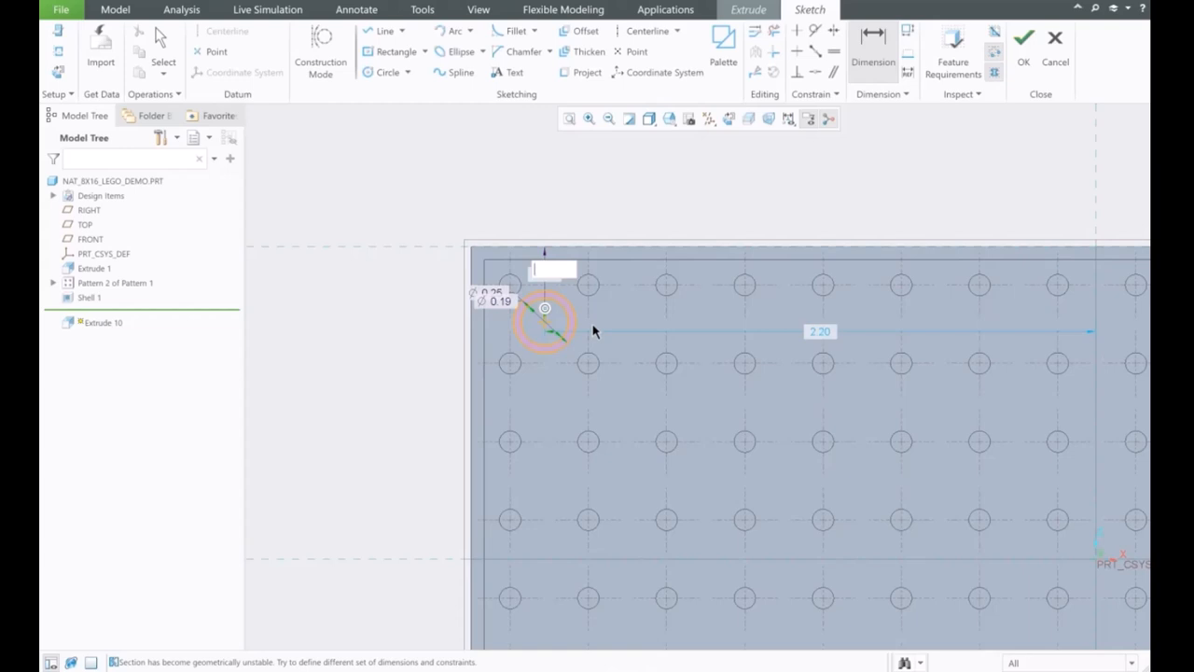
mouse_move(596, 332)
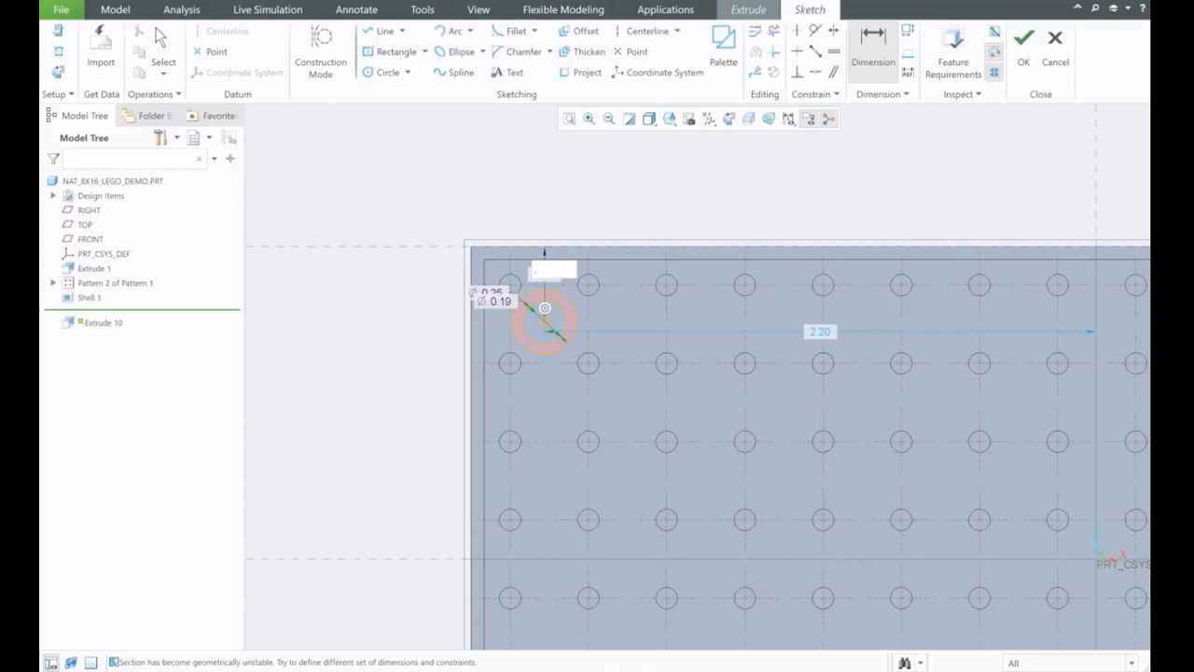
text(25)
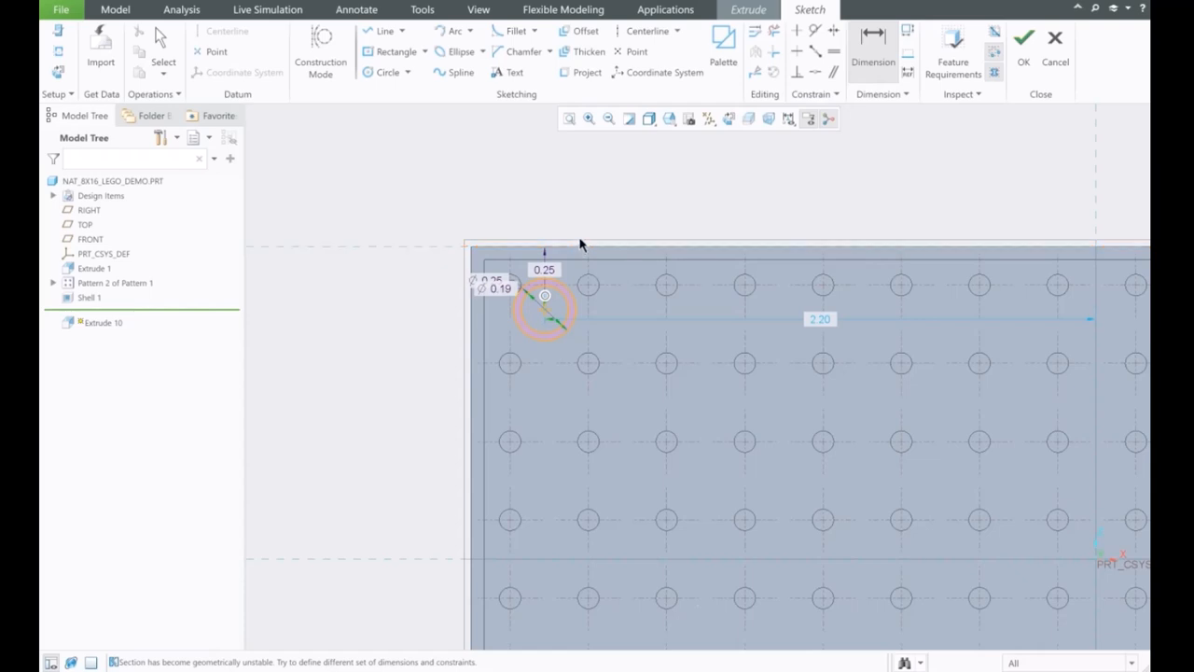
mouse_move(548, 239)
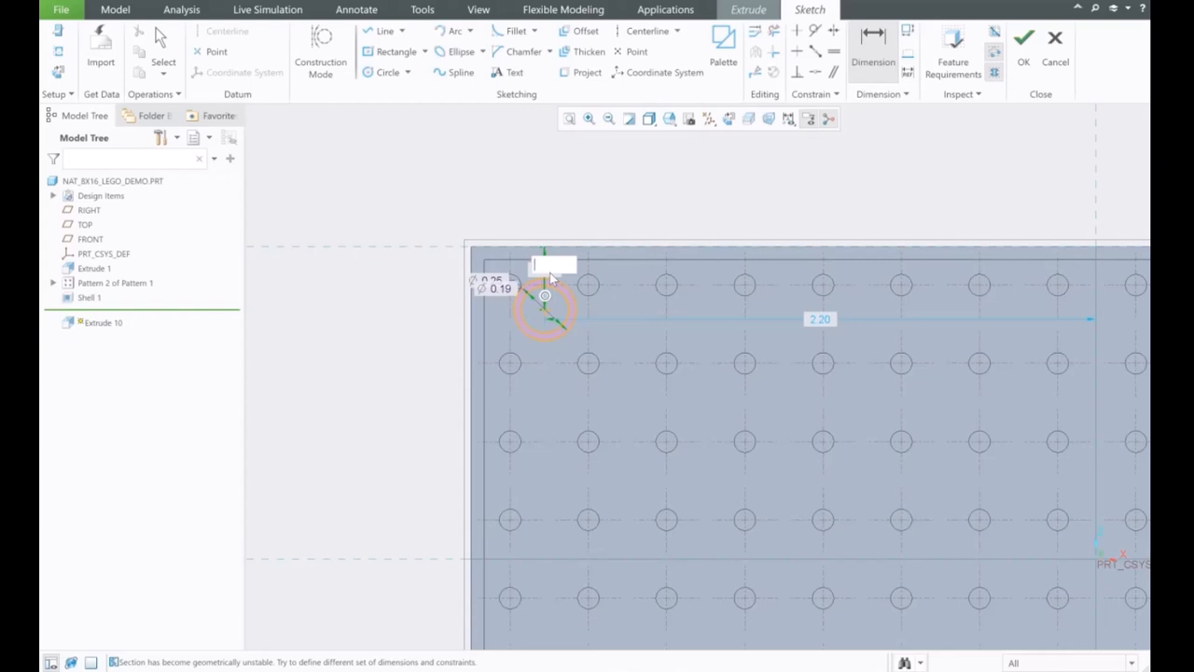
mouse_move(546, 315)
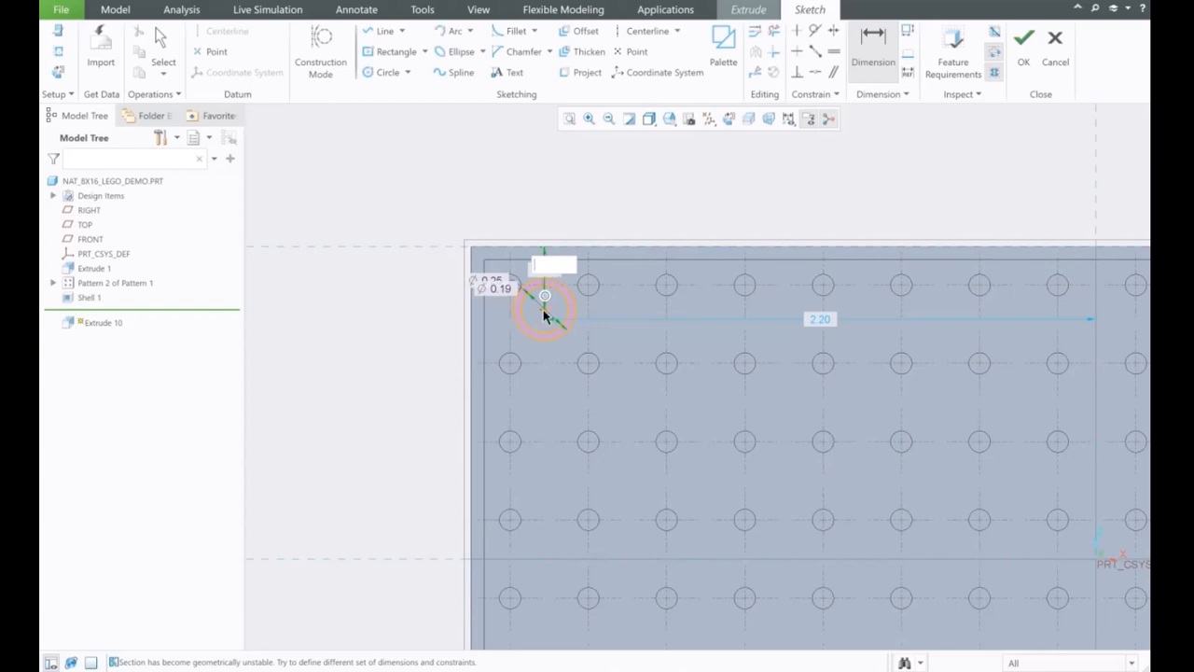
mouse_move(534, 204)
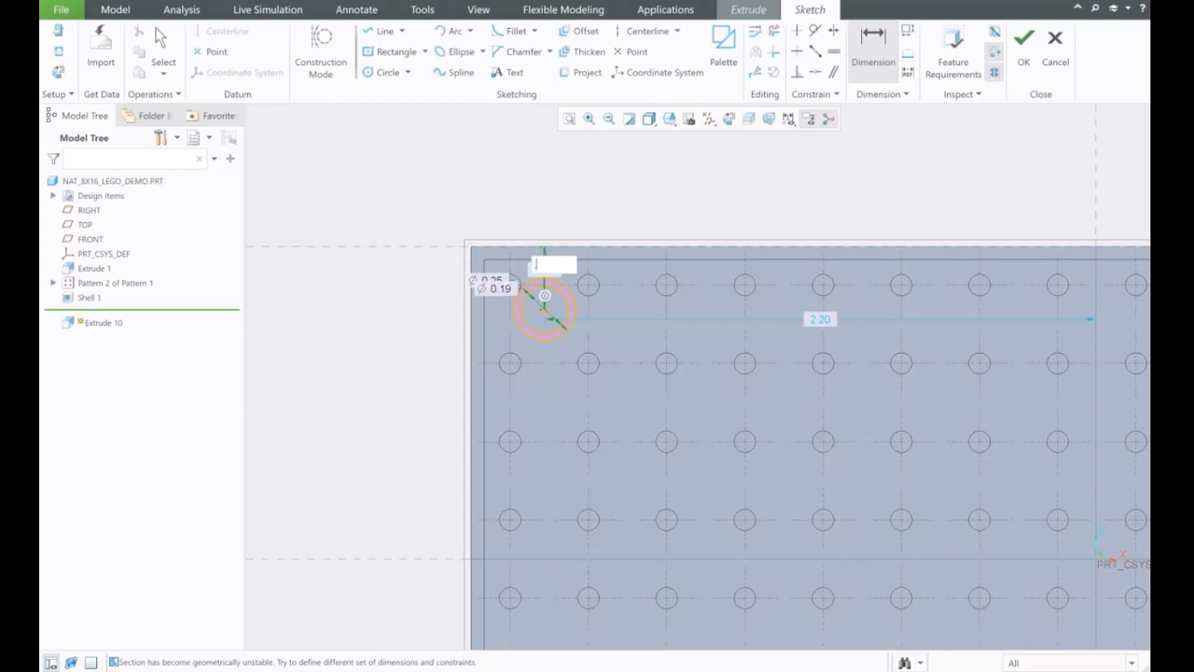
text(.313)
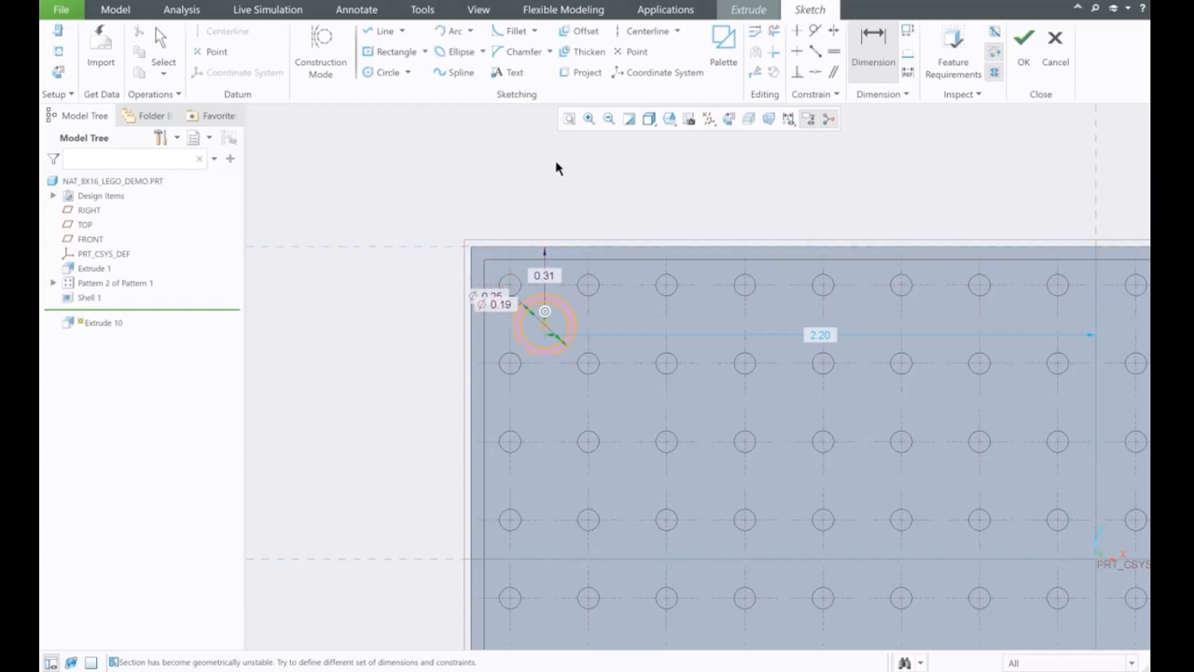
click(819, 335)
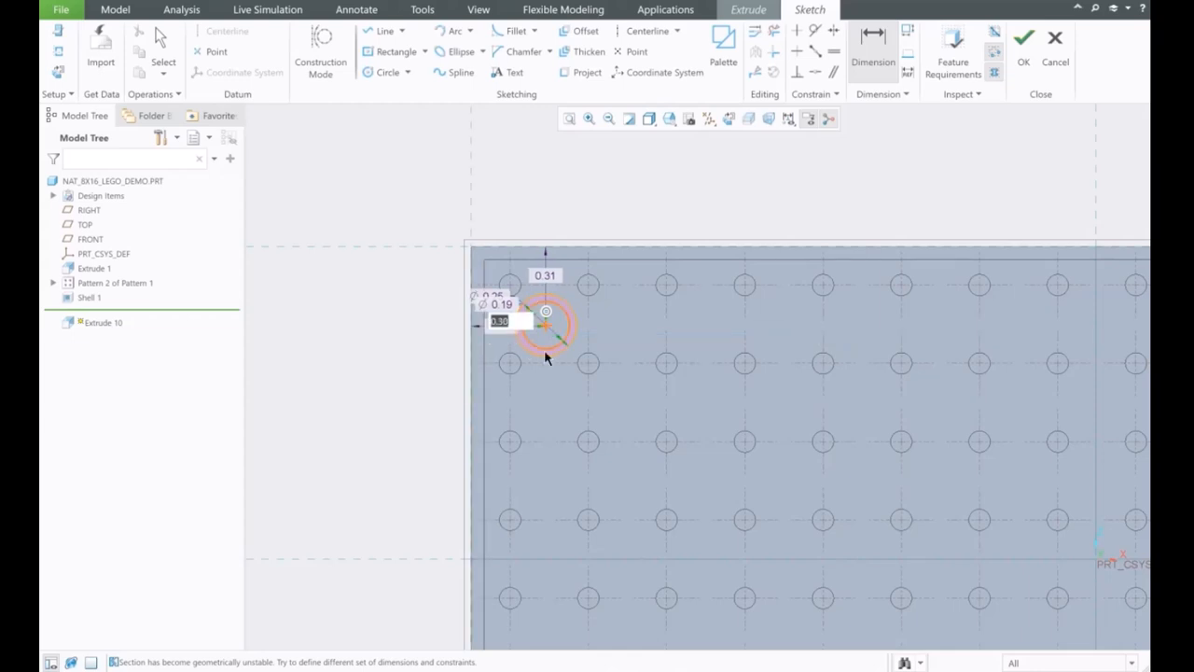
text(0.31)
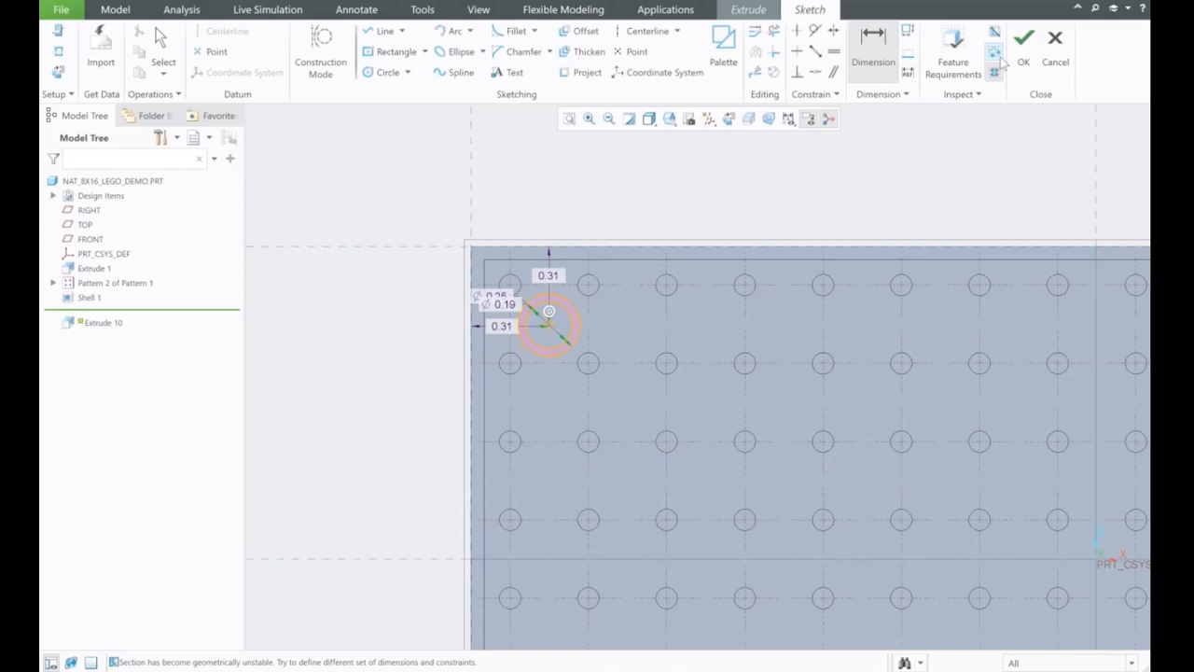
click(1024, 38)
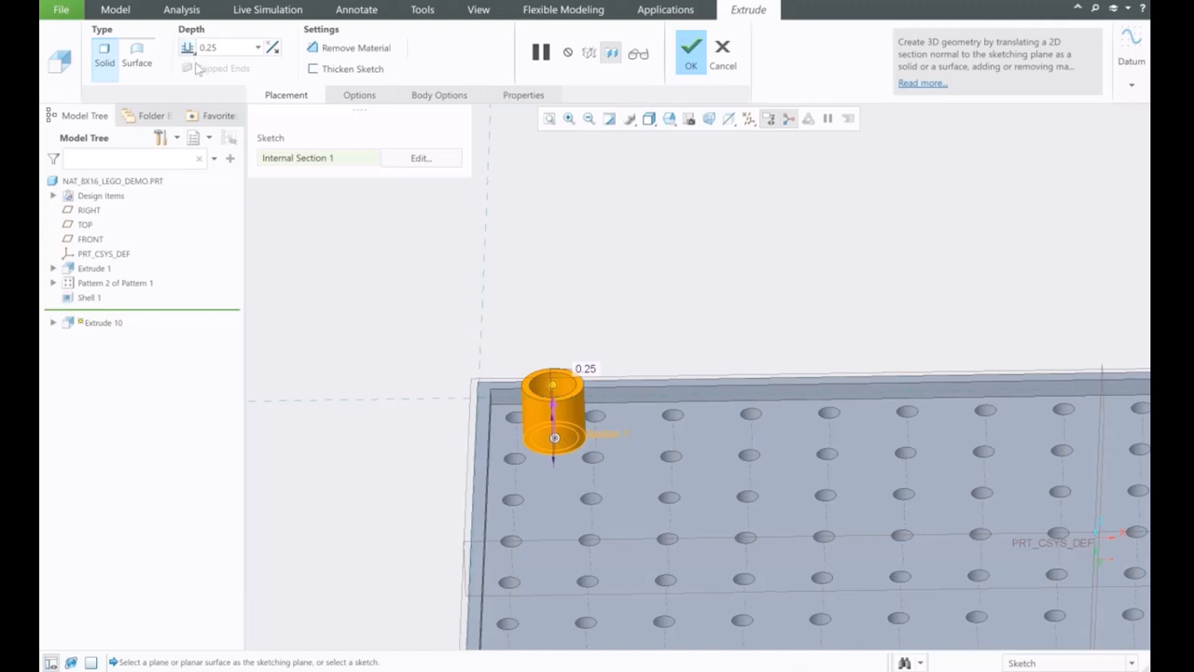
Extrude the tube ring To Reference against the plate's rim surface, creating Extrude 10.
click(258, 48)
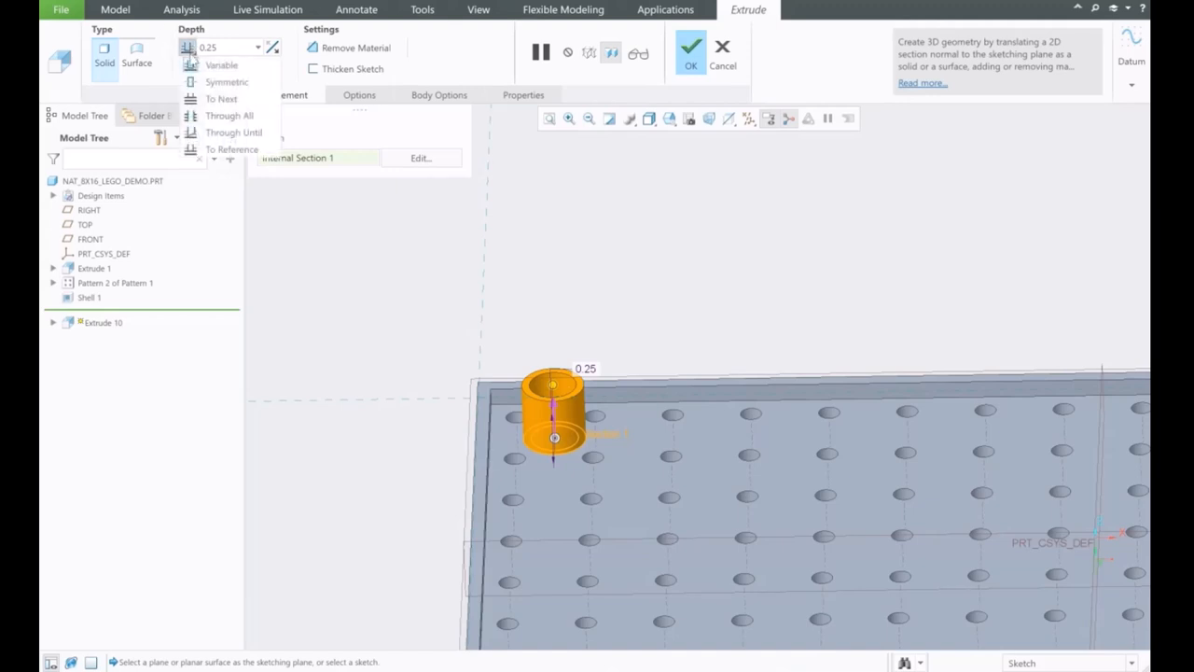
mouse_move(233, 149)
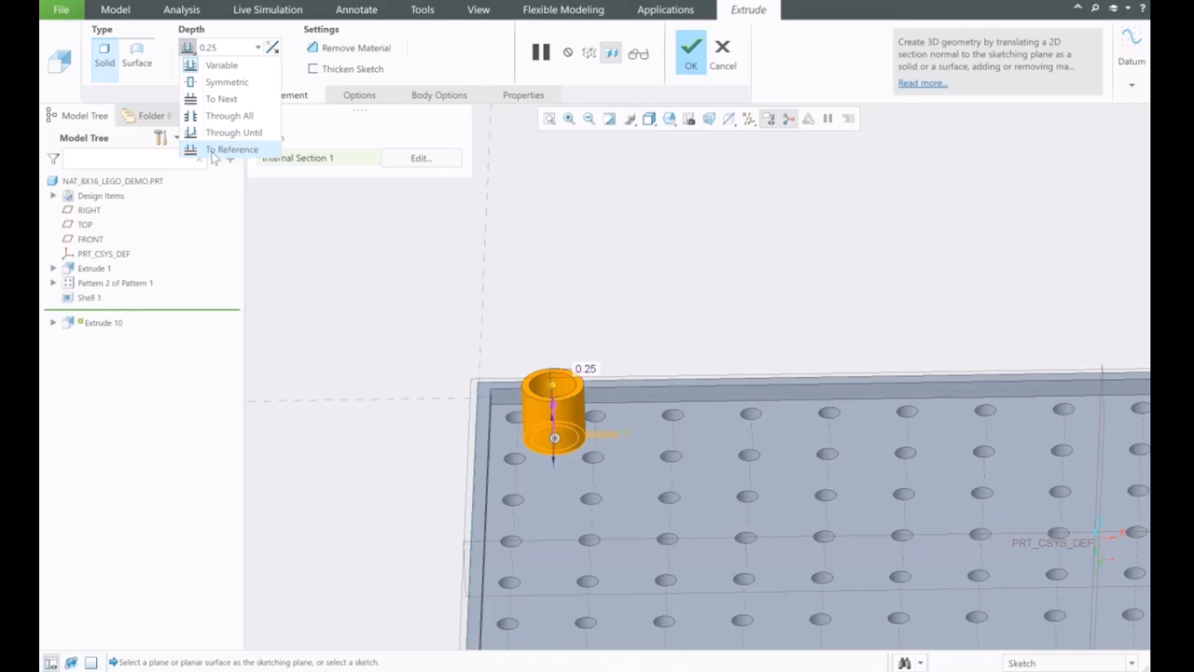
click(232, 149)
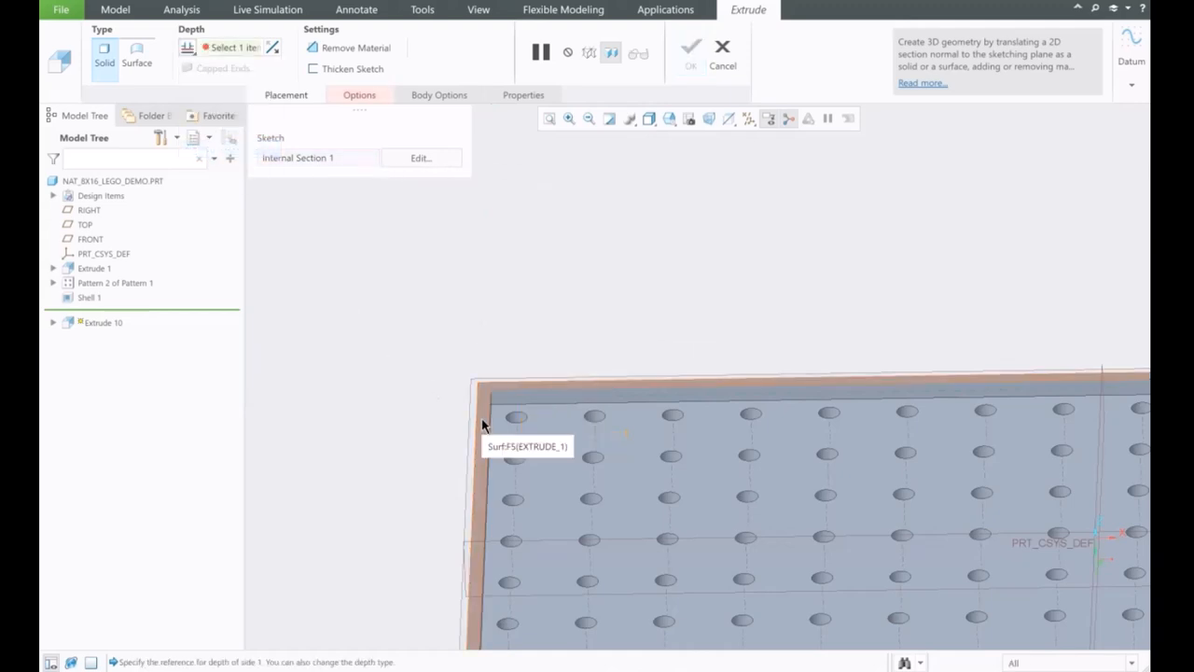
click(483, 425)
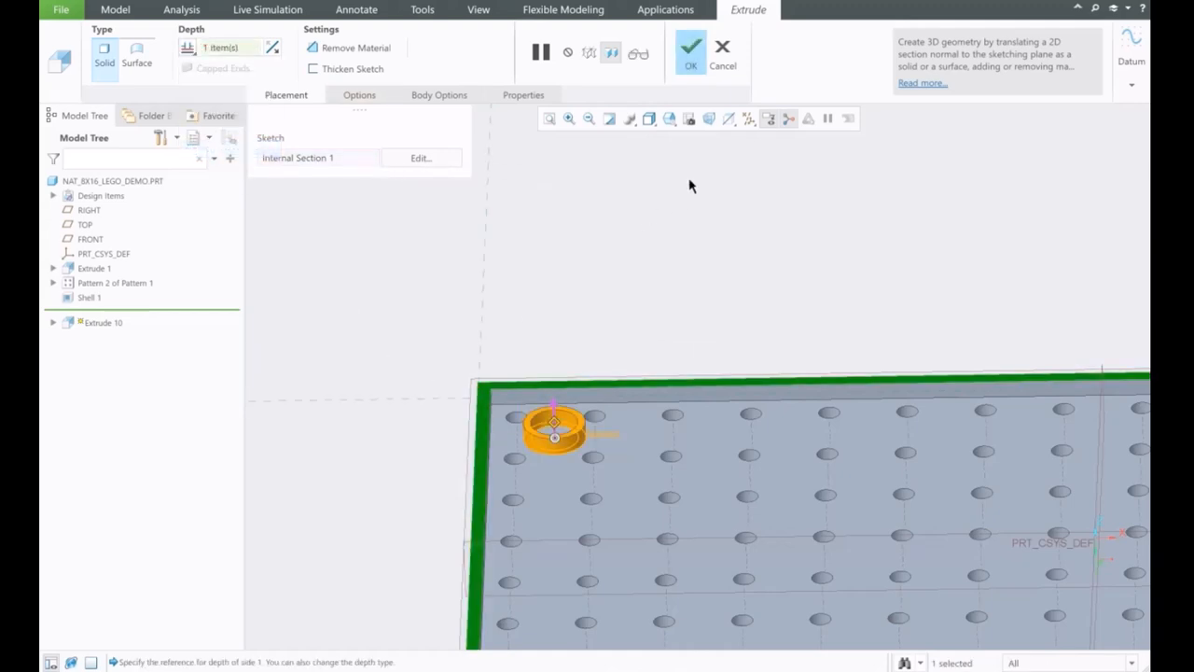
click(691, 49)
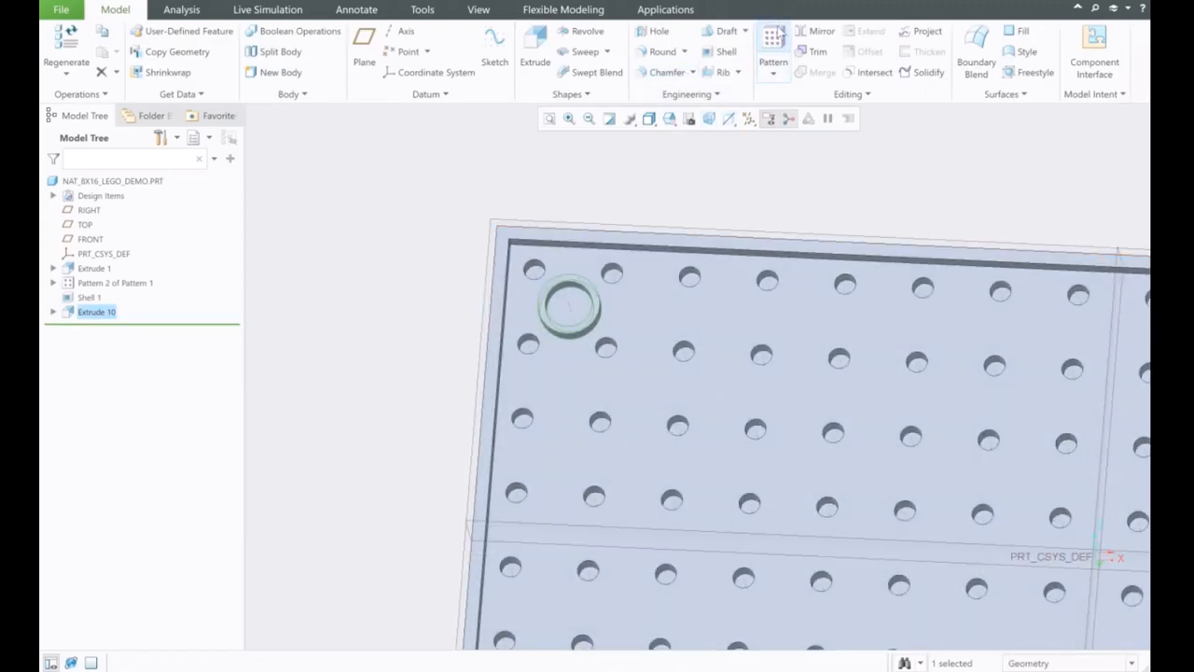
Pattern the first tube in a Direction along the long edge with 15 members at 0.313 spacing.
click(772, 42)
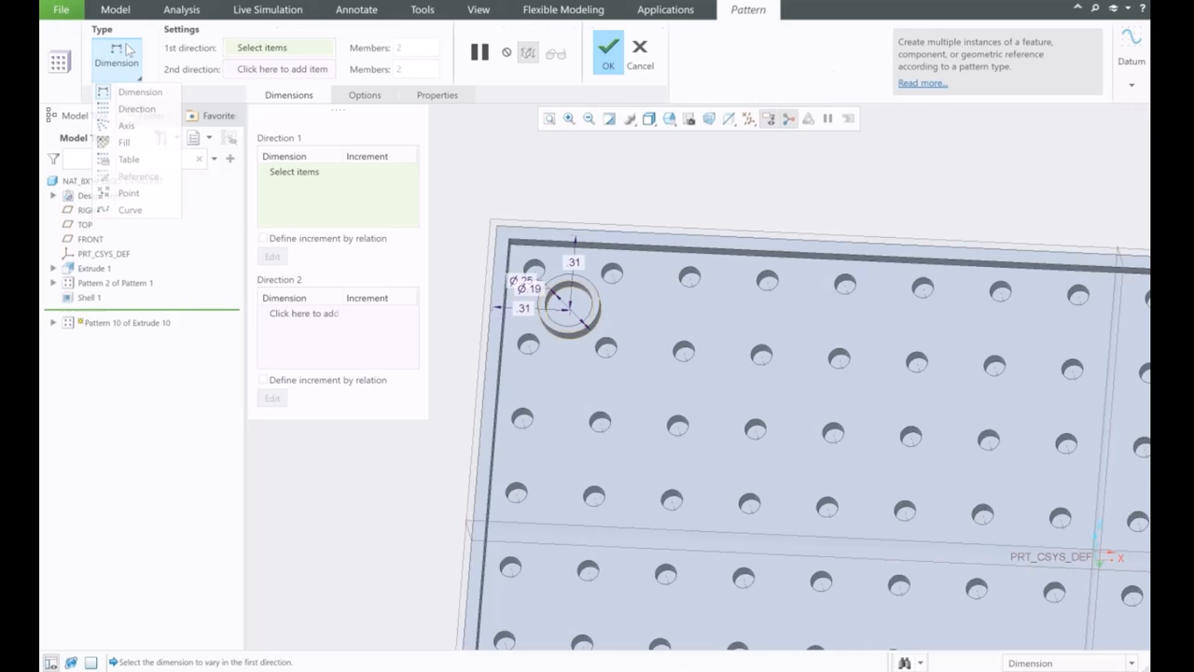
mouse_move(137, 108)
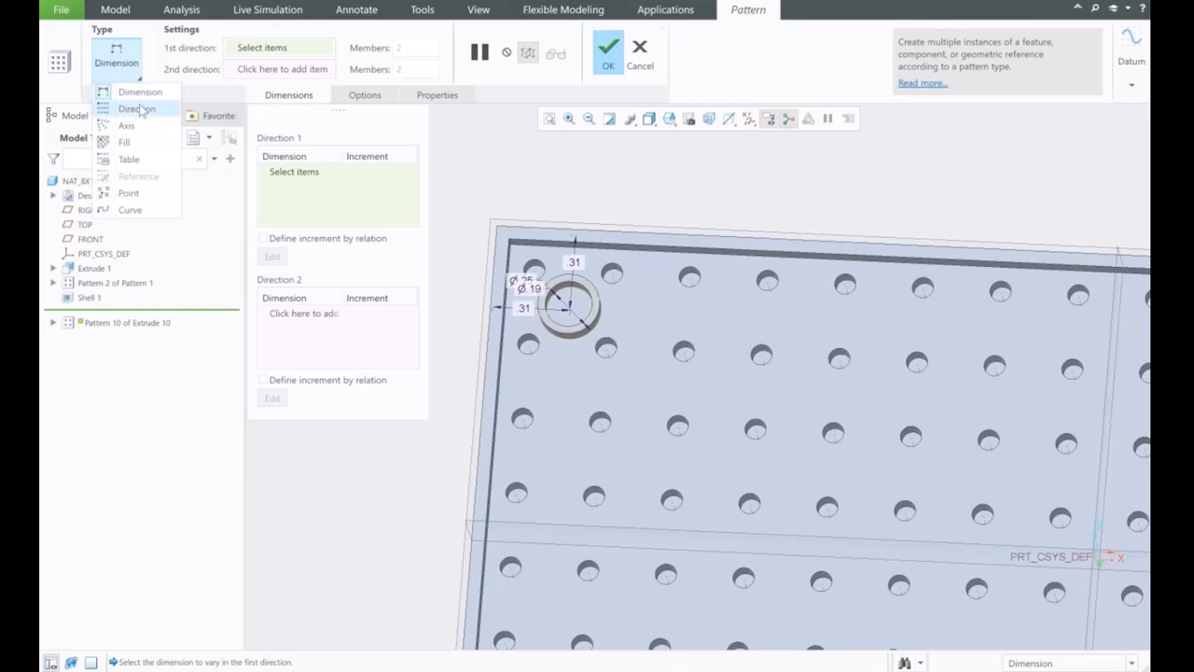
click(138, 108)
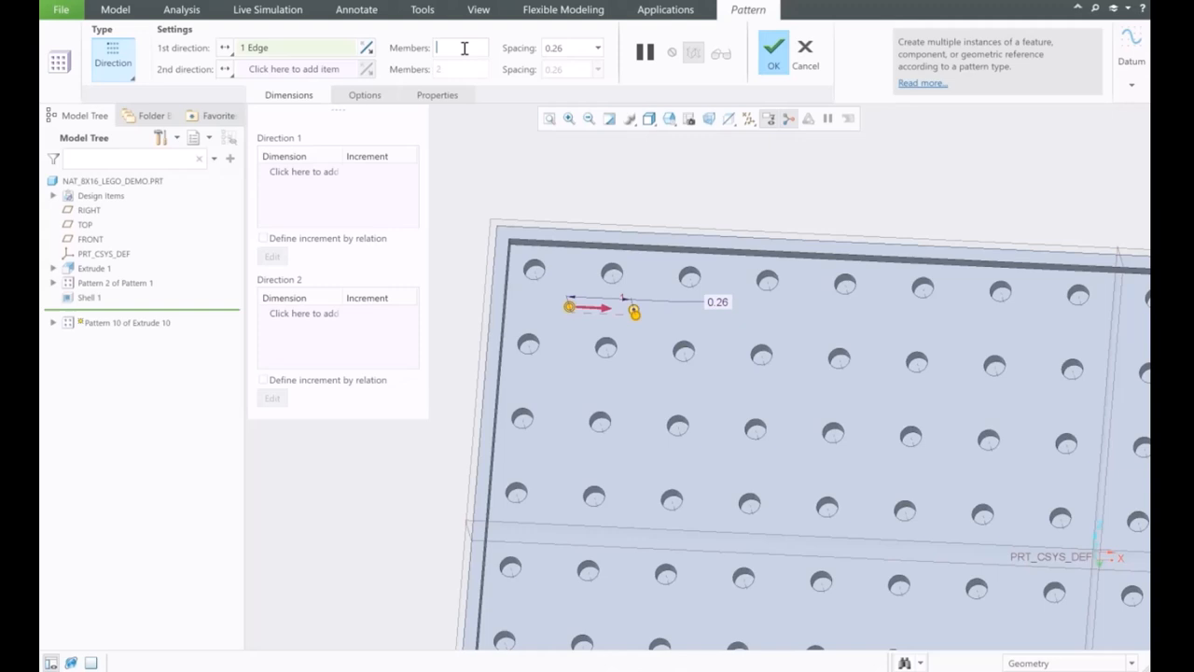
text(15)
click(573, 47)
text(0.313)
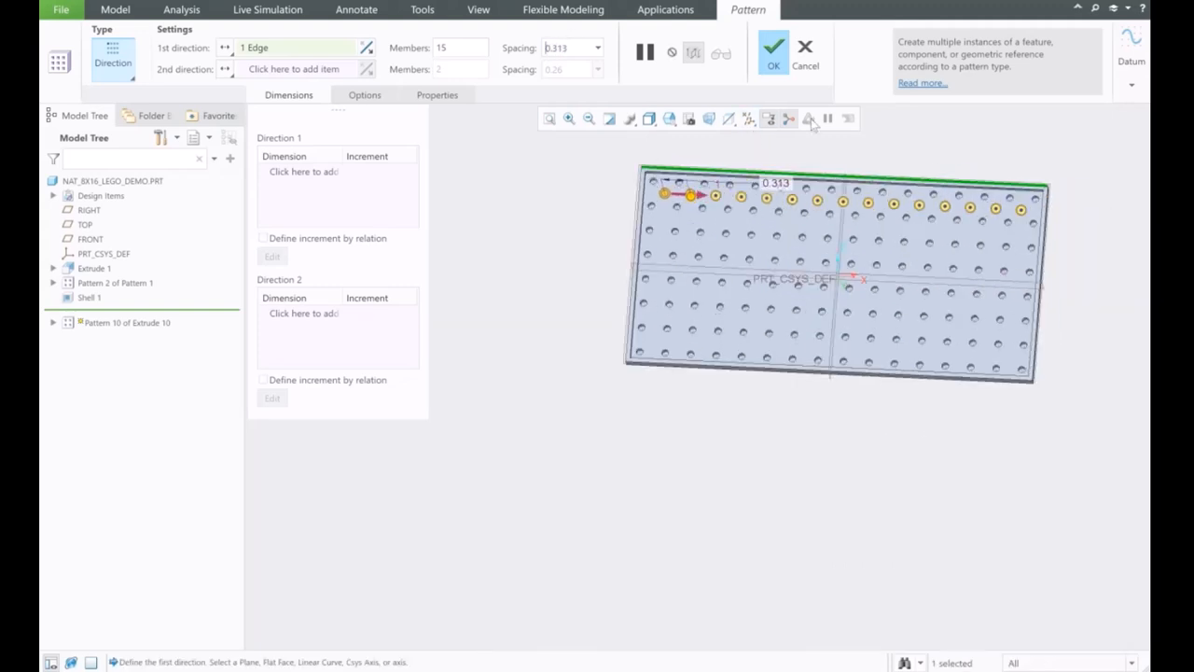
click(773, 49)
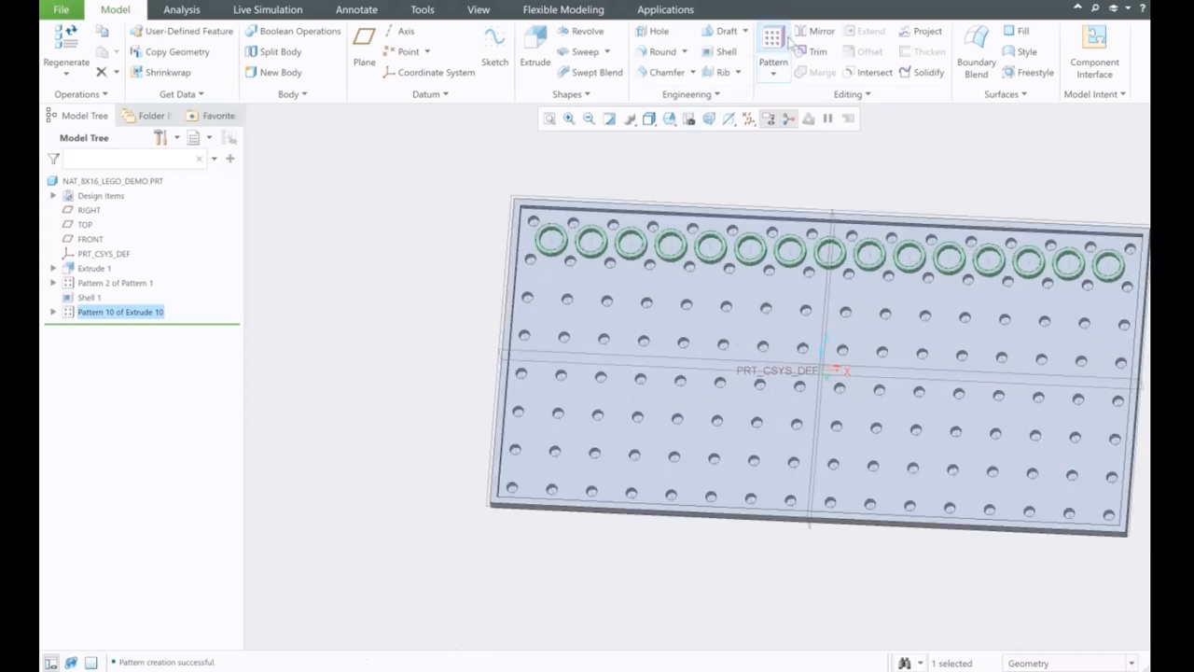
Pattern the tube row in a Direction down the short edge with 7 members at 0.313 spacing.
click(773, 37)
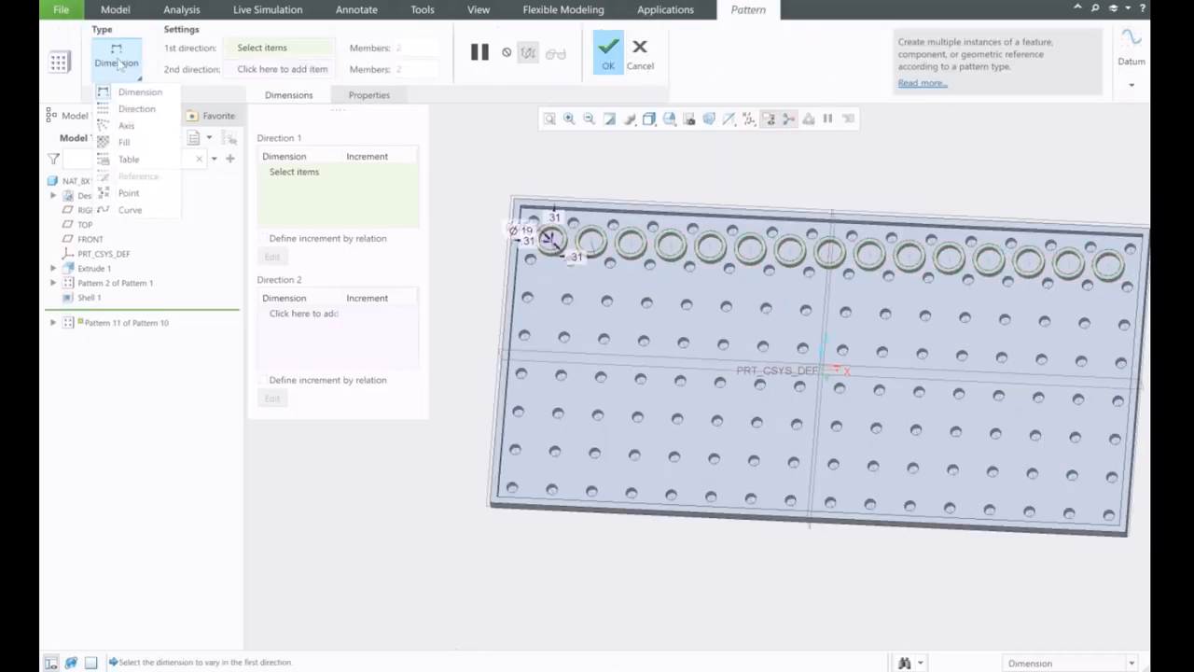
click(137, 108)
text(7)
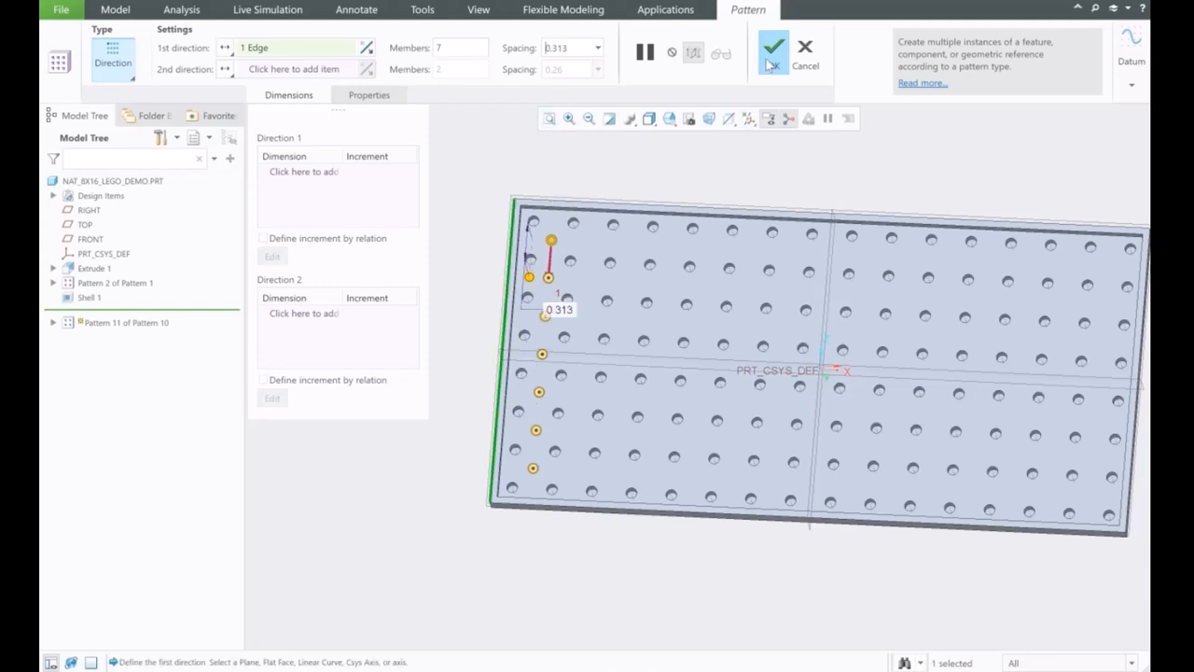
click(773, 48)
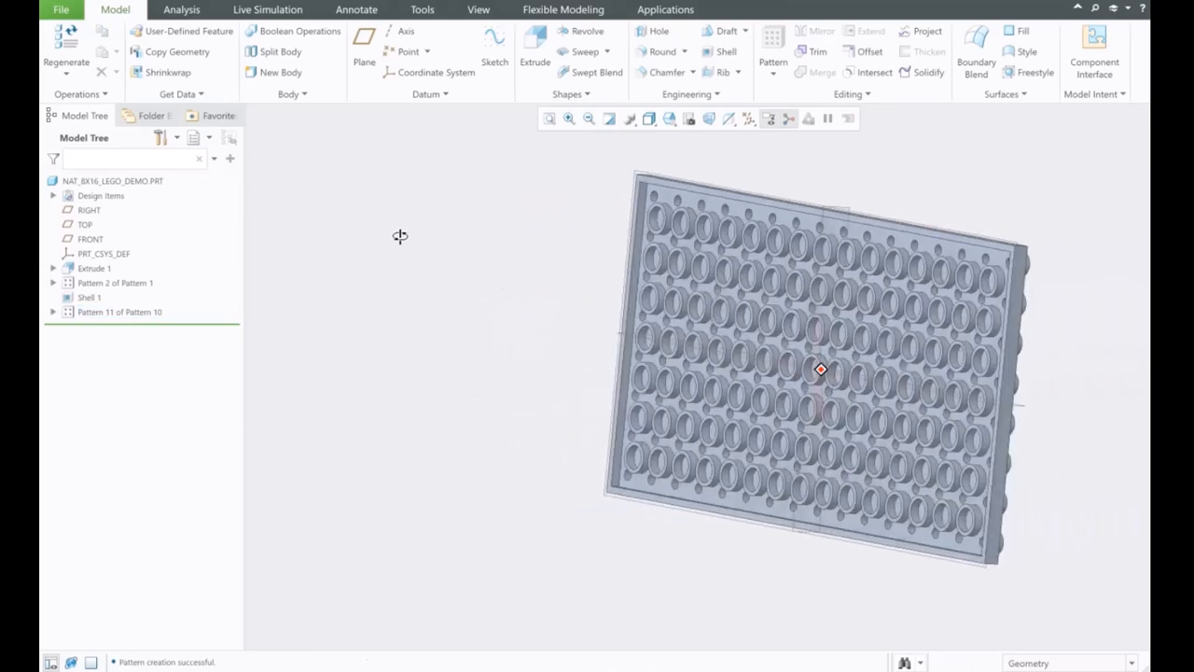
Inspect the studded top and side, then save the NAT_8X16_LEGO_DEMO part.
drag(821, 368, 474, 246)
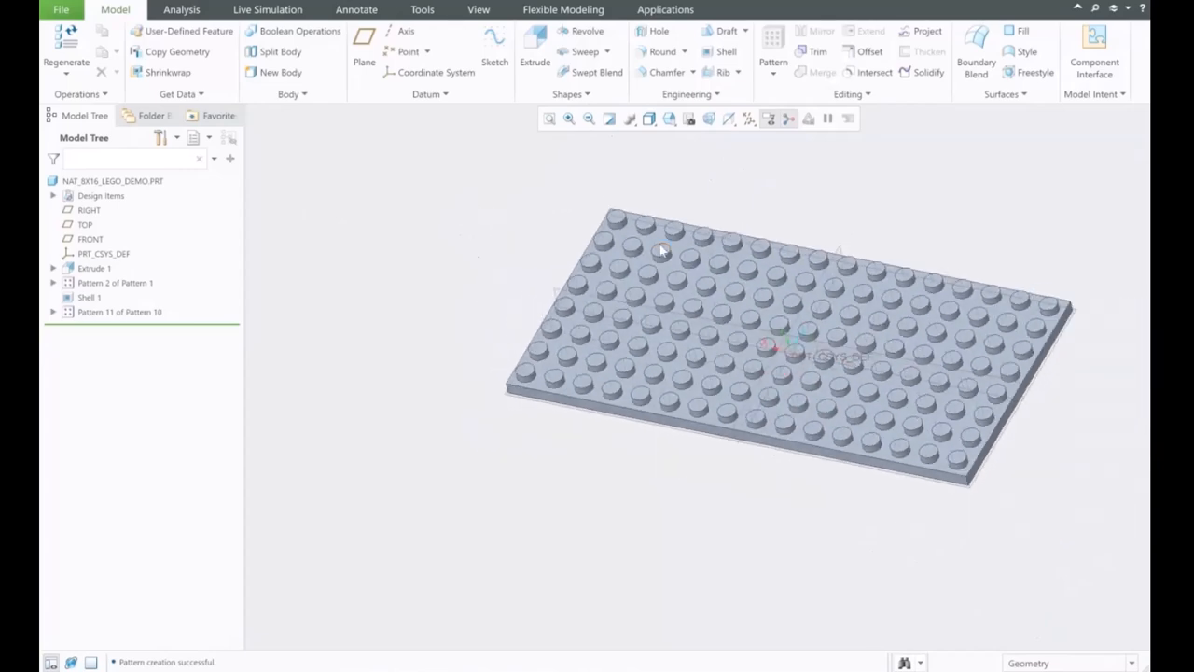
drag(662, 250, 793, 196)
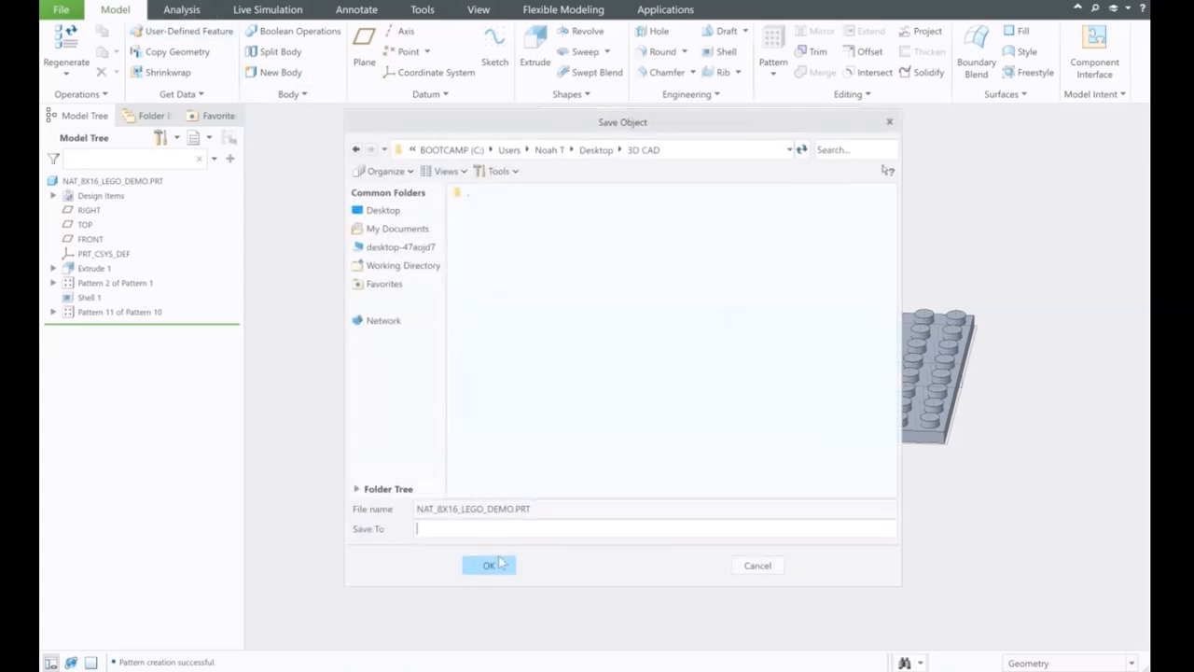
click(489, 566)
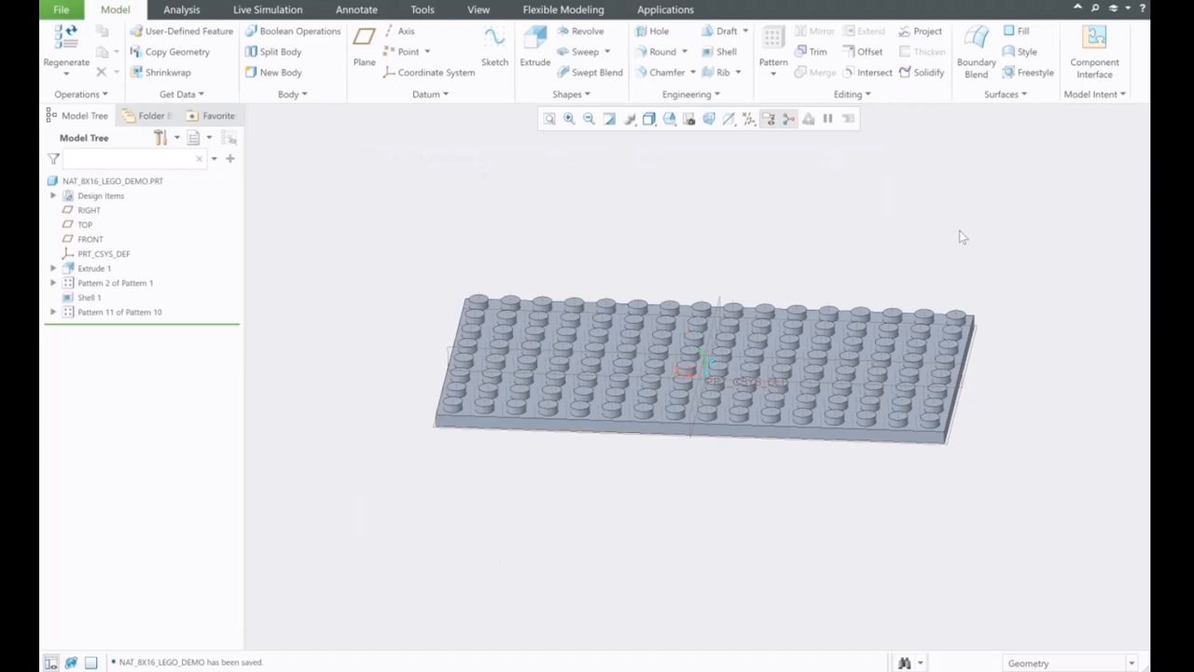